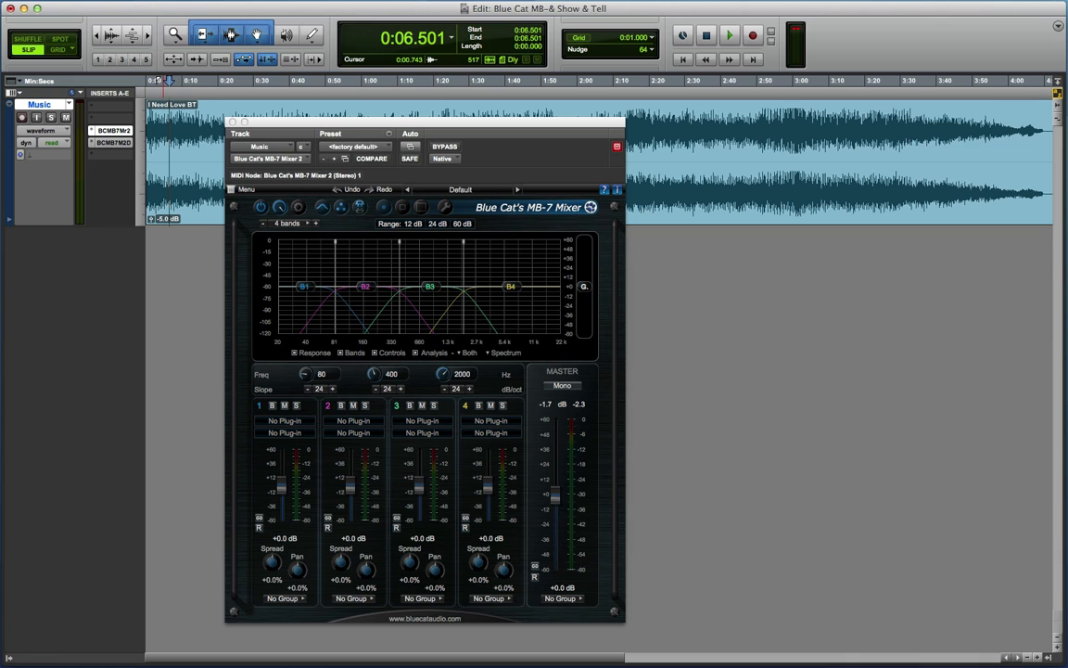
mouse_move(291, 338)
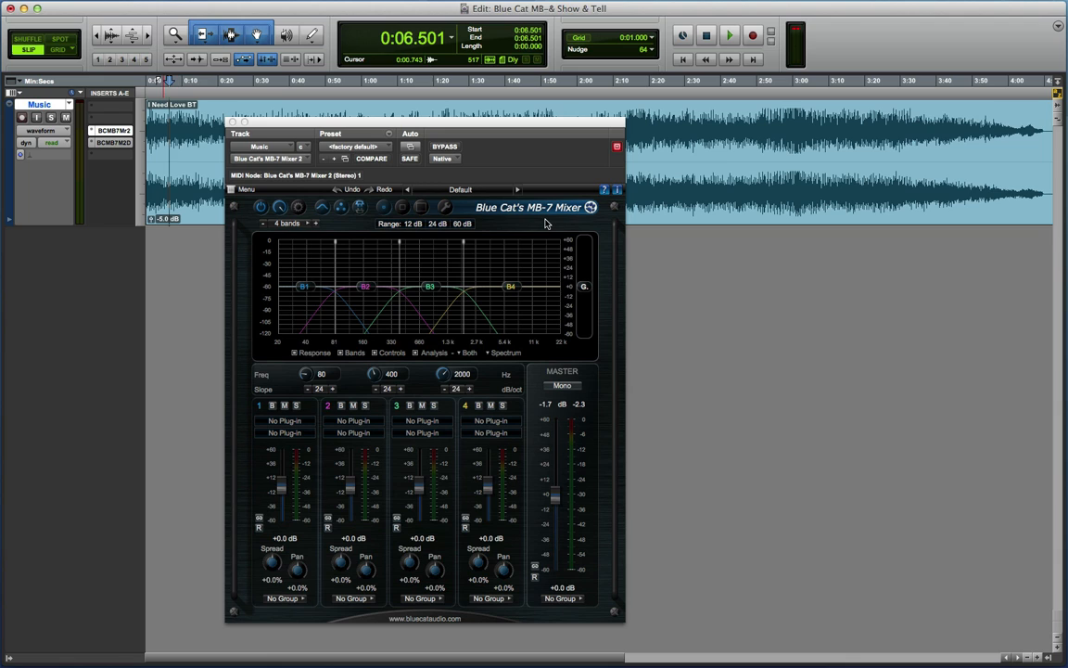
mouse_move(552, 217)
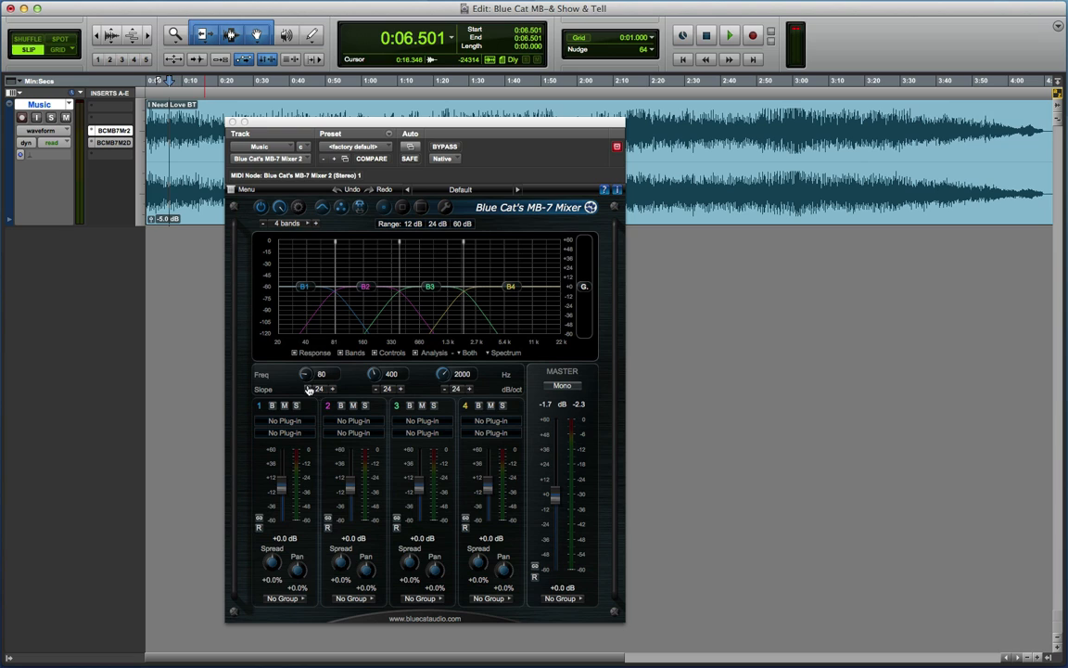
mouse_move(399, 316)
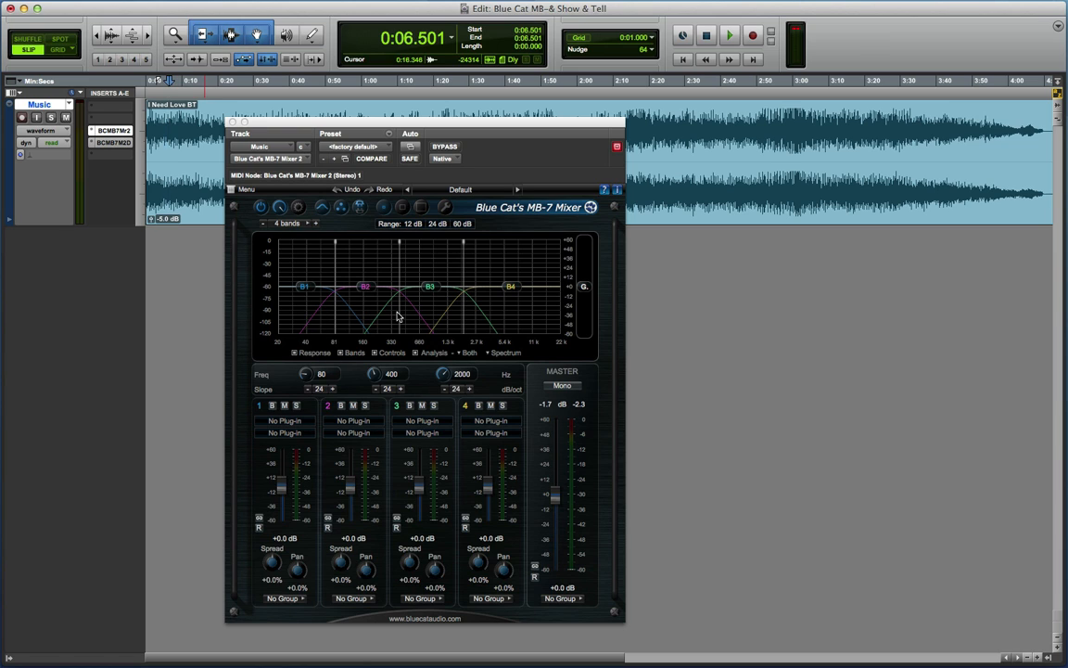
mouse_move(282, 360)
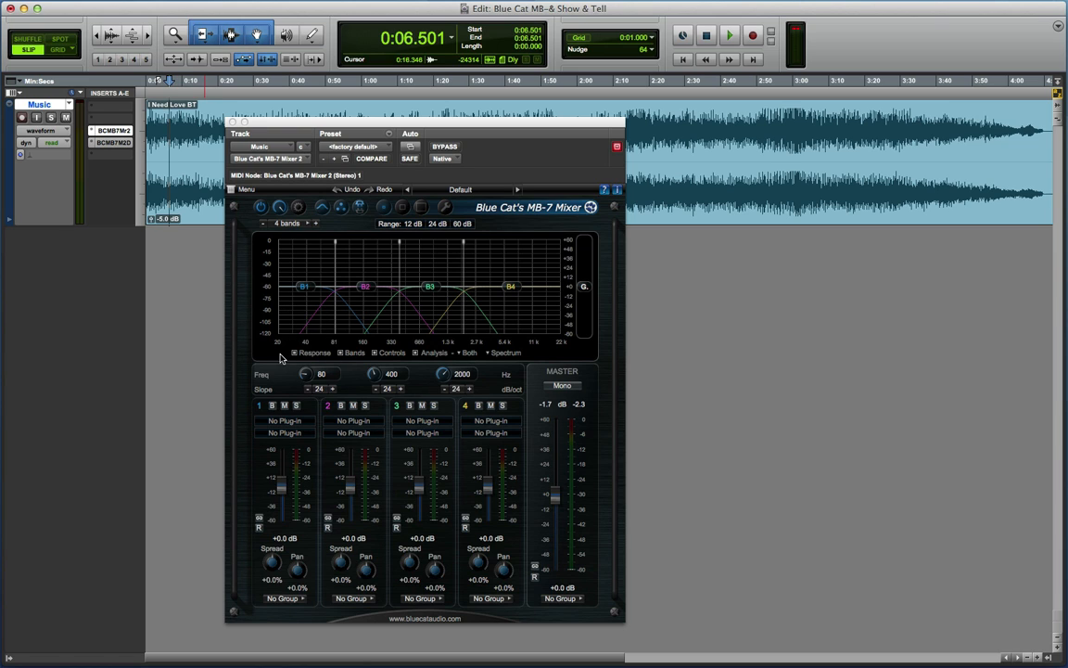
mouse_move(270, 564)
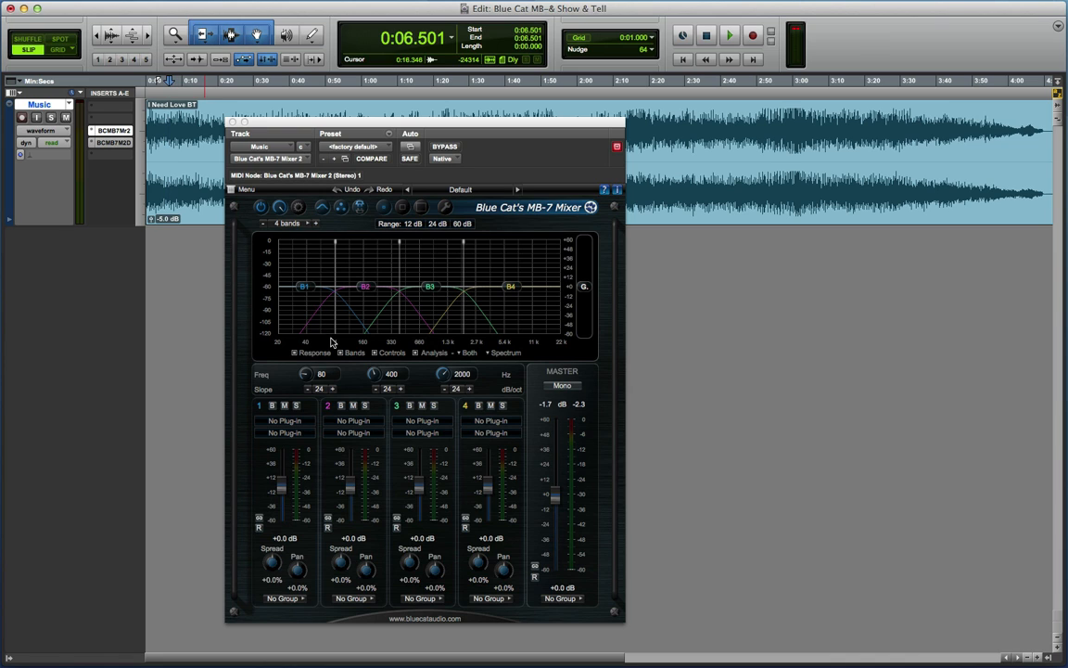
mouse_move(363, 304)
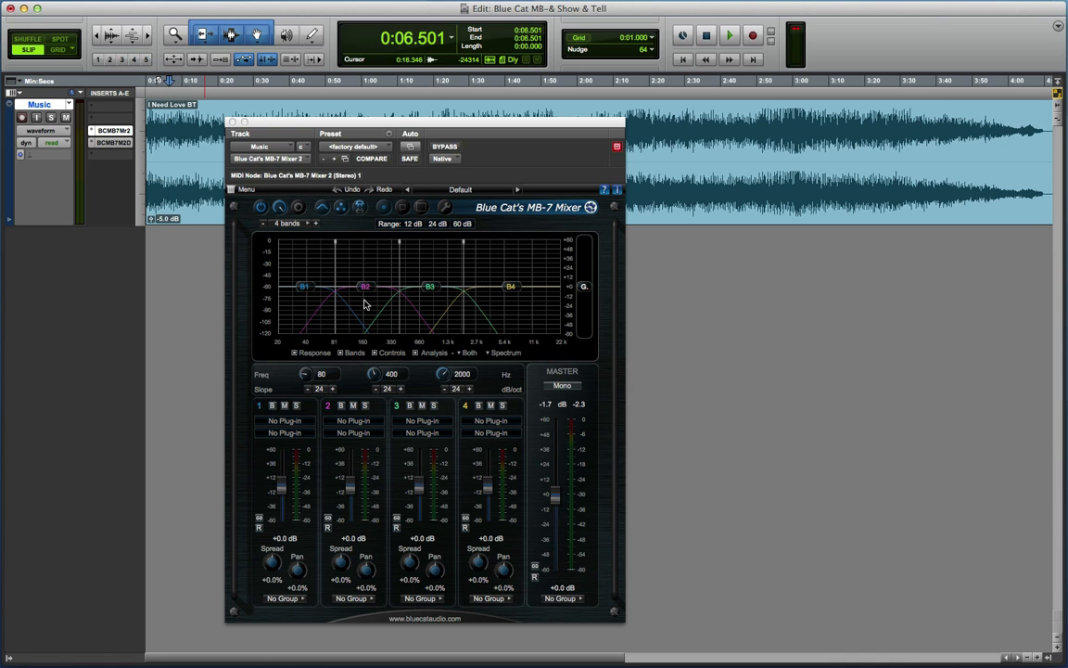
mouse_move(300, 271)
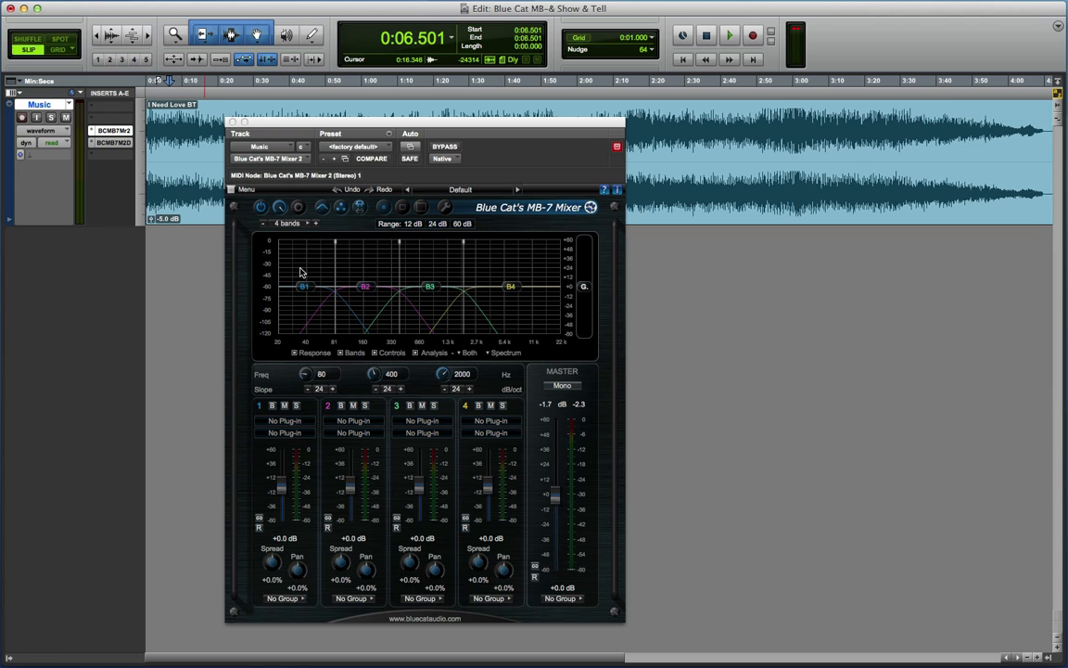
mouse_move(364, 267)
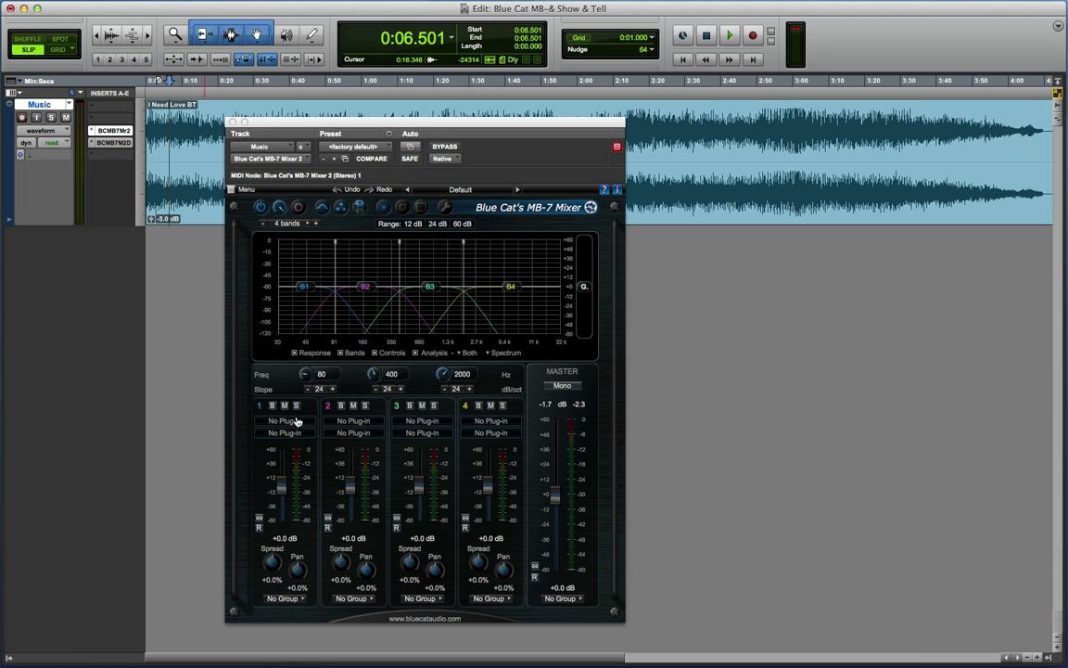
- During playback, boost band two, move the first crossover to about 88 Hz, adjust band three's pan, then stop
left_click_drag(304, 285, 304, 282)
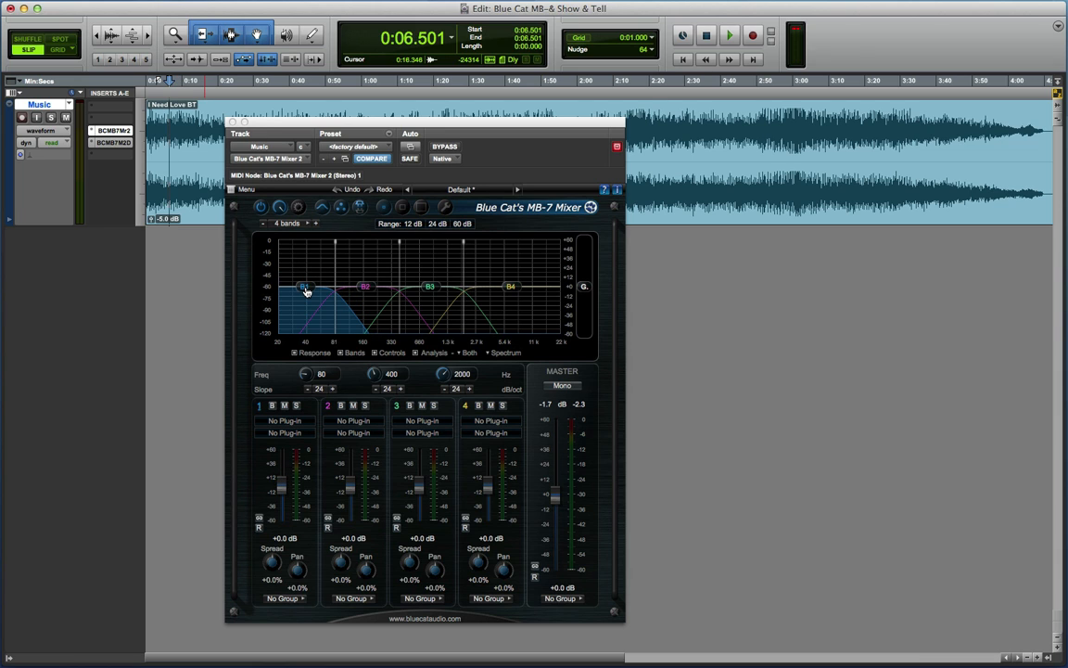
left_click(729, 35)
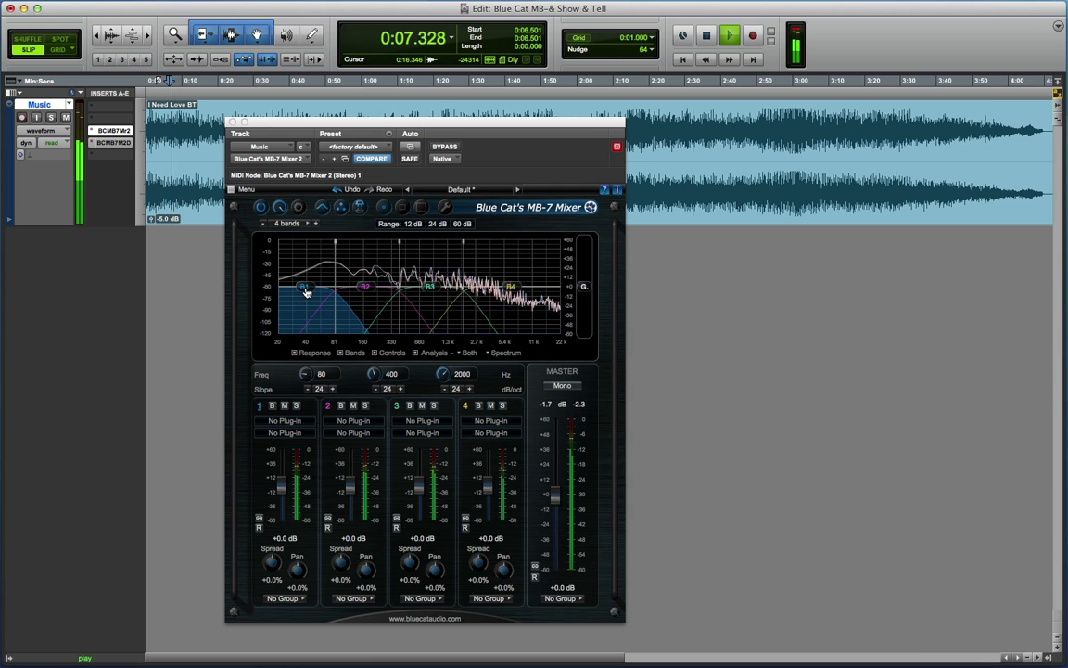
left_click_drag(304, 288, 306, 274)
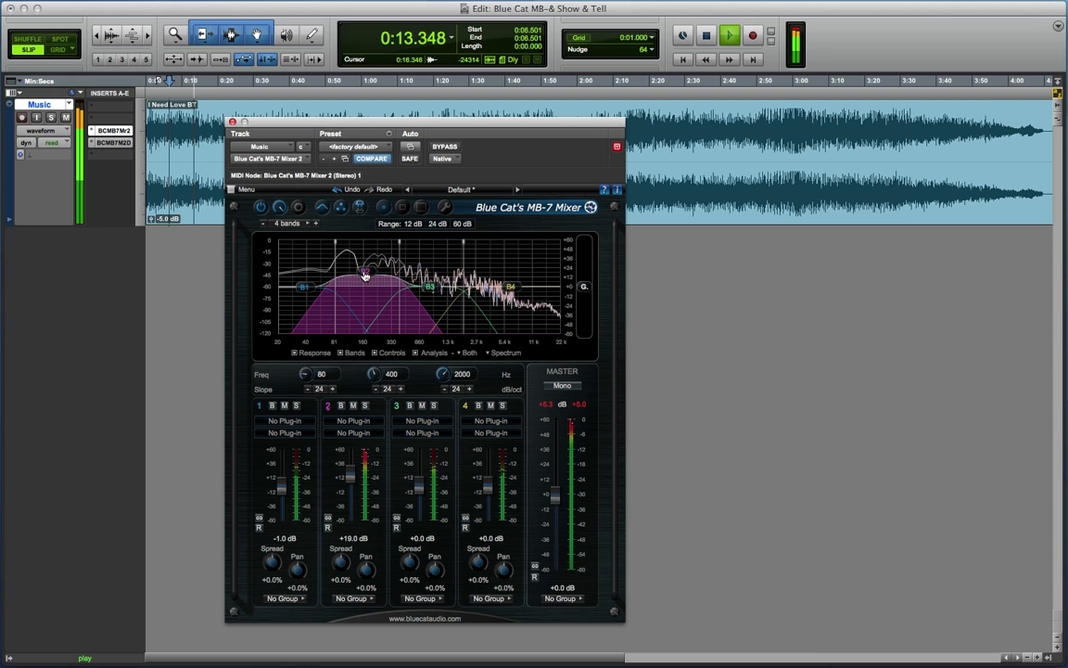
left_click_drag(364, 275, 363, 289)
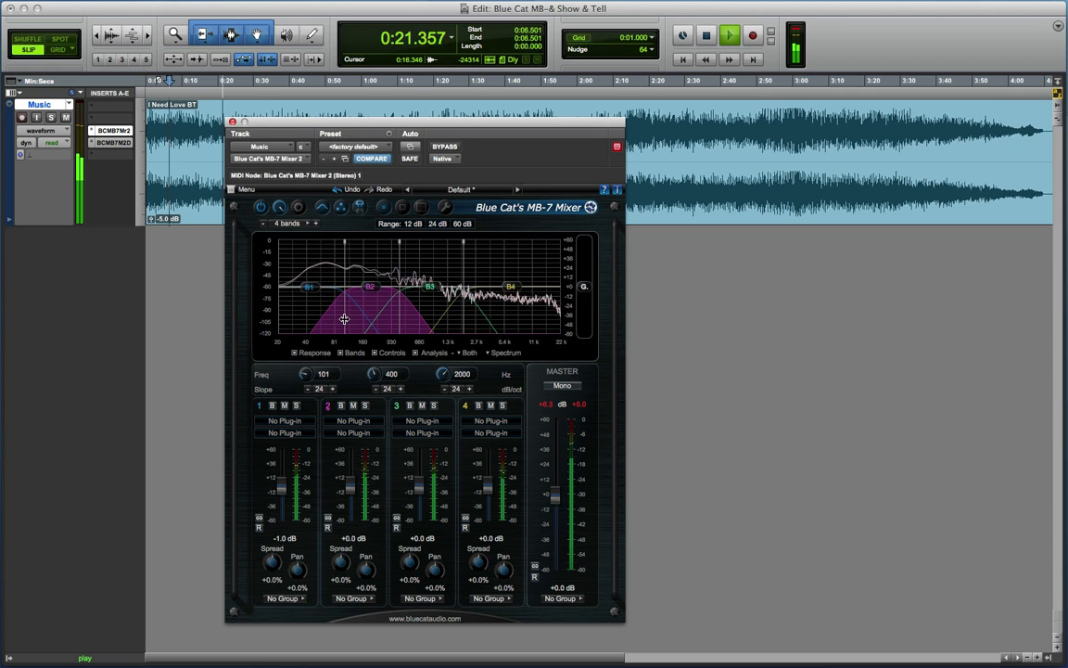
left_click_drag(345, 319, 337, 317)
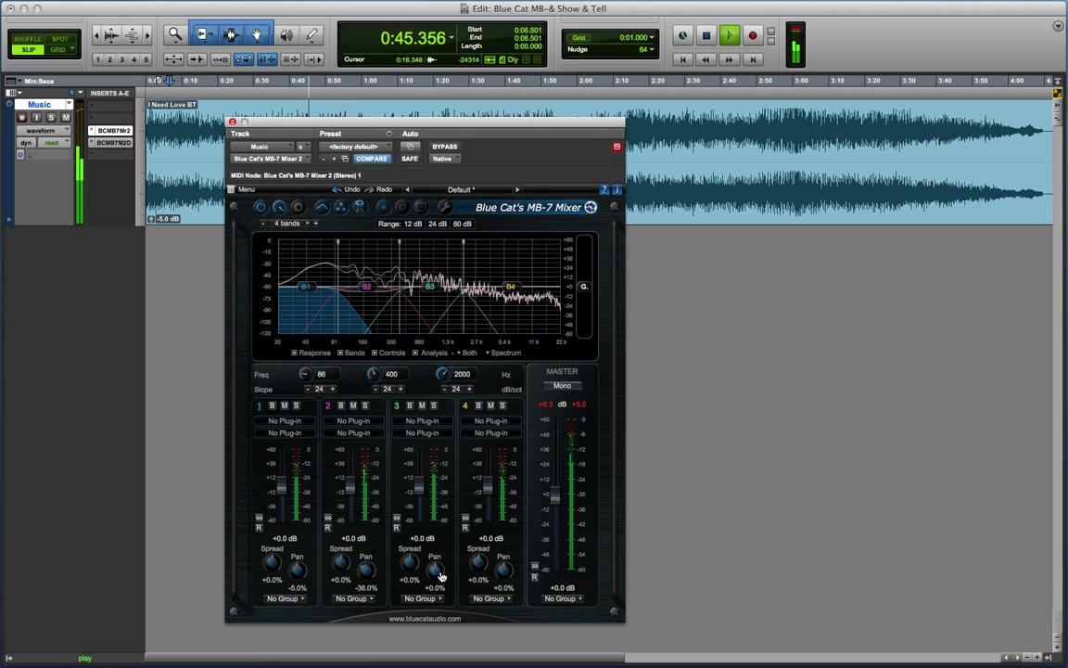
left_click_drag(434, 569, 438, 564)
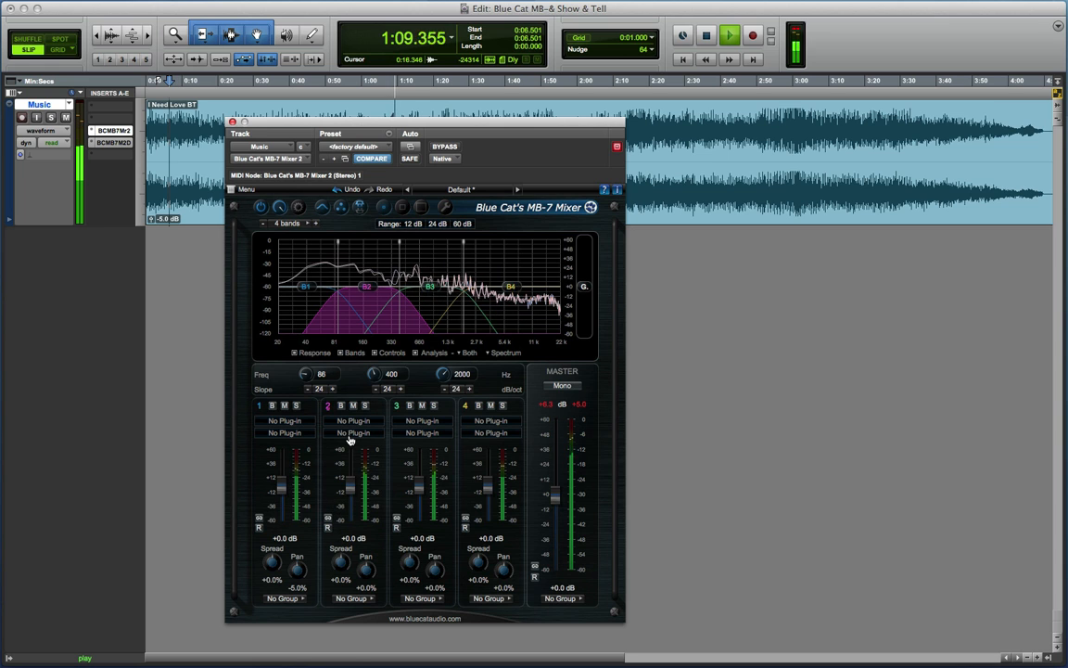
left_click(707, 36)
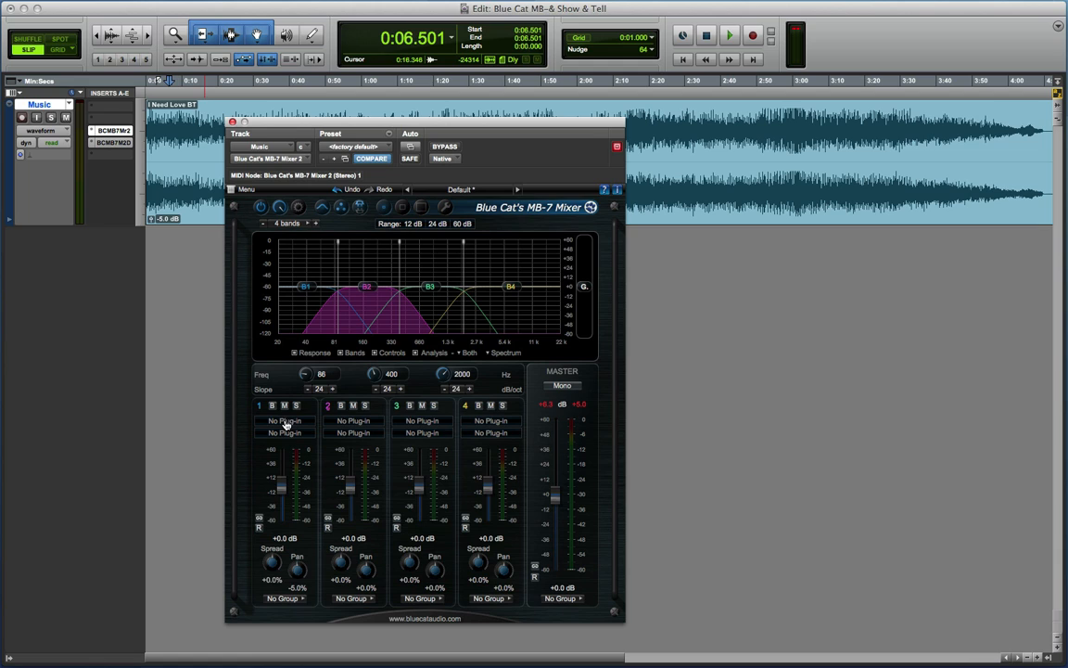
mouse_move(286, 427)
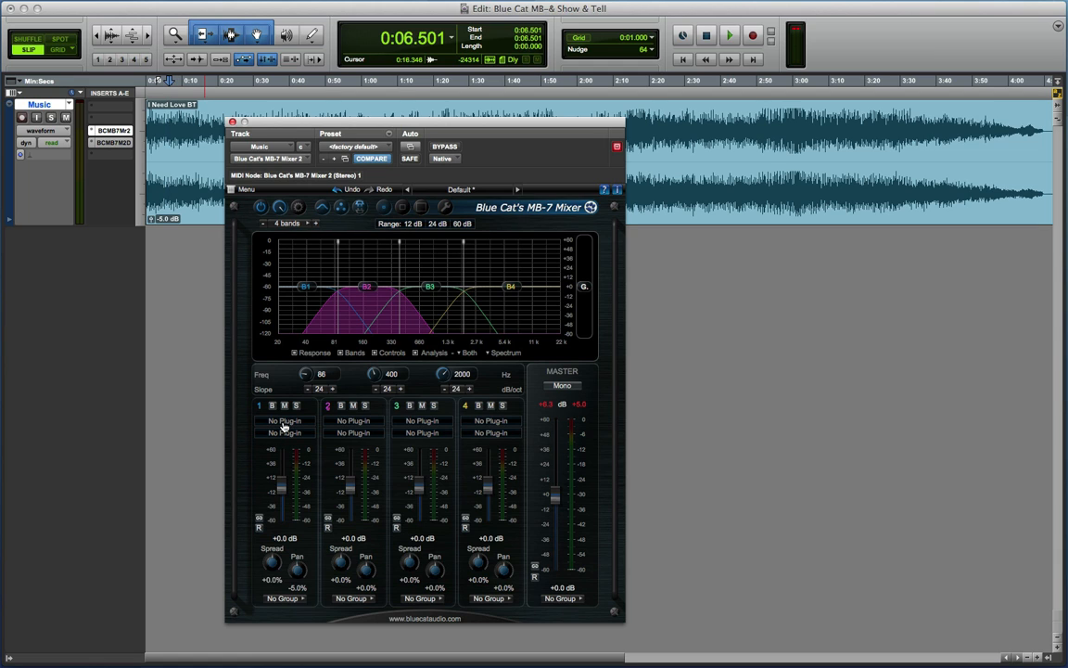
- Choose Load VST from the first band's 'No Plugin' slot menu
left_click(285, 421)
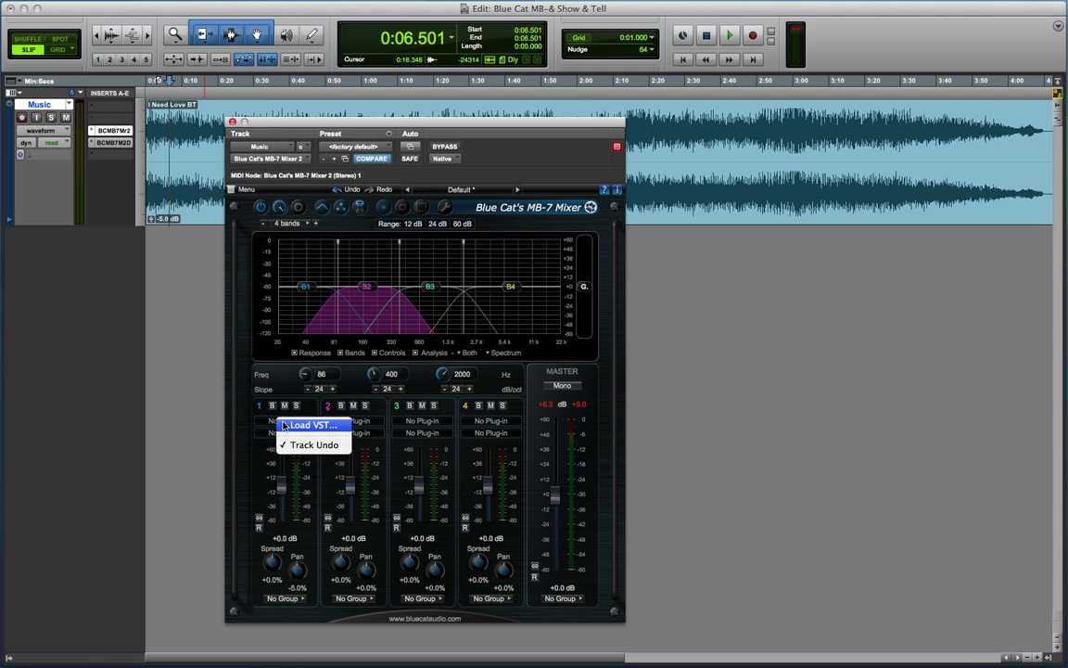
mouse_move(308, 424)
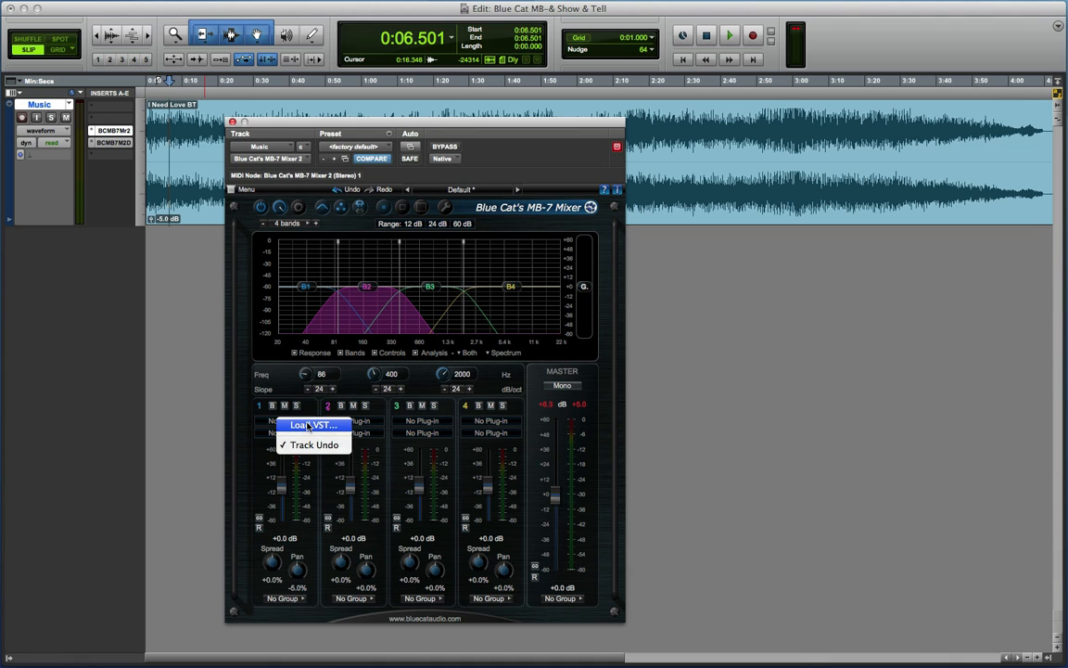
mouse_move(308, 427)
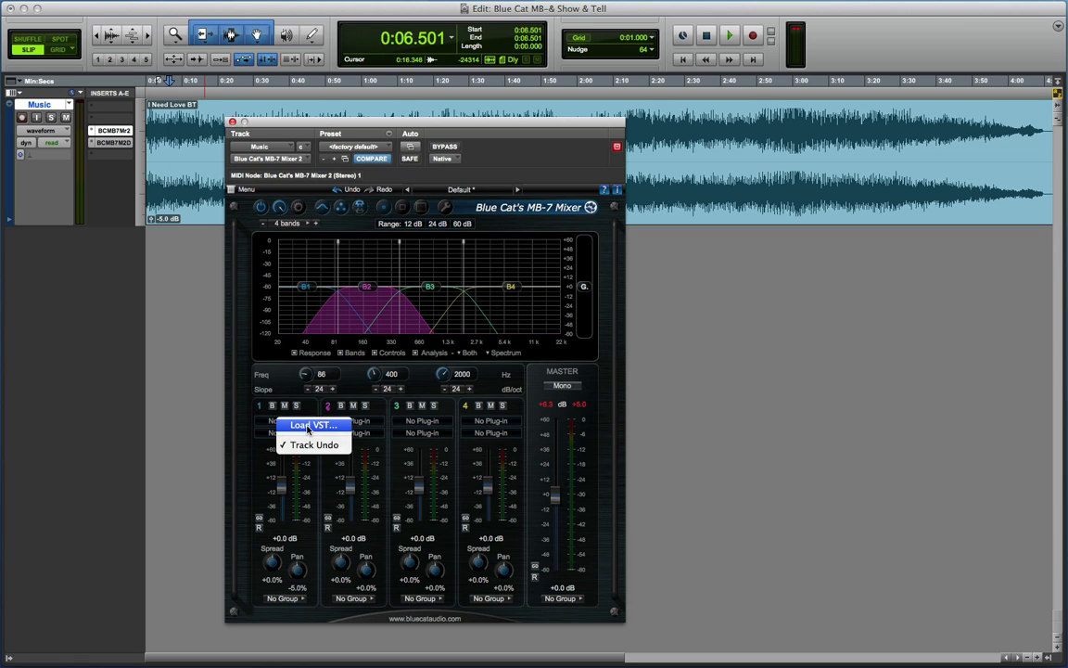
left_click(285, 419)
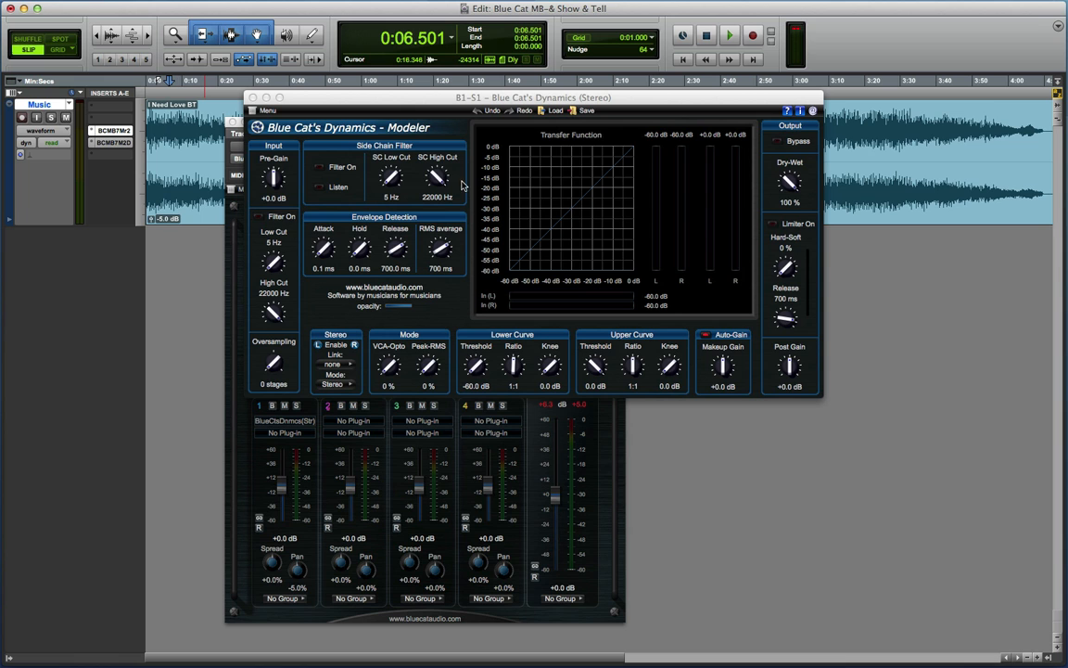
mouse_move(327, 457)
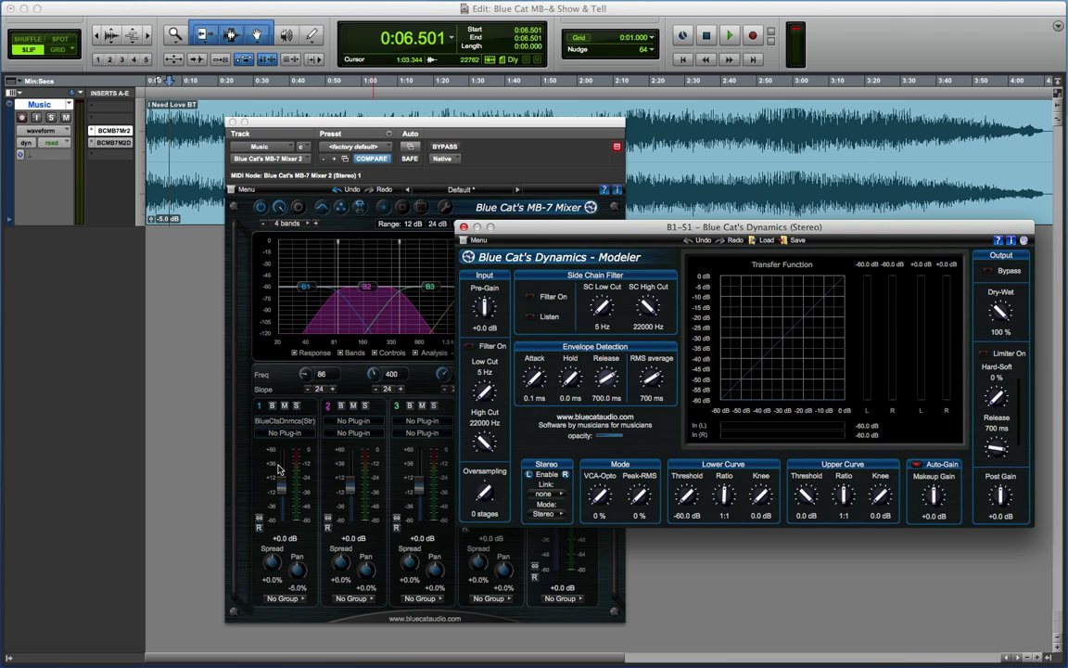
mouse_move(311, 337)
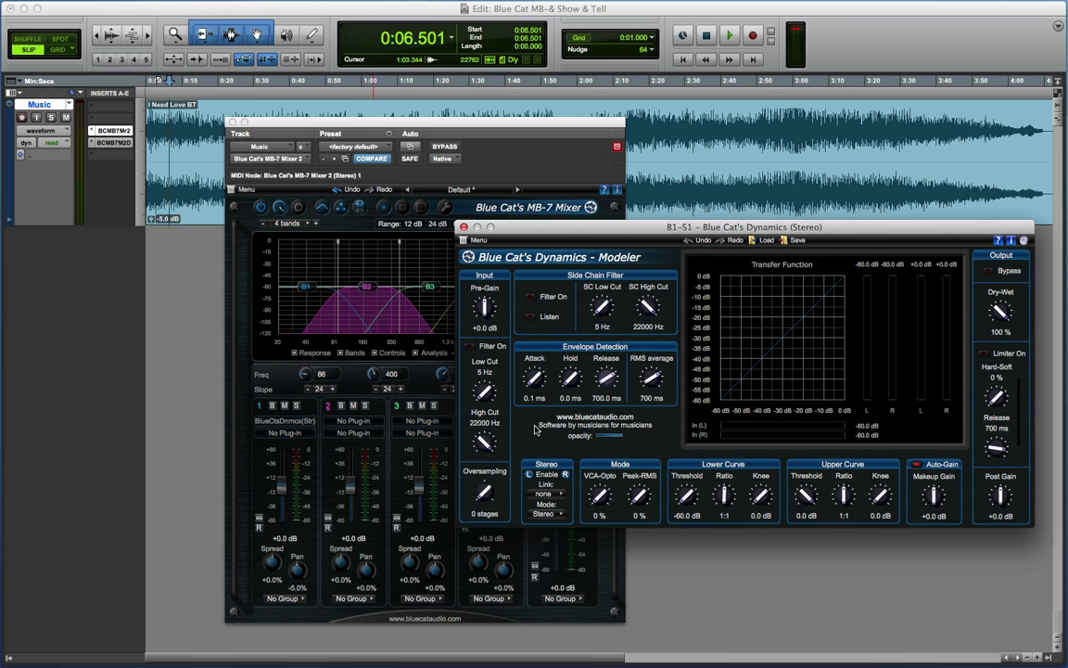
- With playback running, raise band one's Dynamics upper-curve ratio to roughly 1.5:1
left_click(730, 36)
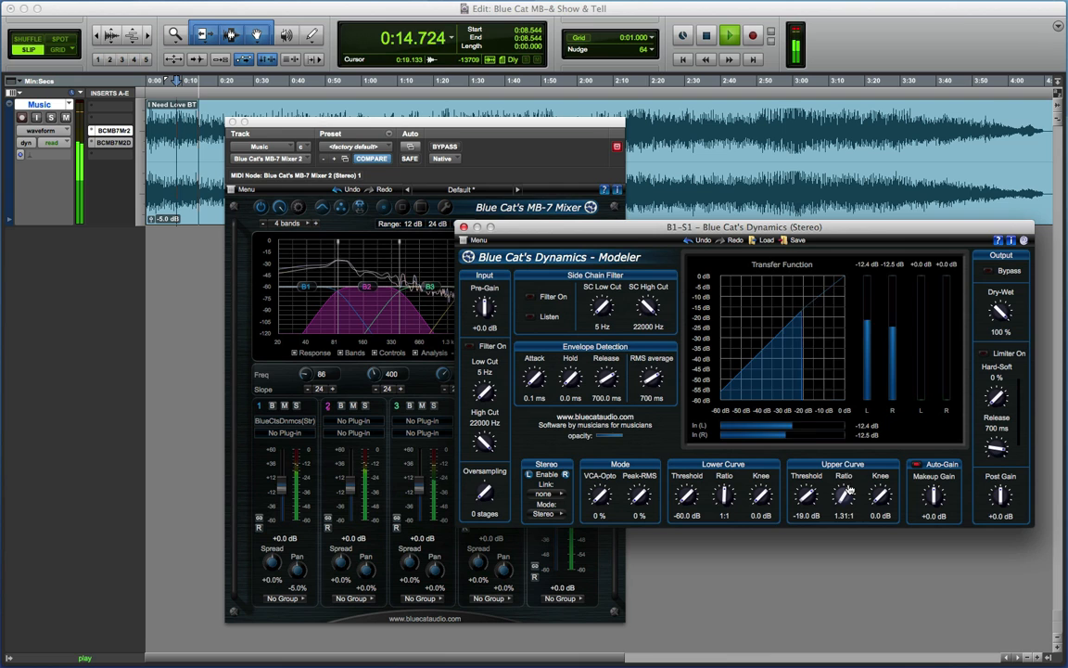
left_click_drag(844, 497, 849, 486)
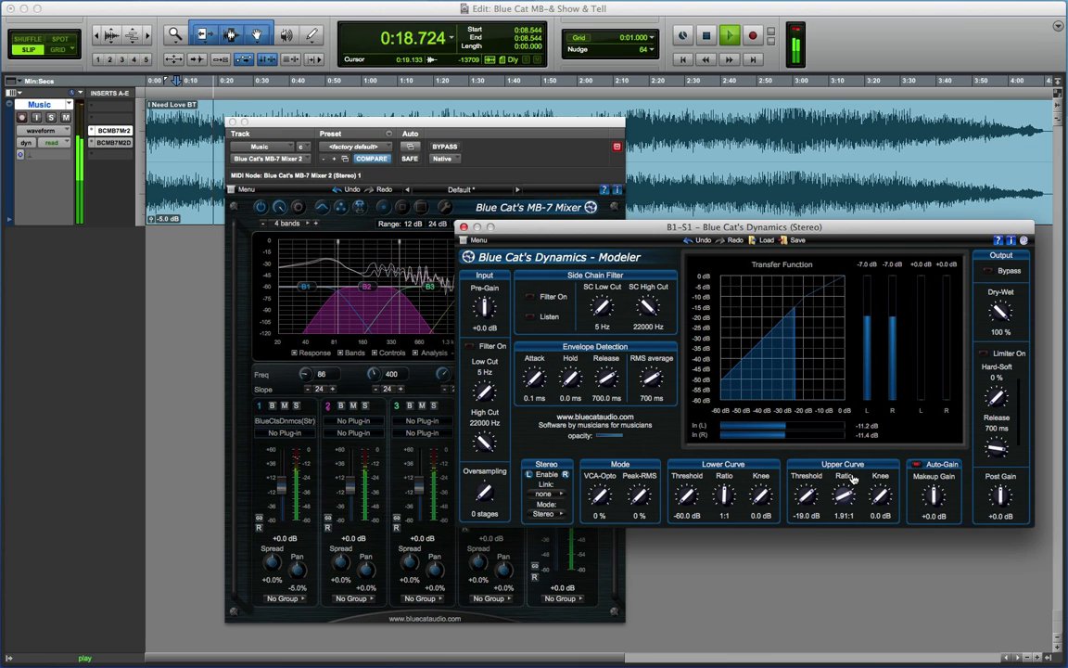
left_click_drag(879, 493, 879, 486)
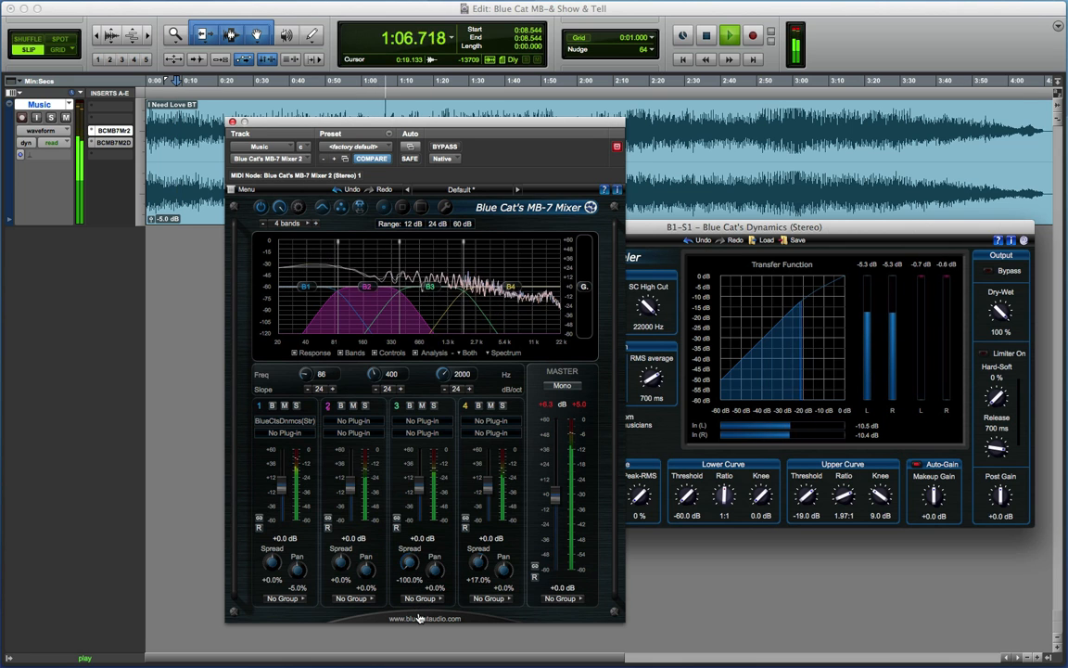
- Audition bands two, three and four in turn in the MB-7 graph while the track plays
left_click_drag(417, 560, 415, 578)
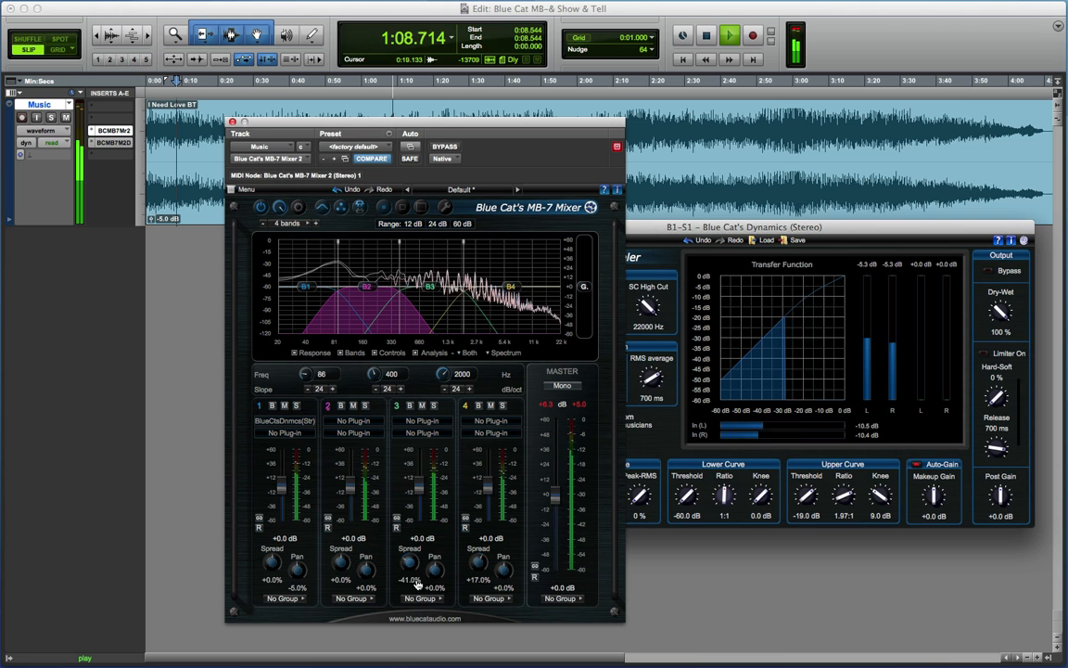
left_click_drag(410, 560, 419, 538)
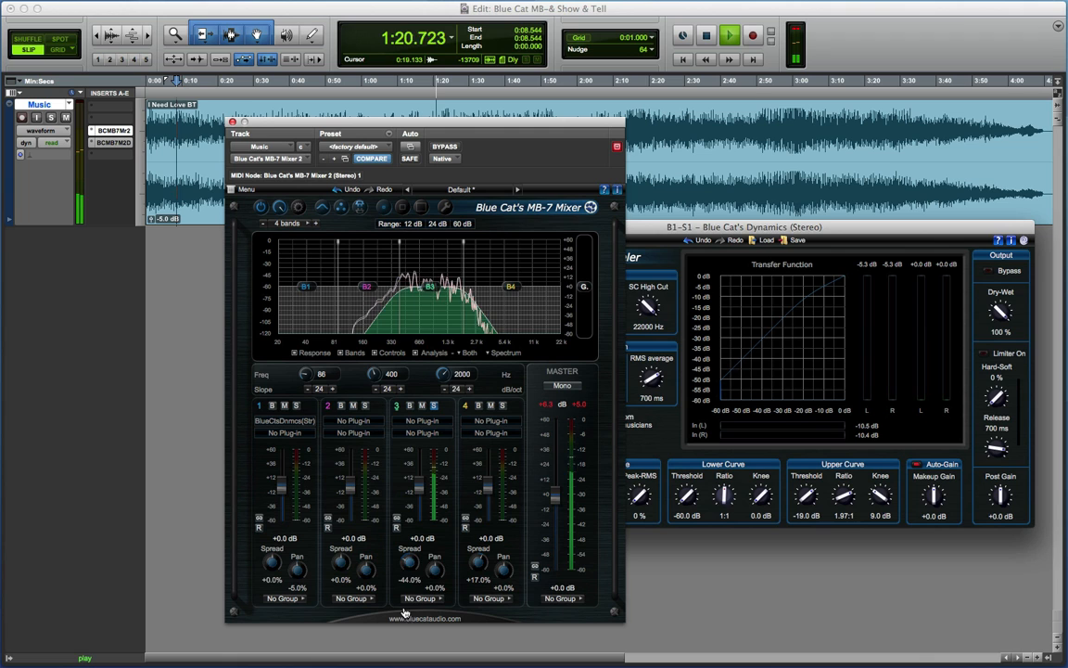
left_click_drag(408, 564, 408, 553)
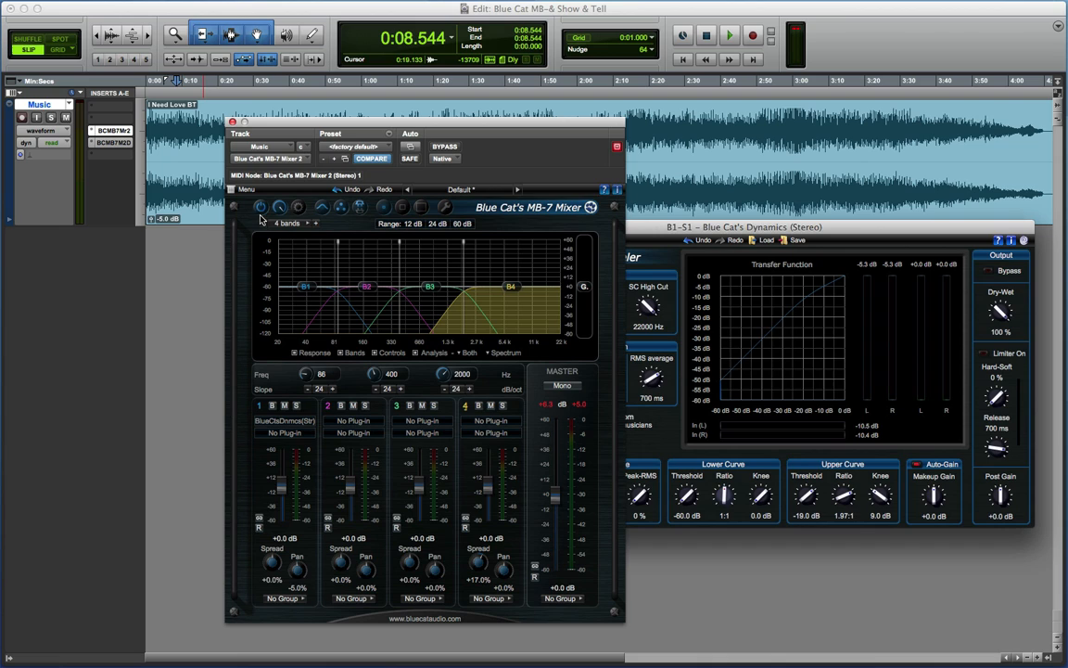
- Set the band count to 7 bands, then reduce it to 1 band holding Dynamics
left_click(290, 223)
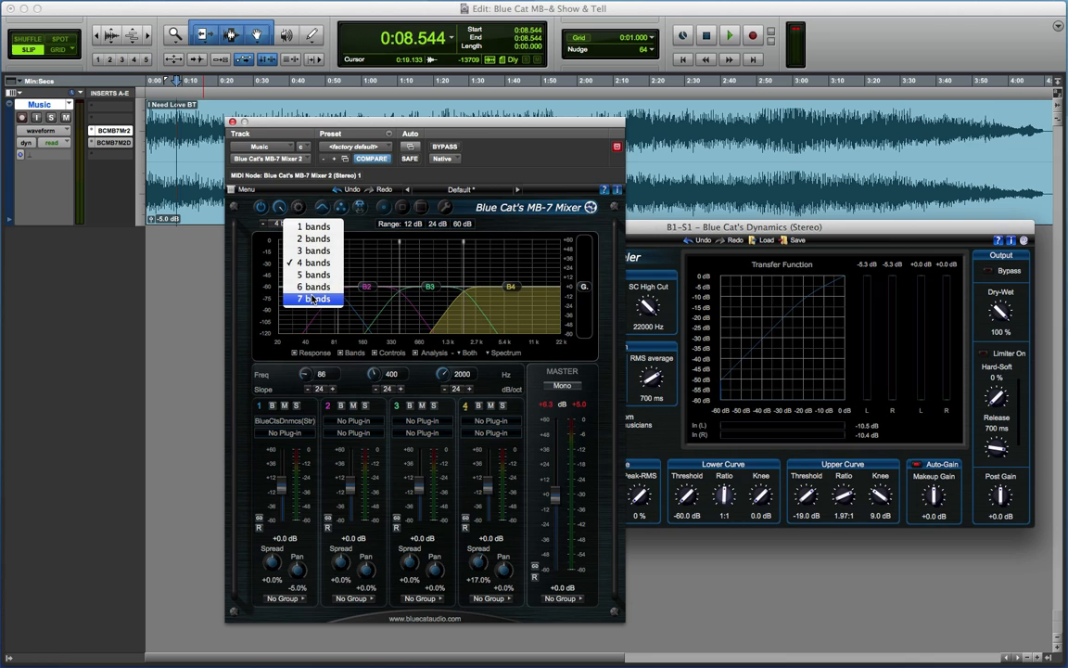
left_click(316, 297)
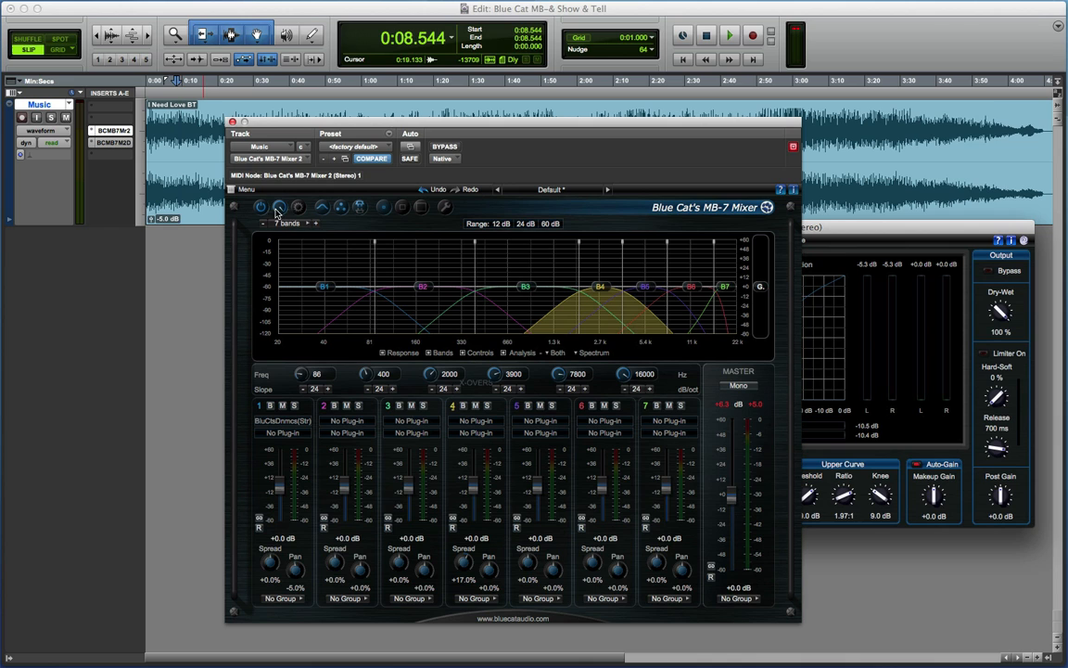
left_click(290, 223)
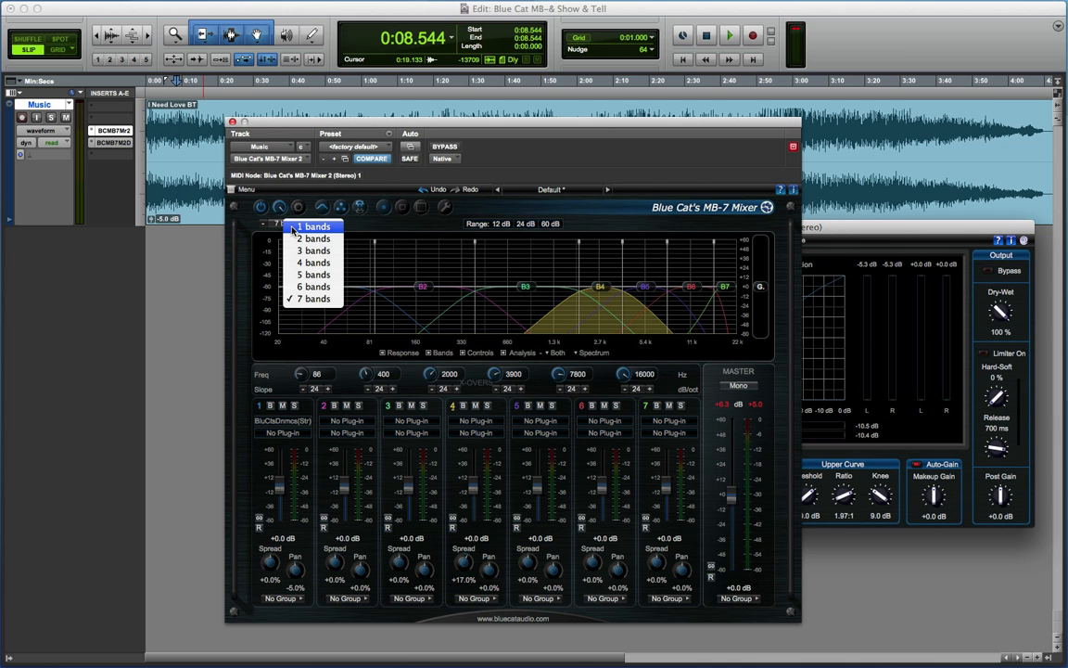
left_click(315, 227)
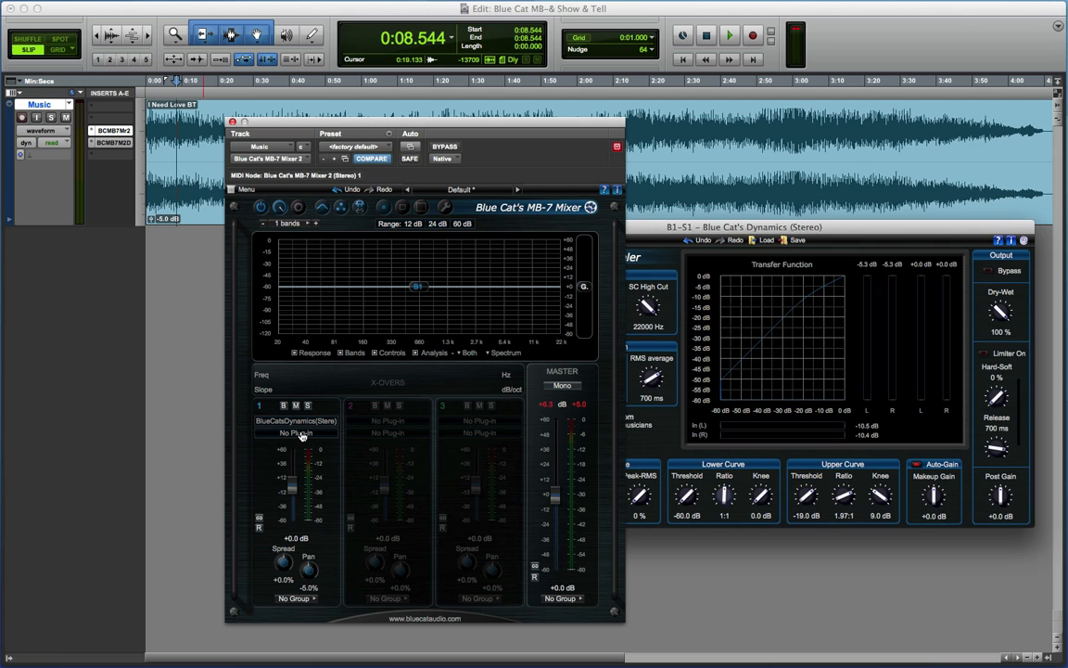
left_click(295, 222)
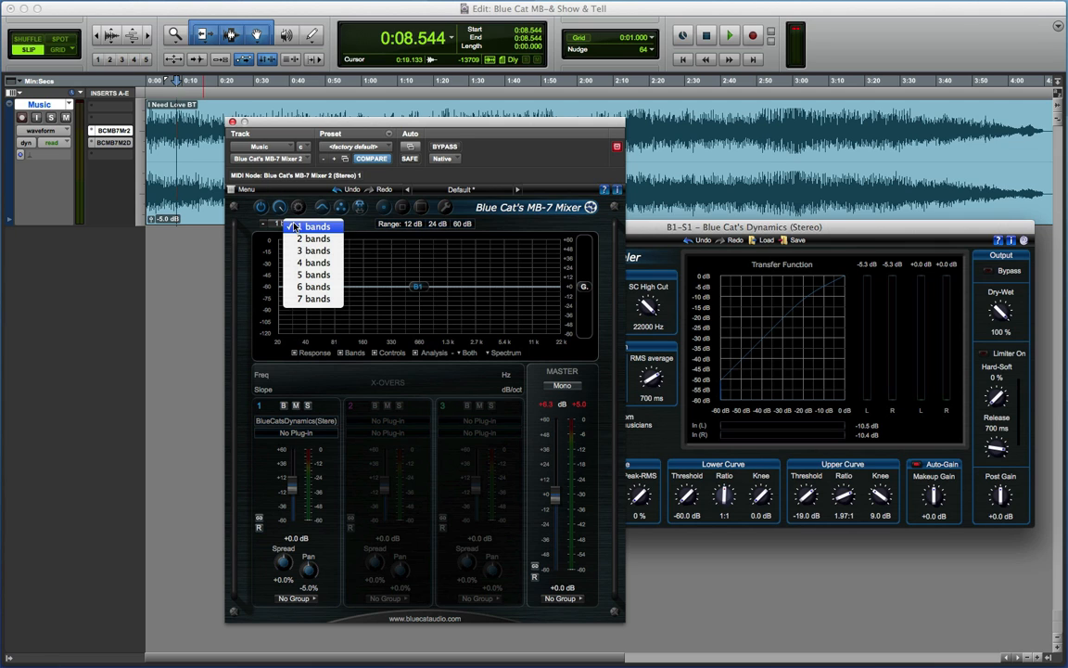
- Return to 4 bands and show a live frequency spectrum in the graph during playback
left_click(314, 263)
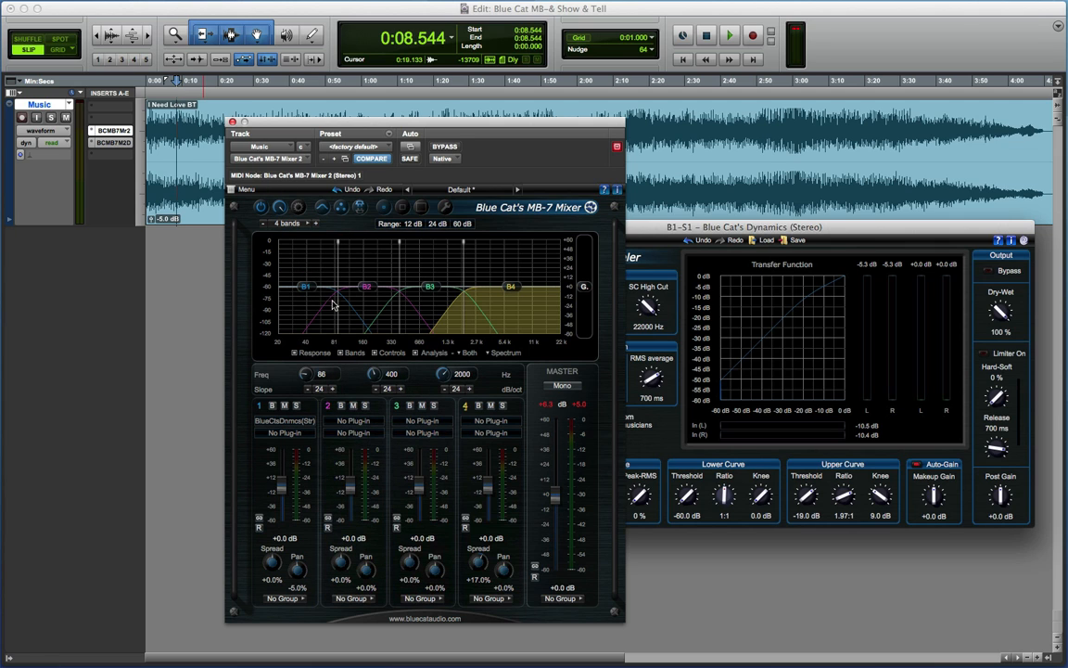
mouse_move(289, 360)
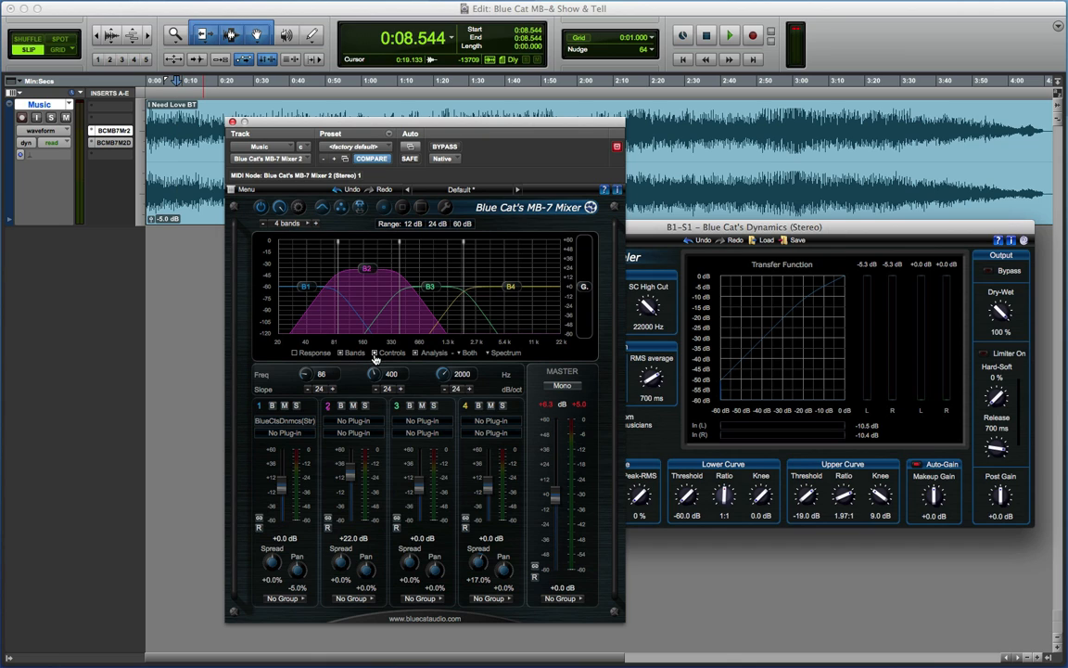
mouse_move(364, 271)
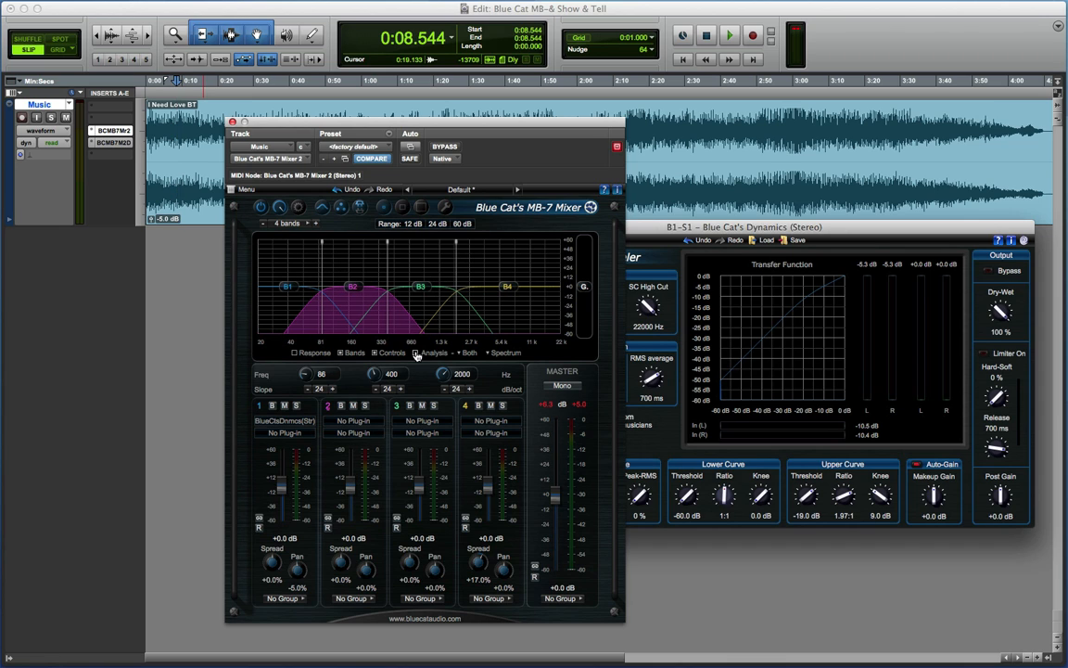
left_click(731, 35)
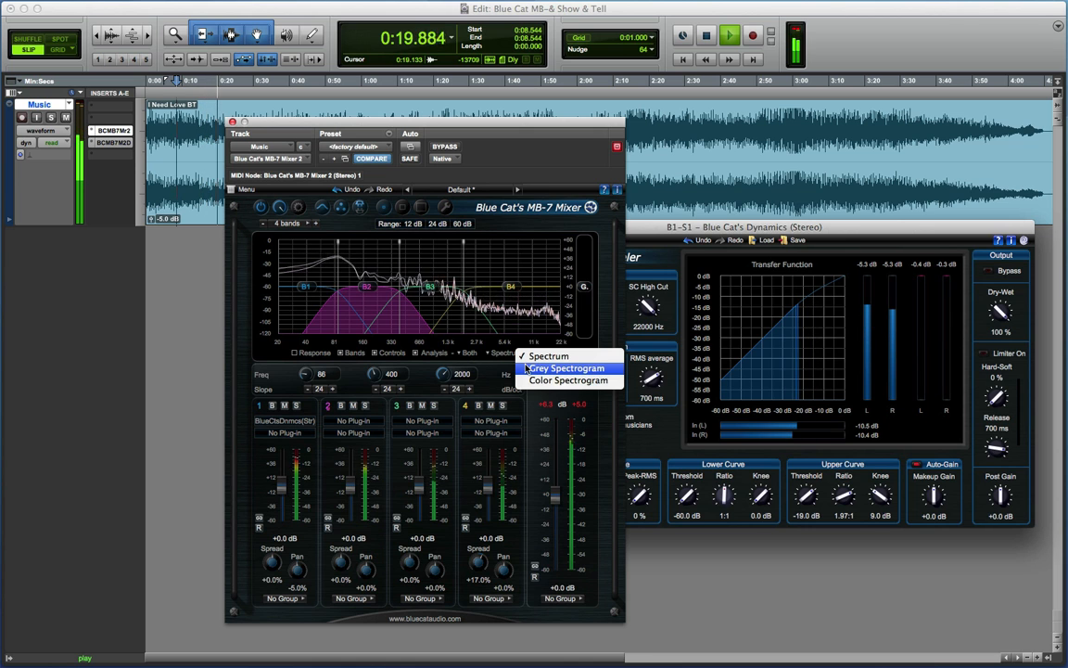
- Switch the analysis display to Grey Spectrogram, then to Color Spectrogram
left_click(566, 367)
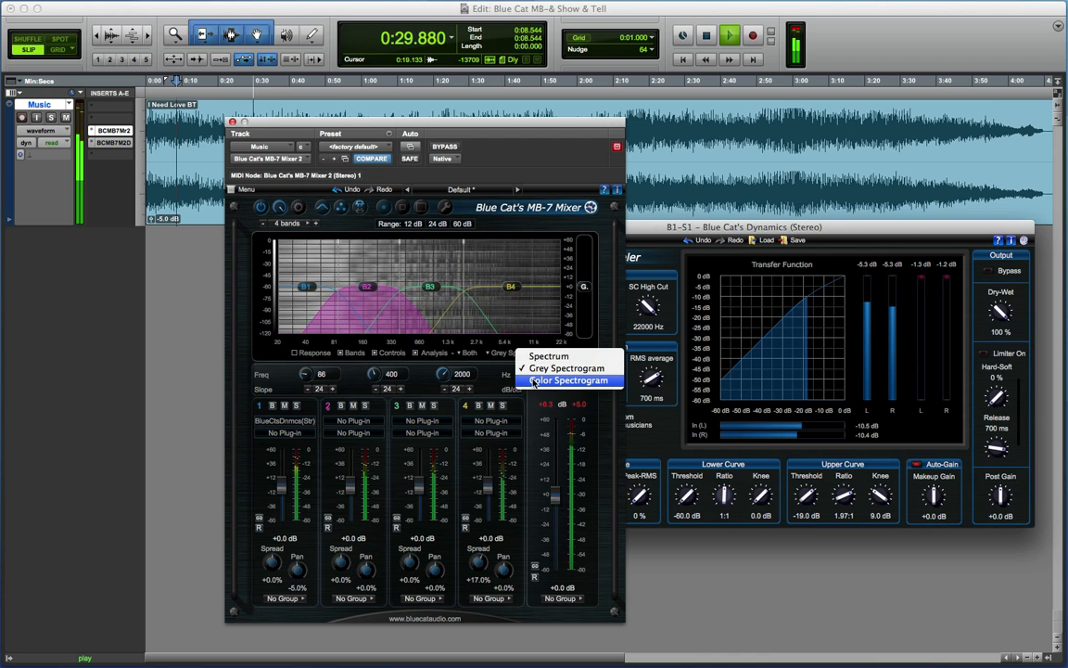
left_click(568, 367)
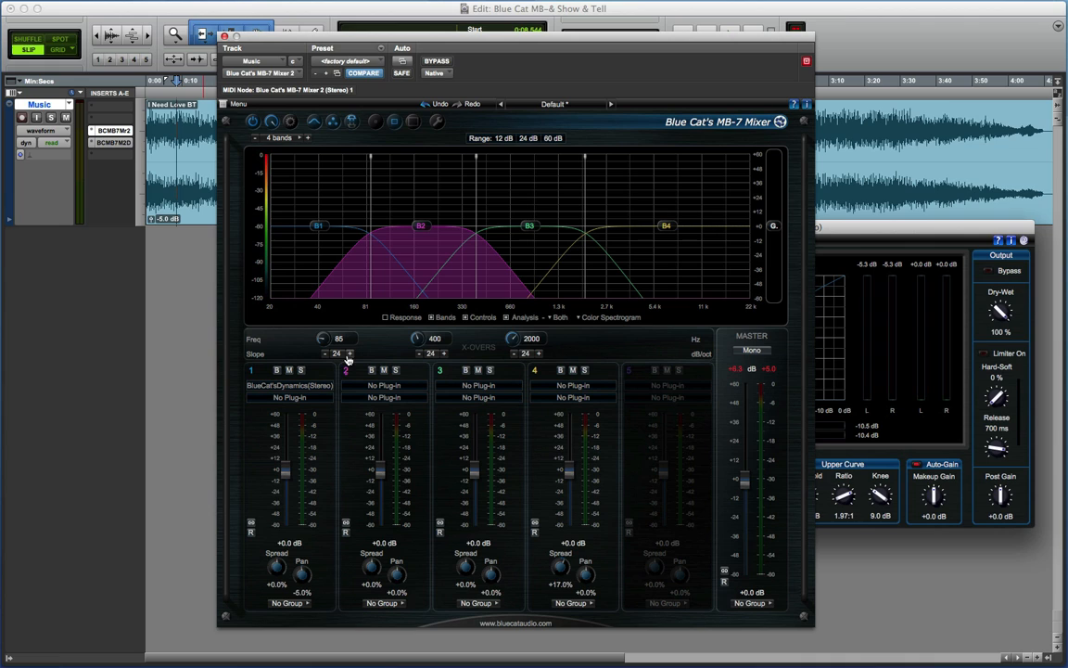
left_click(351, 354)
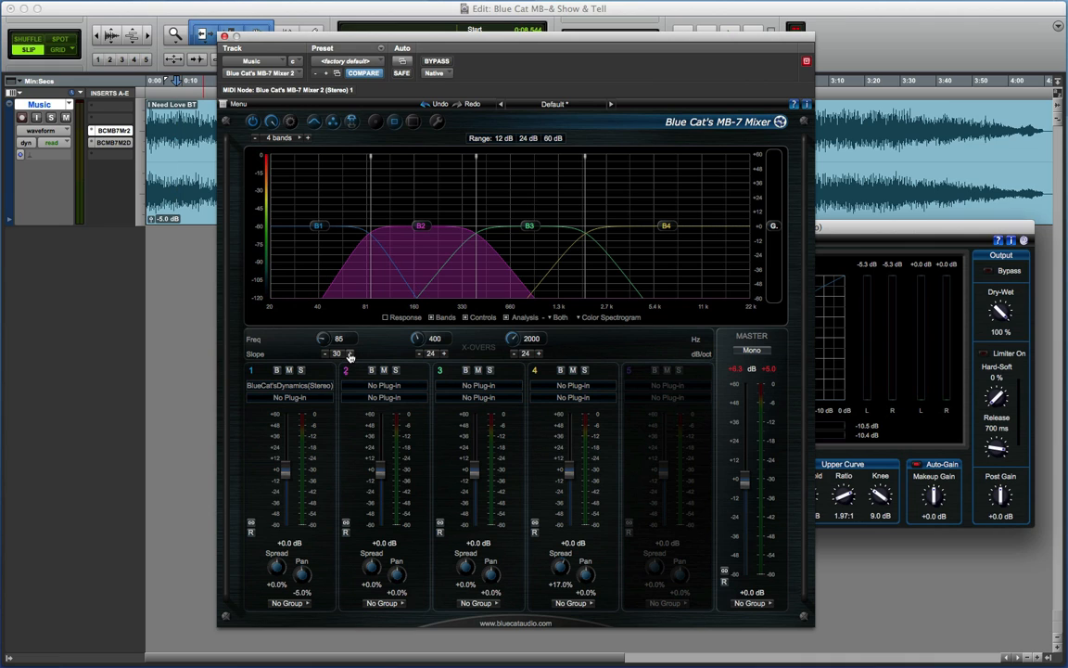
left_click(350, 352)
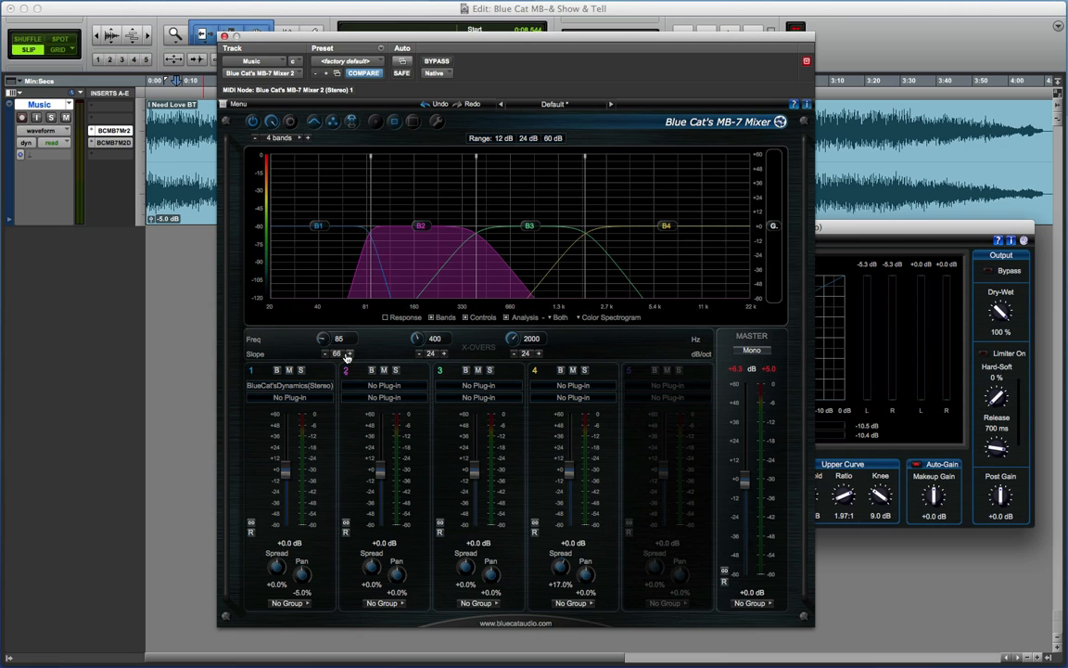
left_click(348, 354)
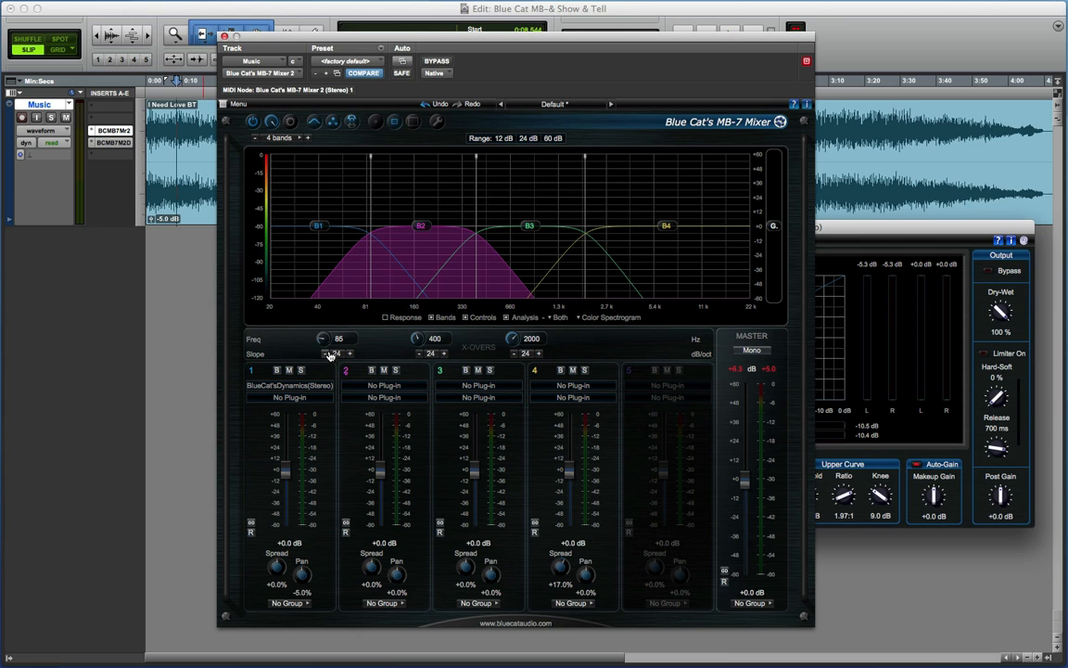
mouse_move(334, 282)
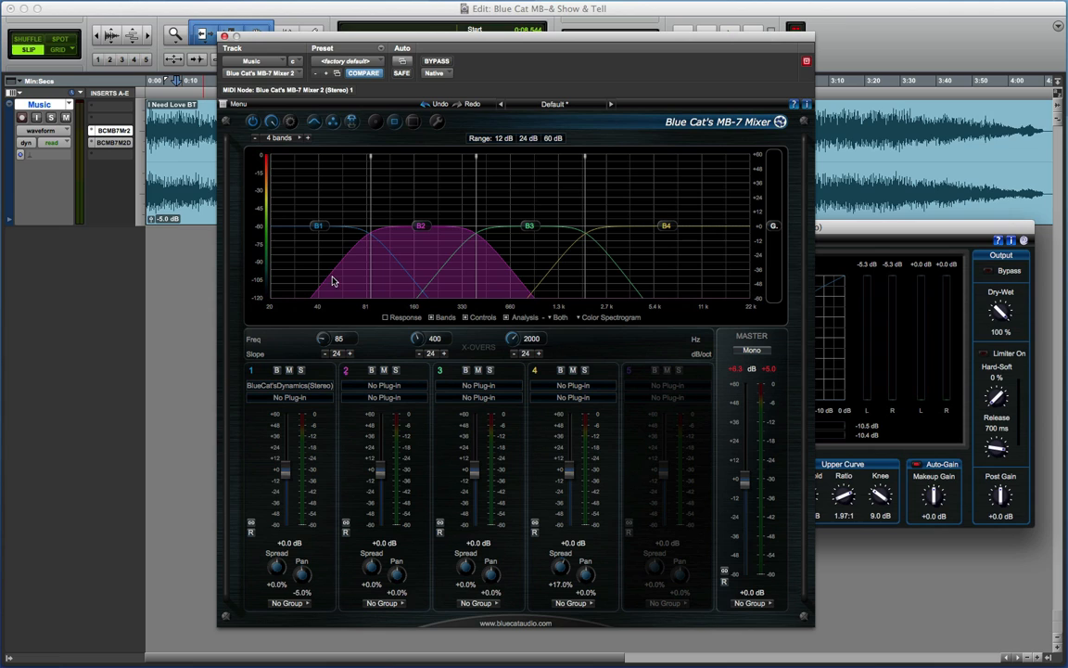
mouse_move(416, 295)
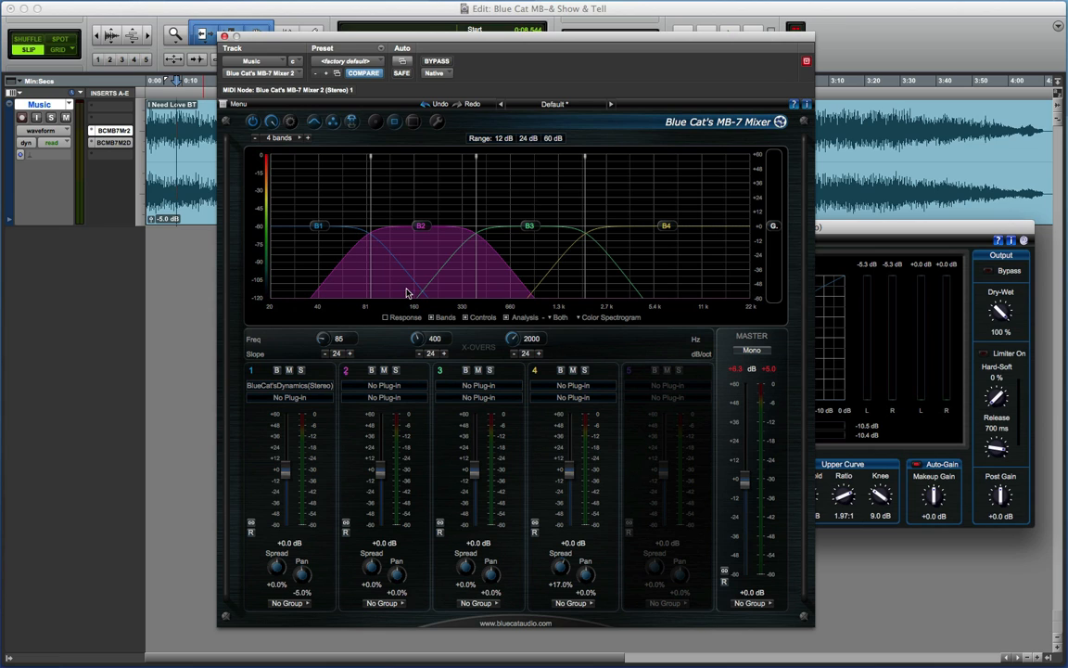
mouse_move(415, 230)
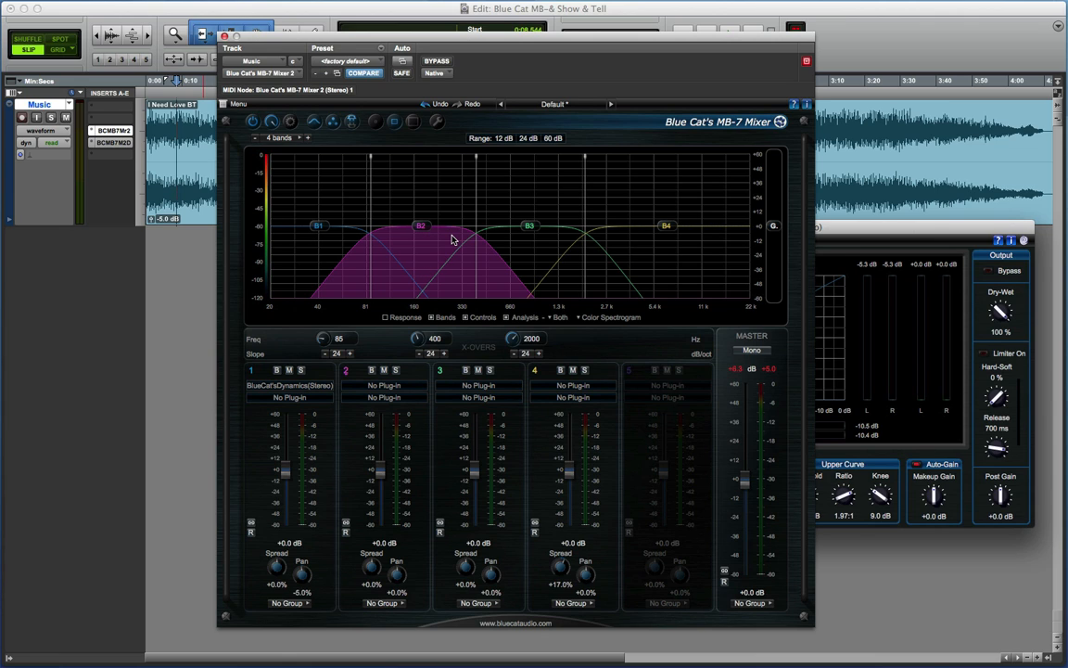
mouse_move(616, 250)
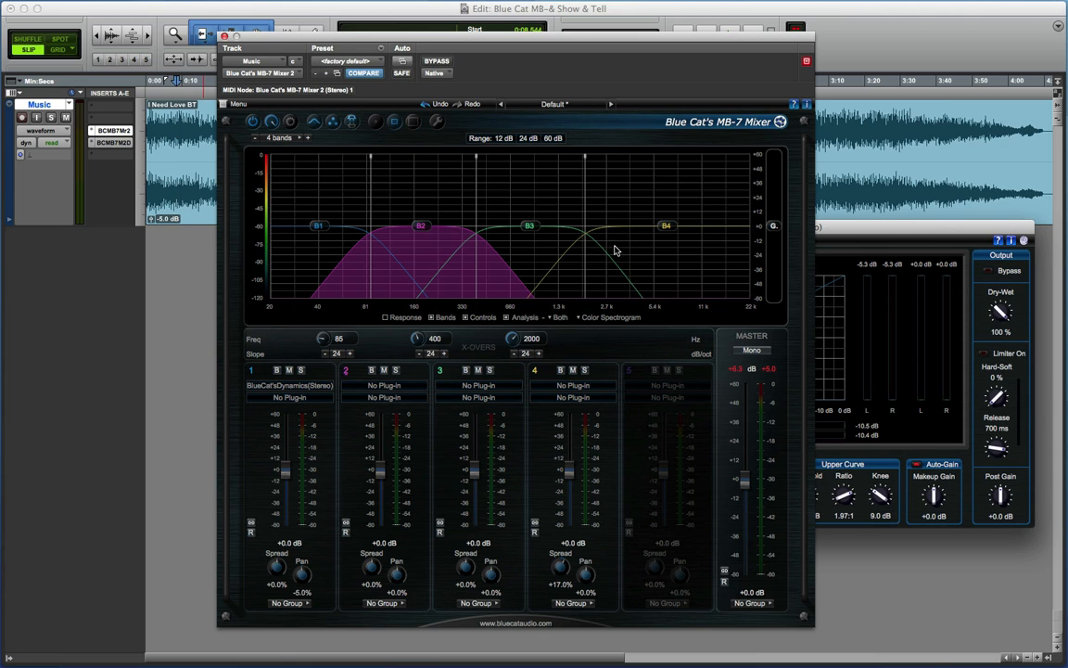
mouse_move(585, 232)
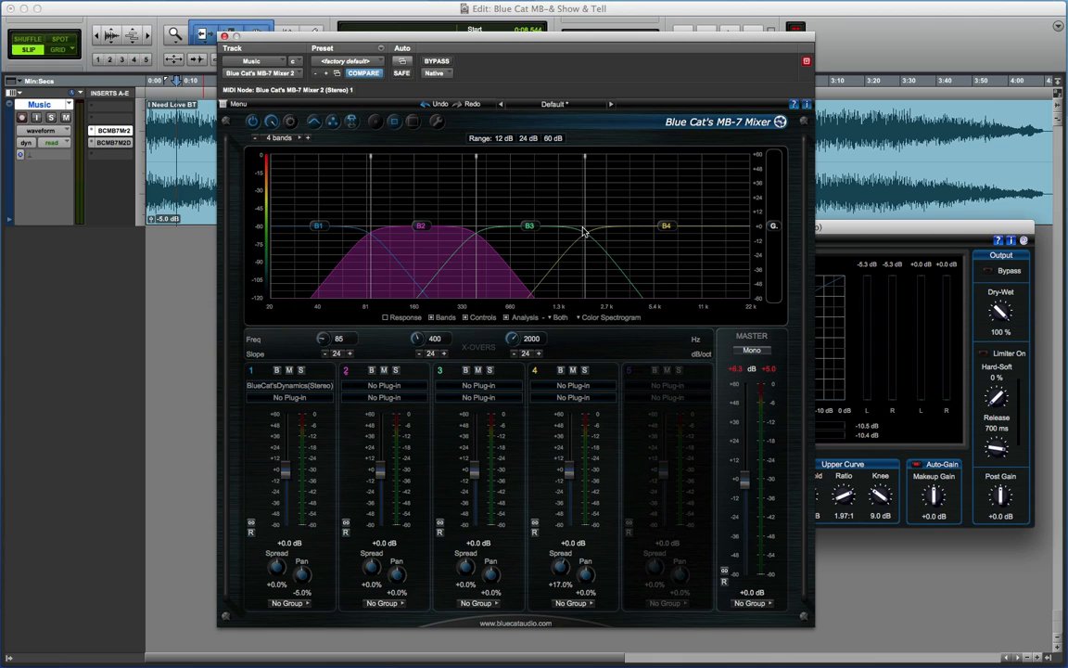
mouse_move(586, 271)
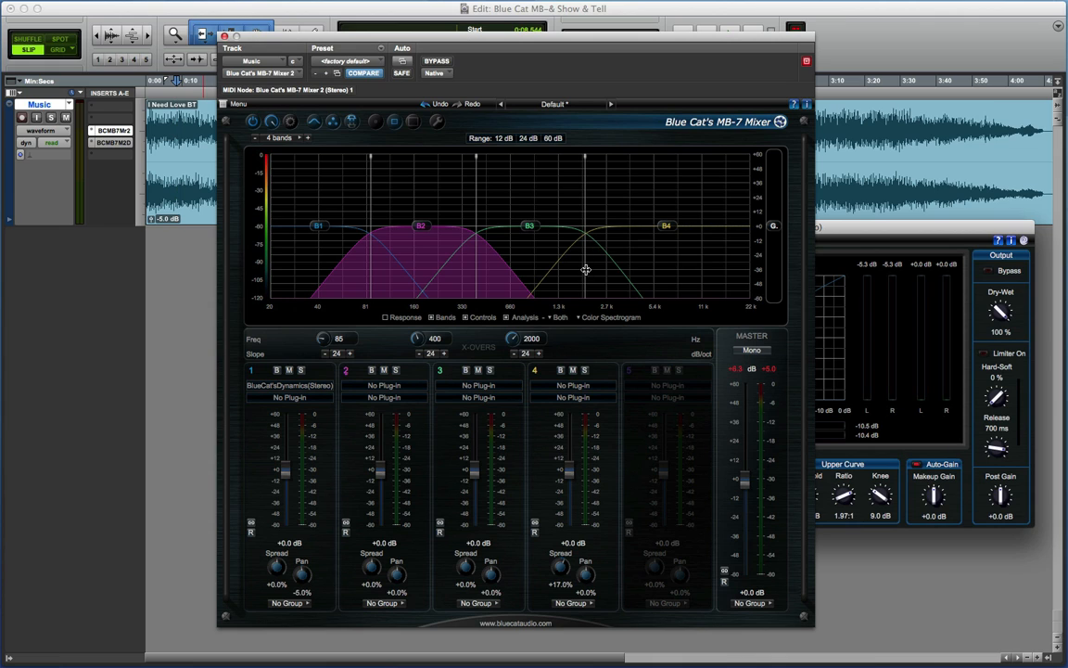
mouse_move(542, 289)
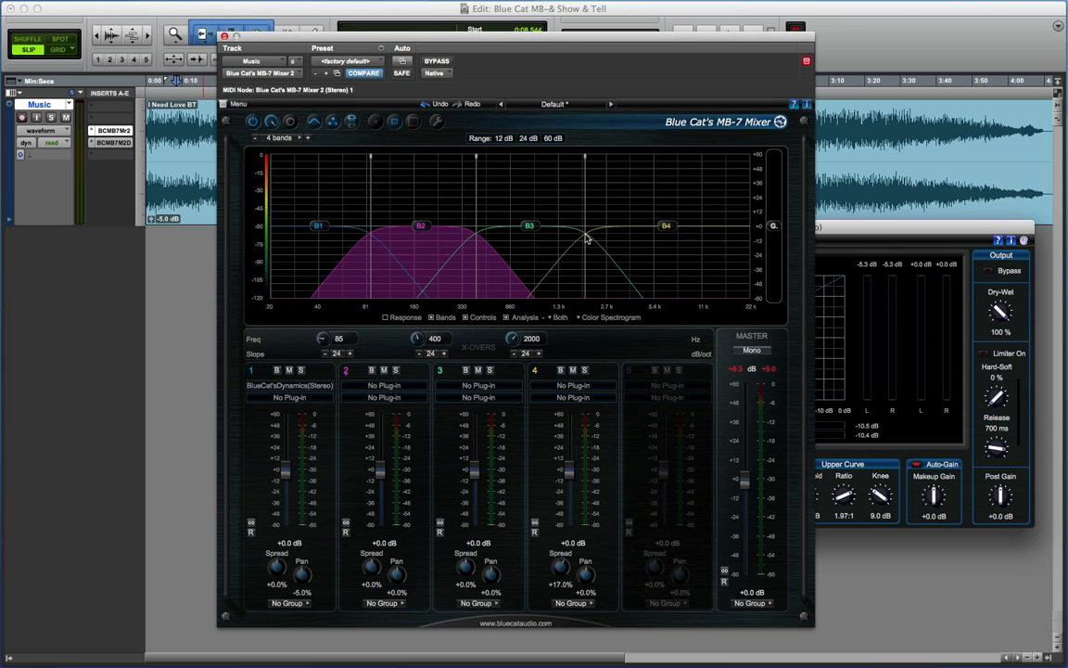
mouse_move(601, 245)
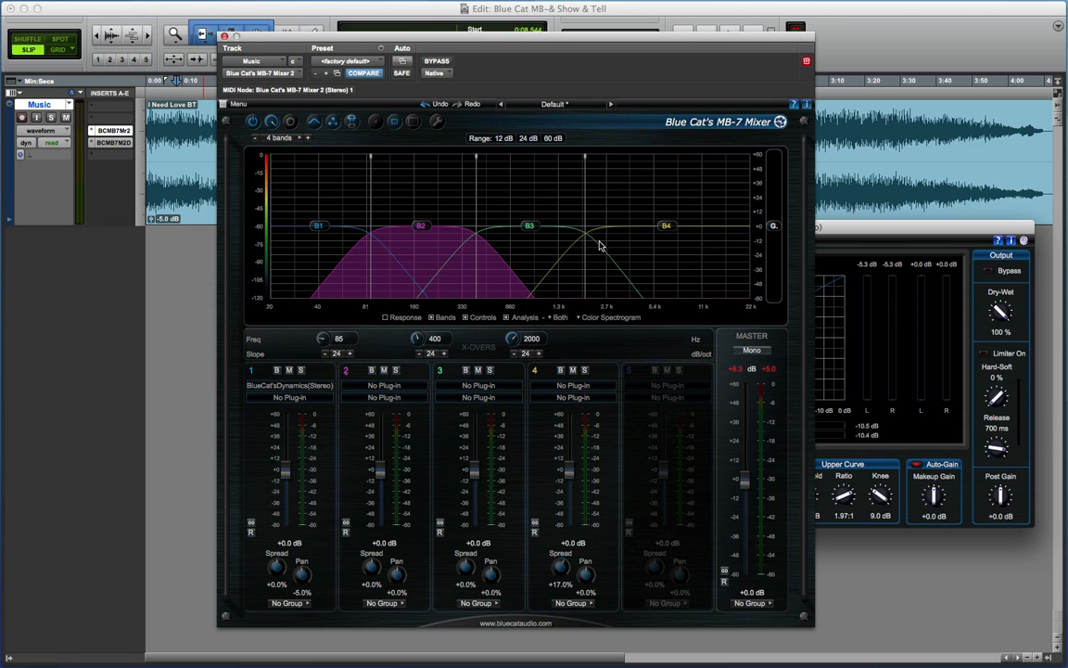
mouse_move(575, 239)
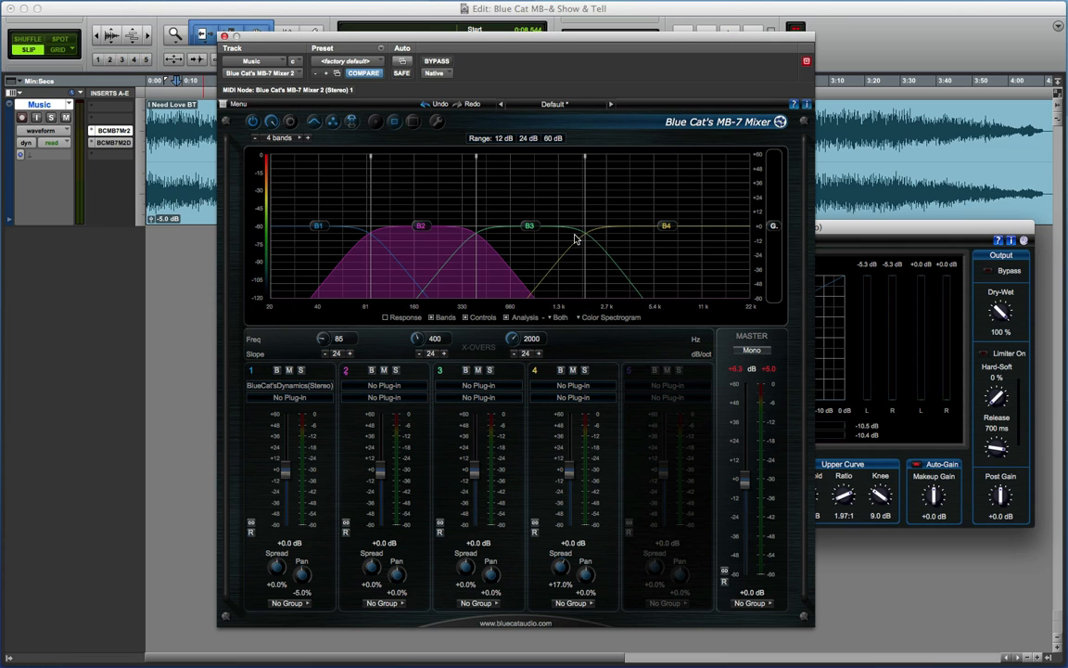
mouse_move(641, 306)
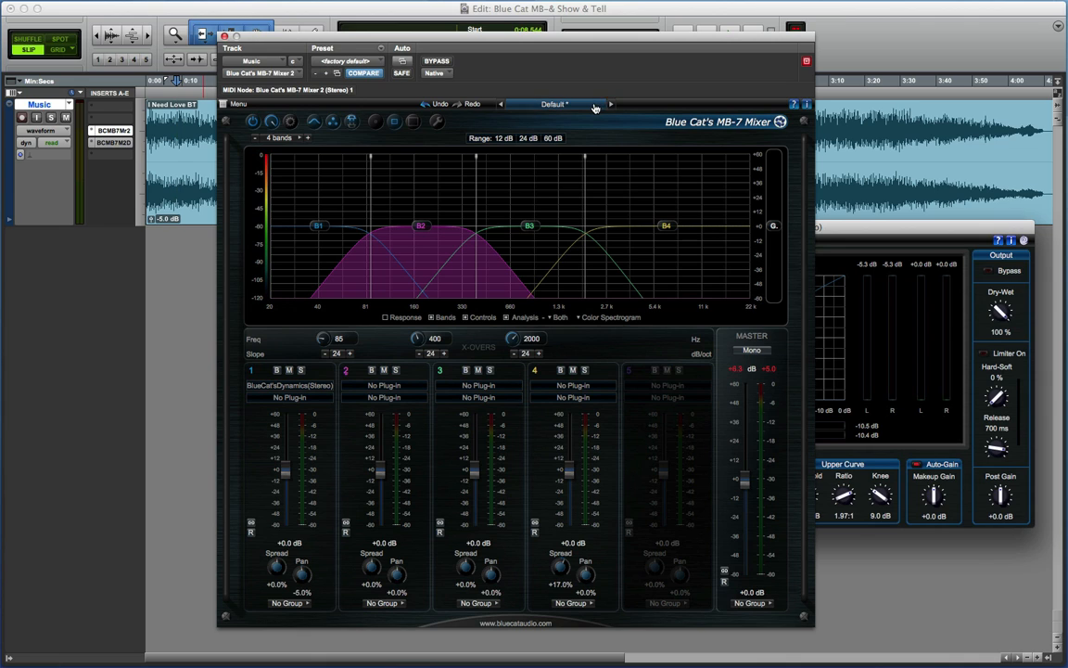
- Browse the MB-7 factory preset categories such as EQ, Layout and Range
left_click(553, 103)
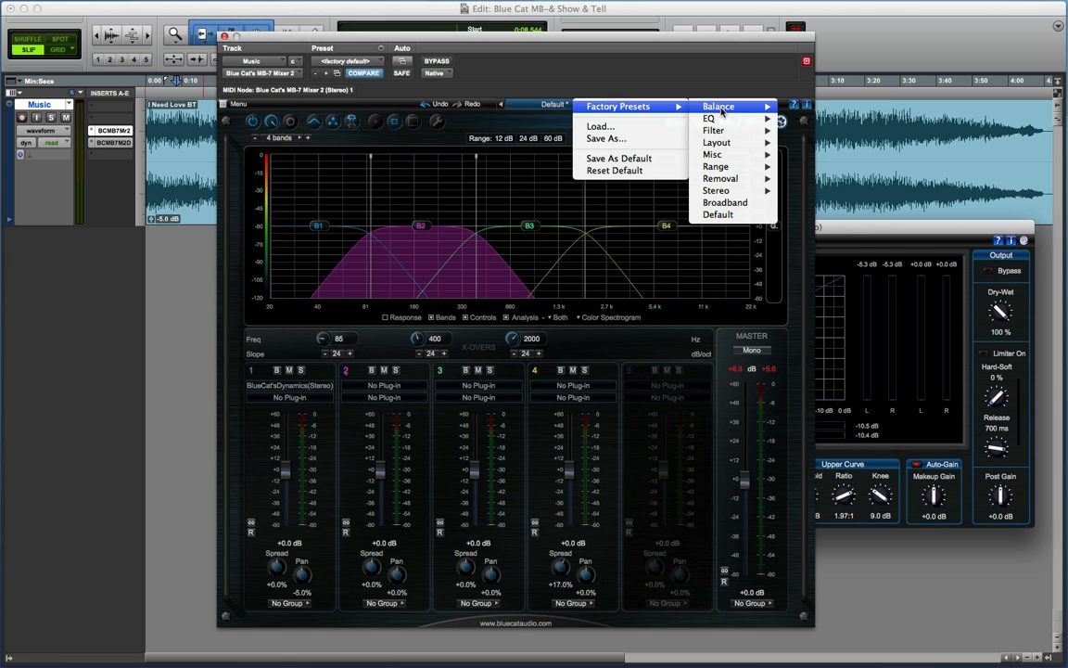
mouse_move(708, 118)
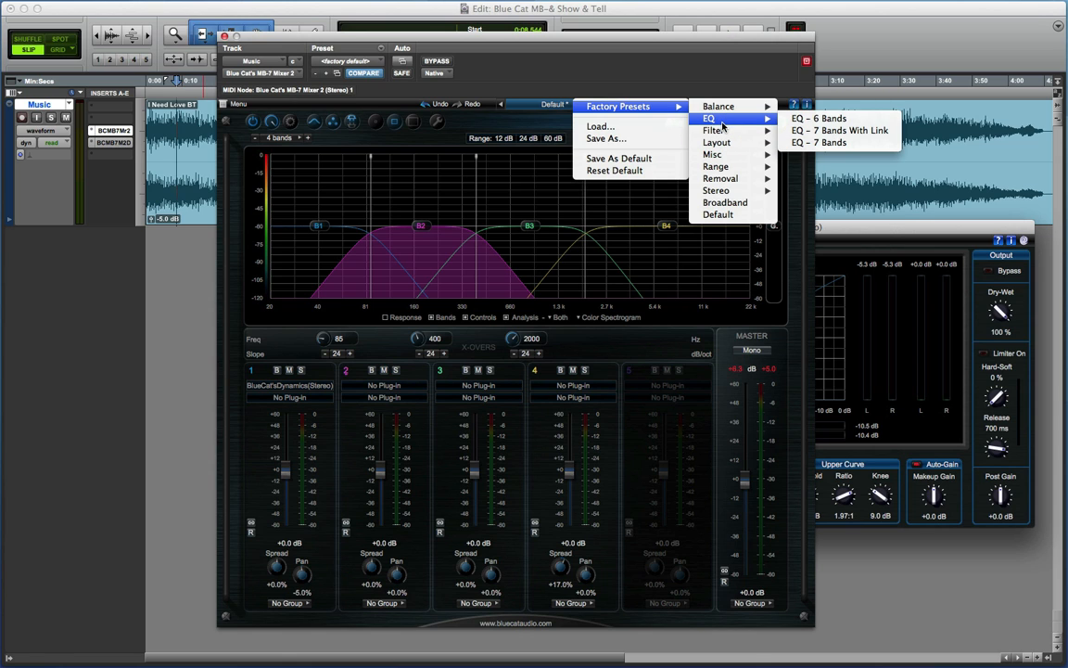
mouse_move(712, 130)
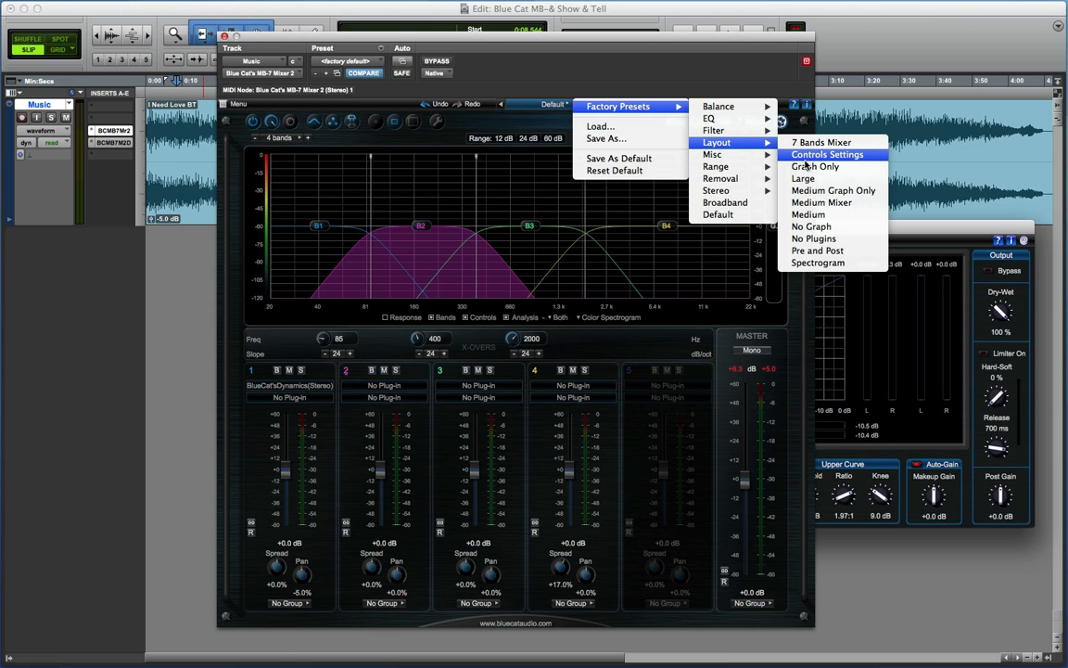
mouse_move(816, 250)
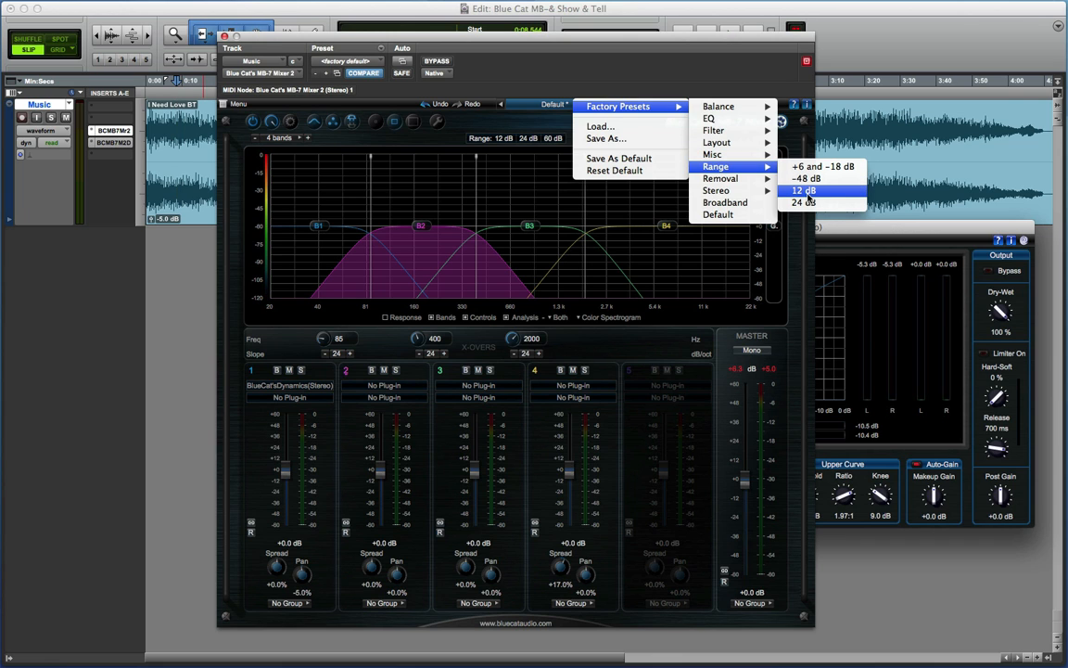
mouse_move(801, 202)
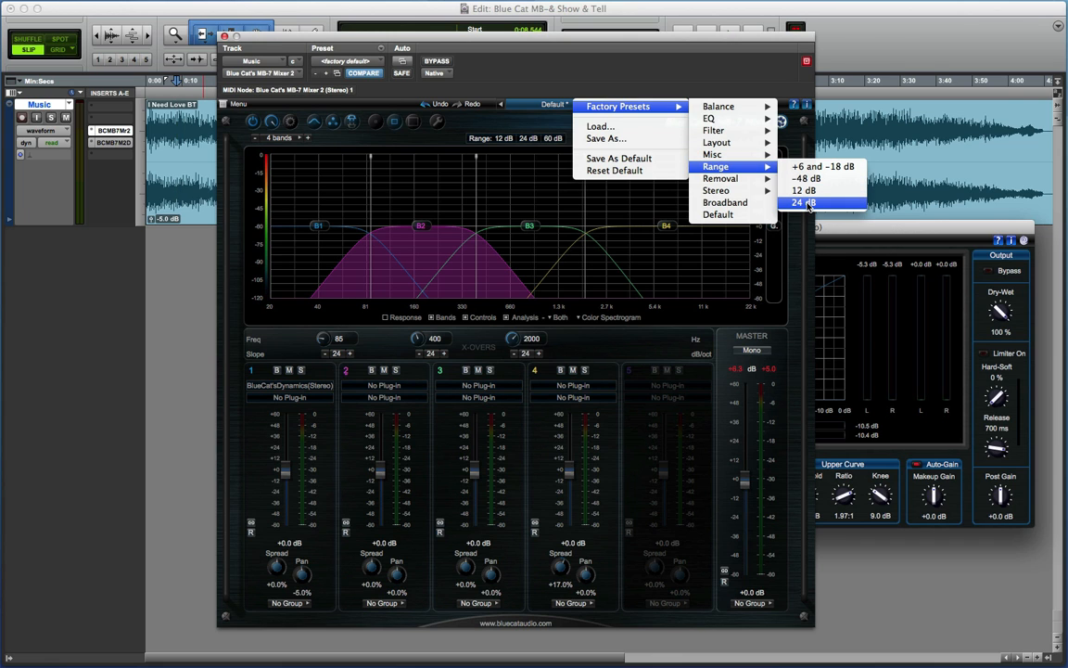
- Apply the Range 24 dB factory preset, then the +6 and -18 dB range preset
left_click(803, 202)
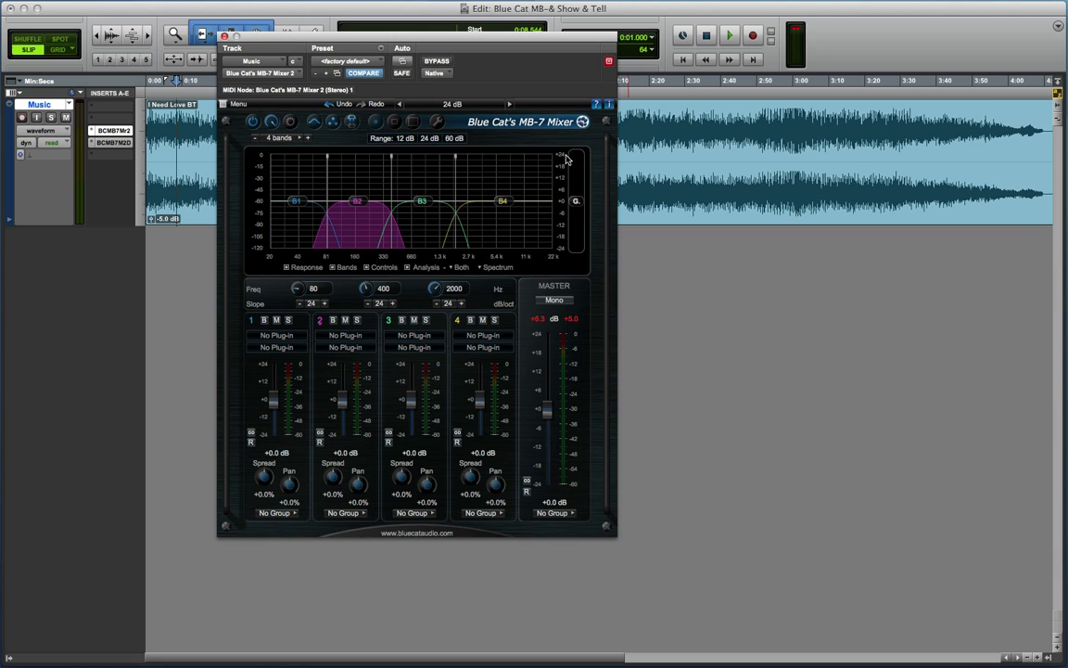
mouse_move(563, 182)
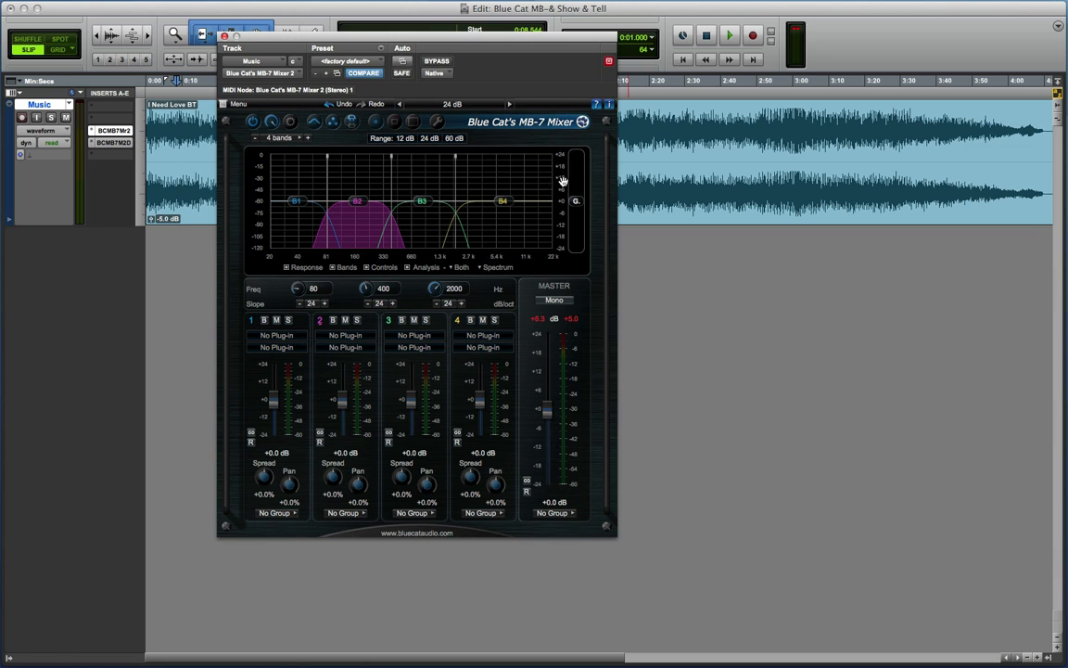
mouse_move(515, 107)
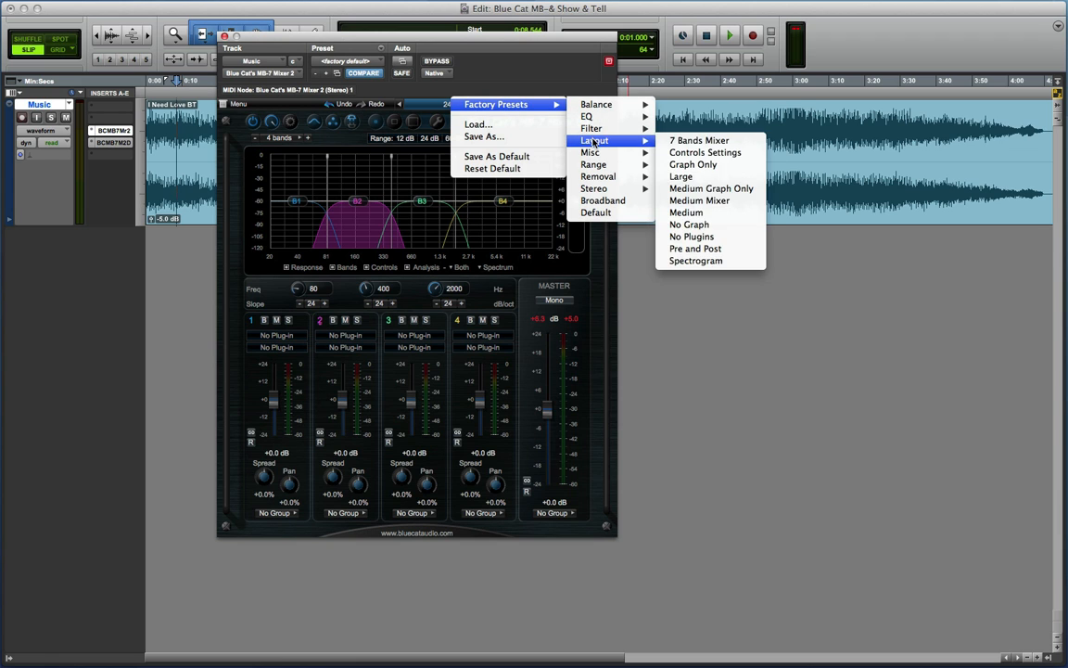
left_click(686, 212)
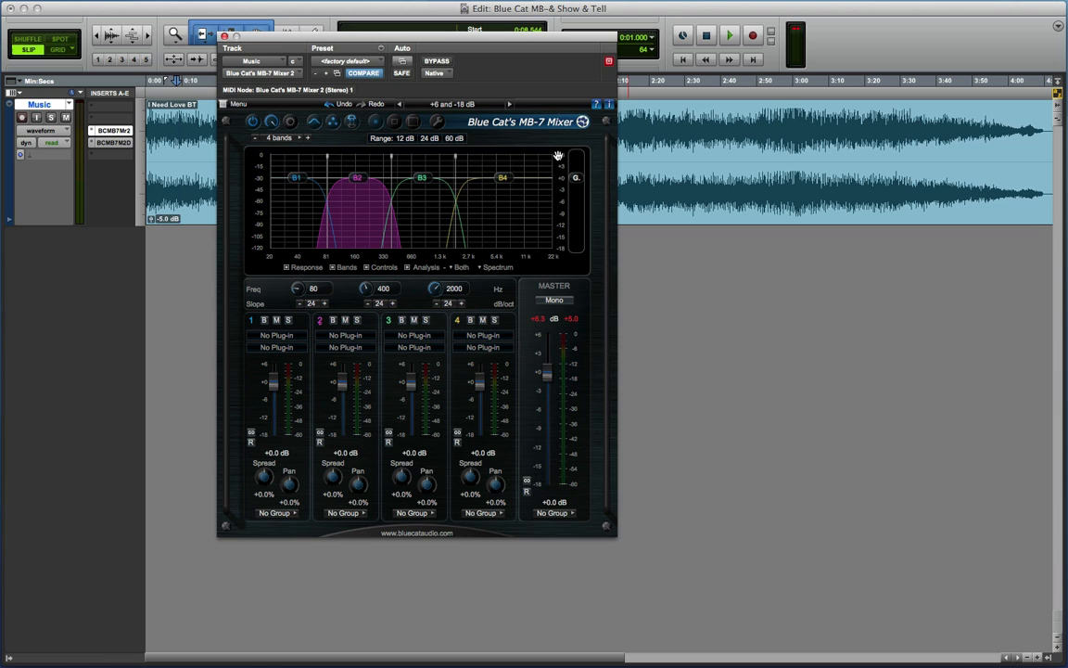
mouse_move(505, 104)
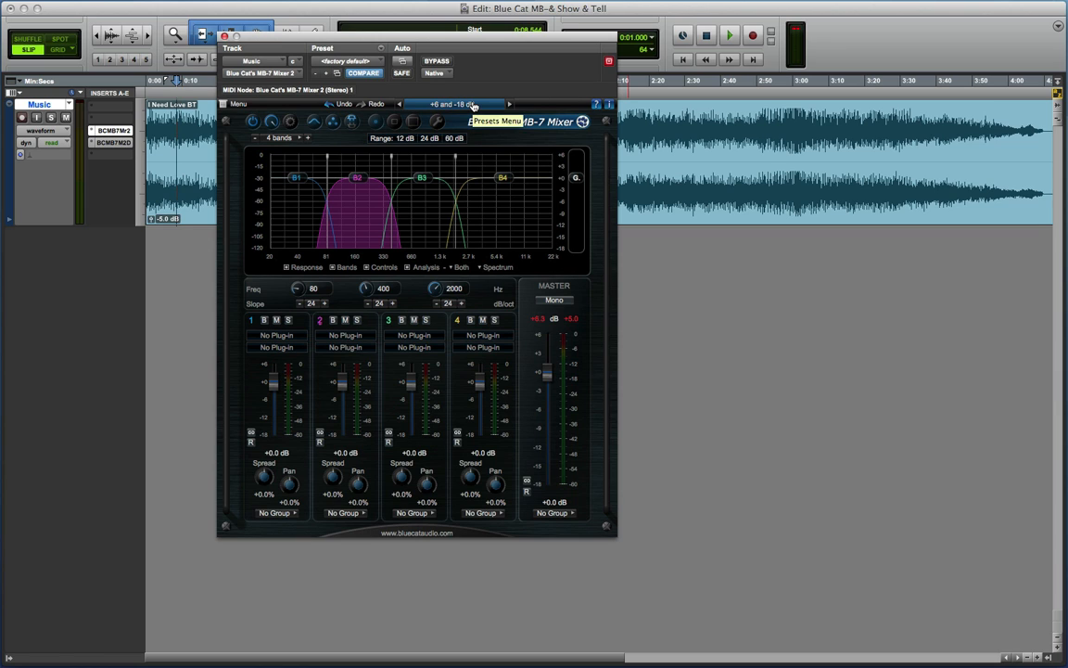
- Load the Lead Vocals Remover 3 preset, then the 'EQ - 7 Bands' factory preset
left_click(497, 121)
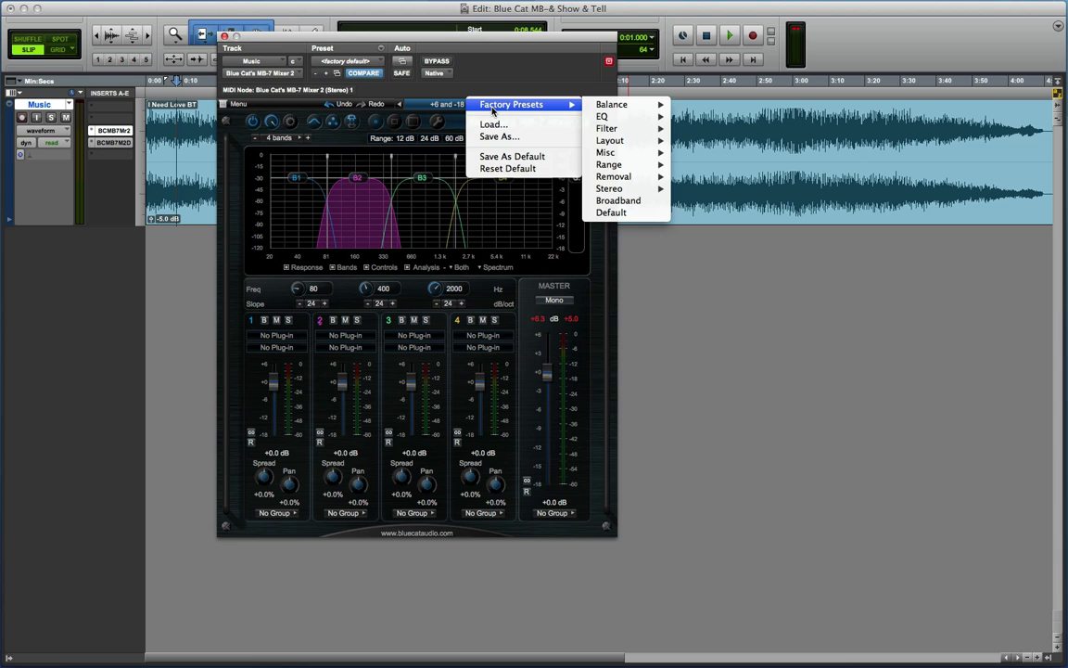
mouse_move(612, 177)
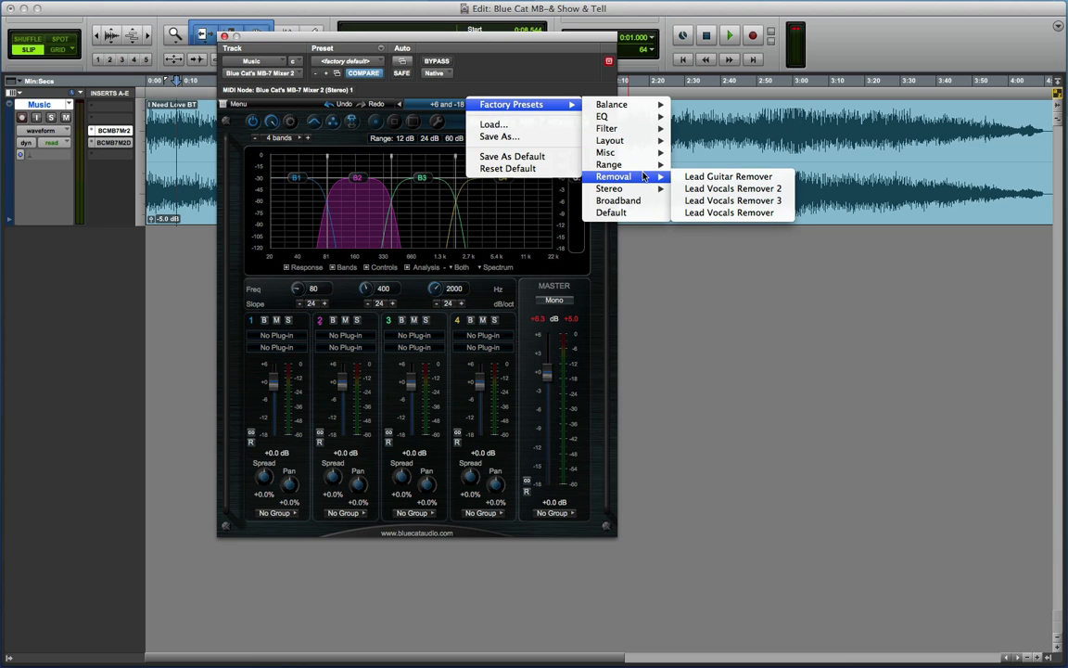
mouse_move(727, 176)
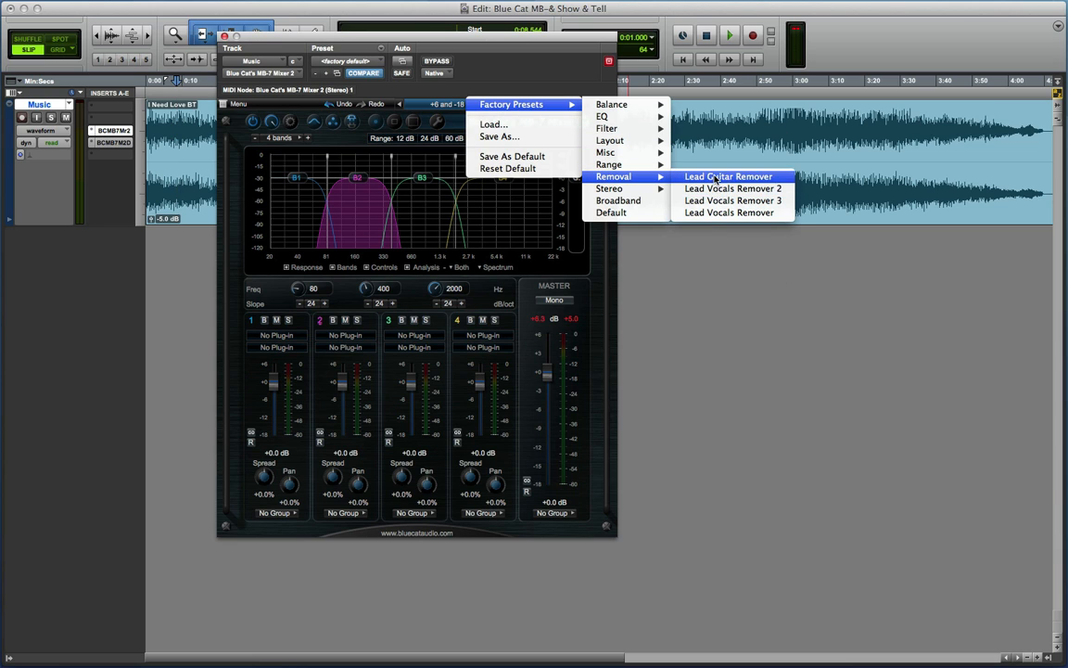
mouse_move(733, 201)
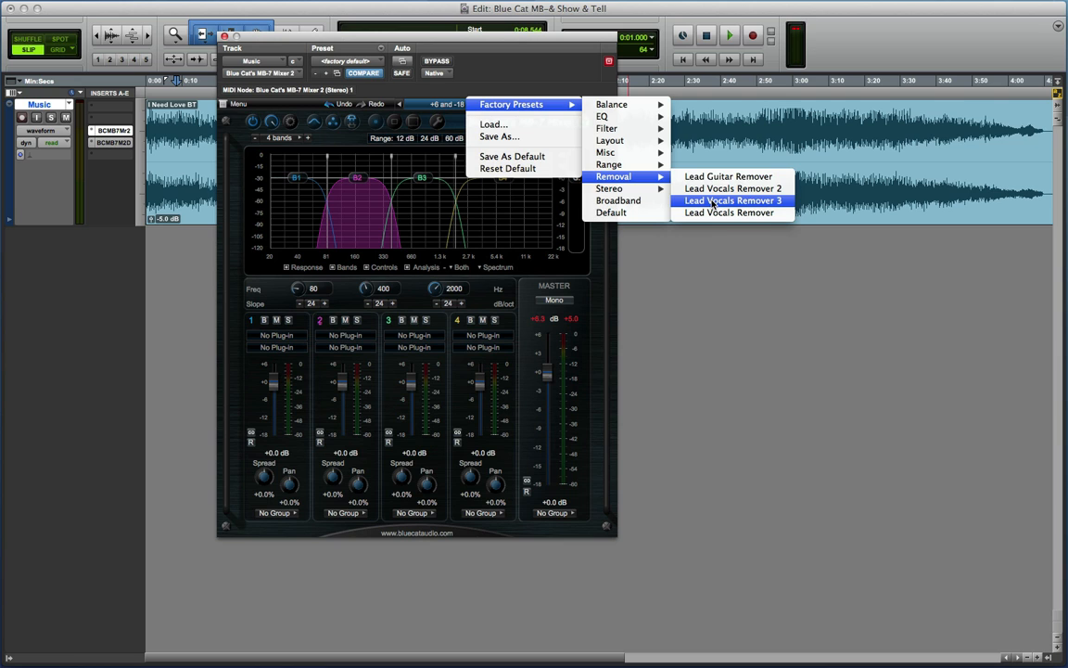
left_click(732, 201)
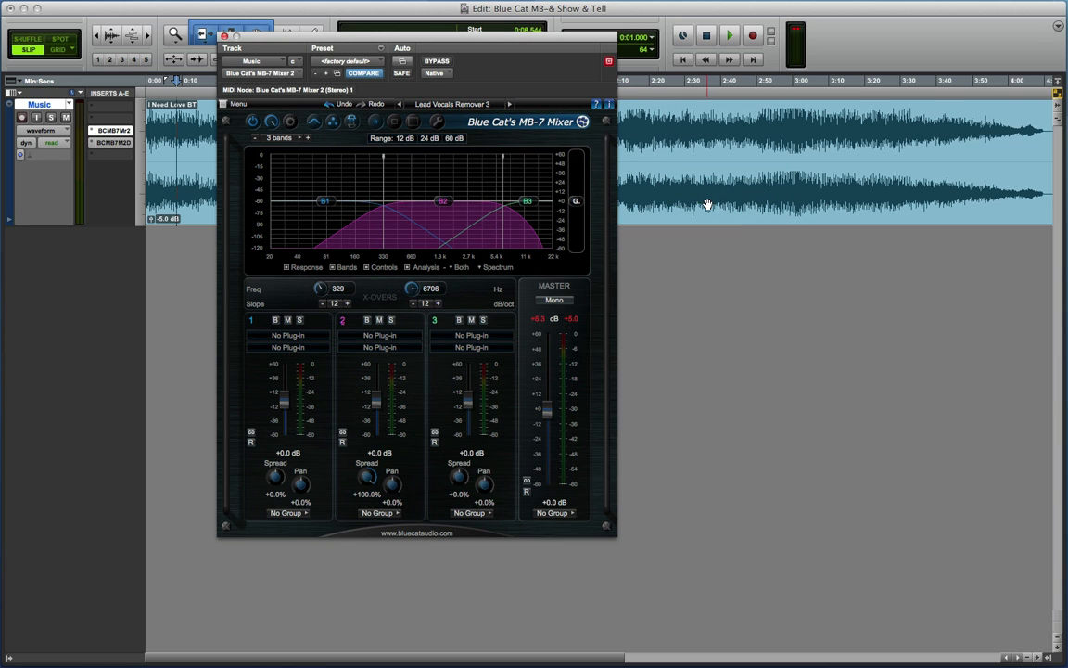
mouse_move(497, 190)
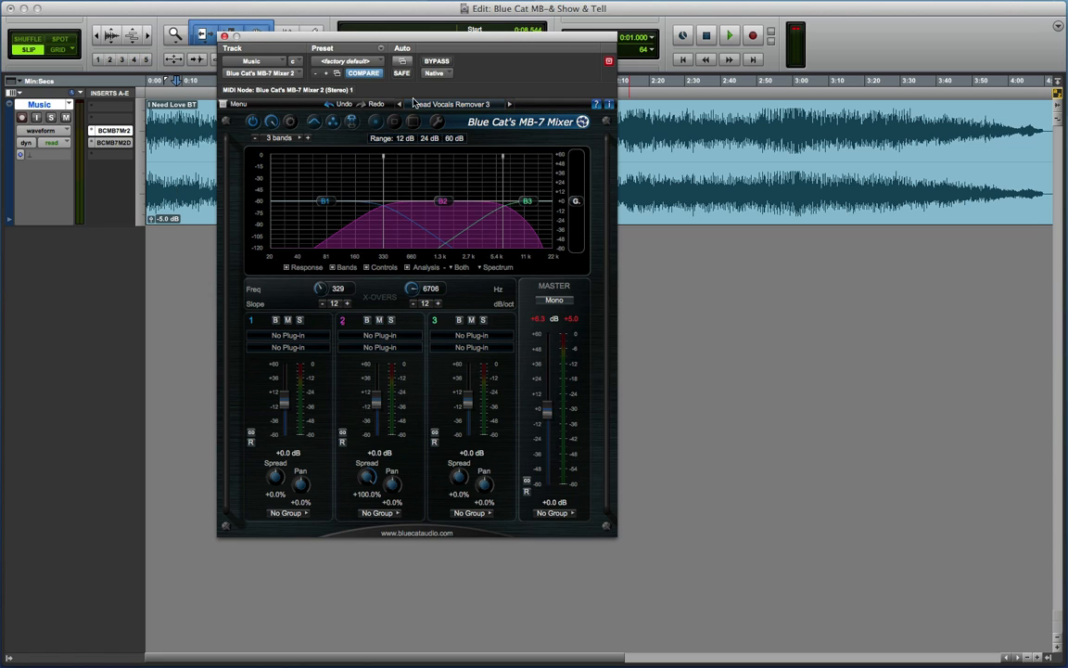
left_click(454, 103)
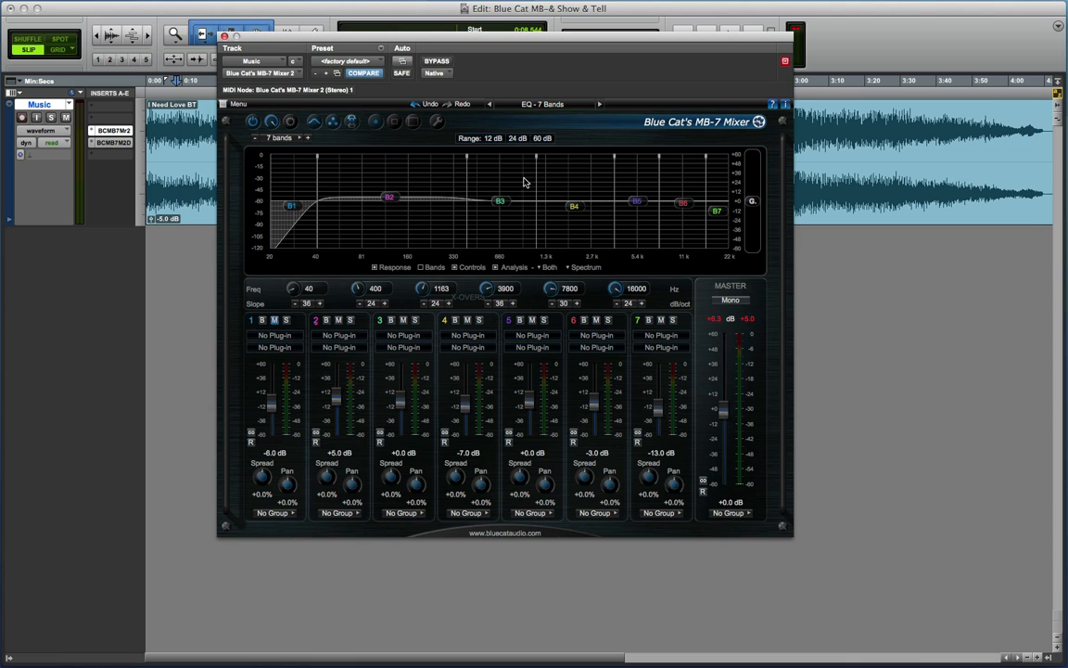
- Switch the MB-7 layout to Pre and Post, revealing post plugin slots under each band
left_click(546, 104)
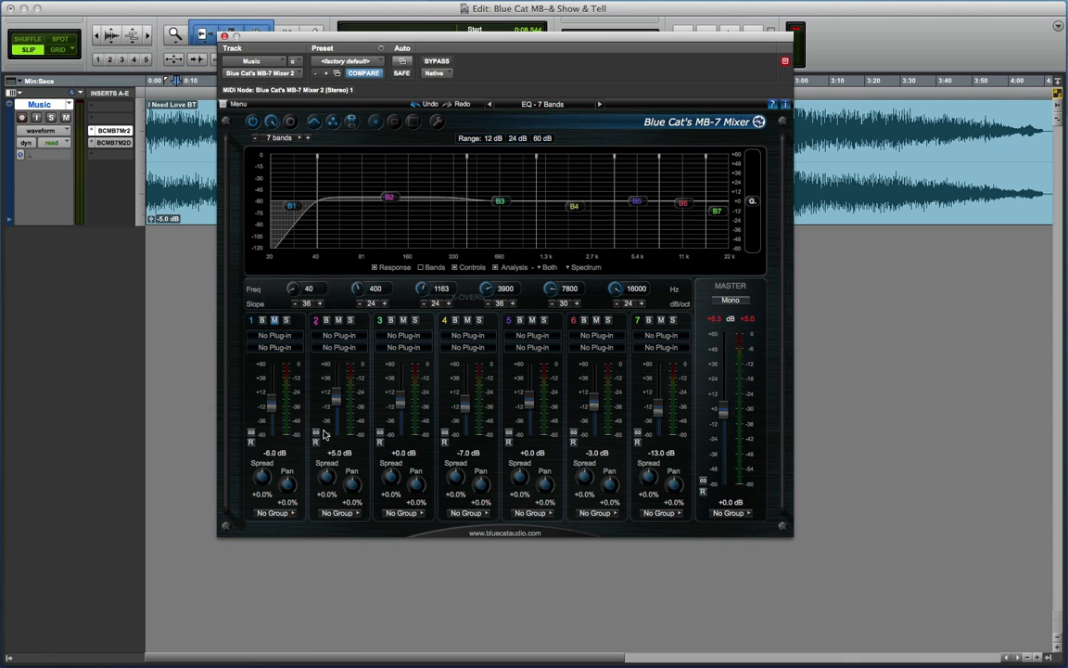
mouse_move(364, 341)
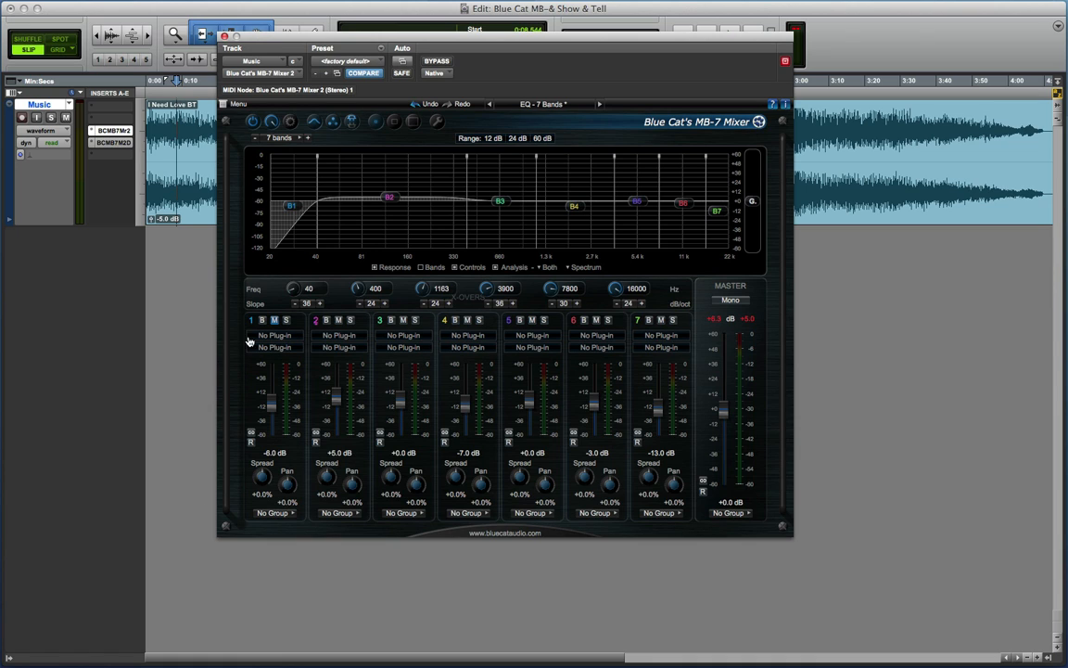
mouse_move(280, 351)
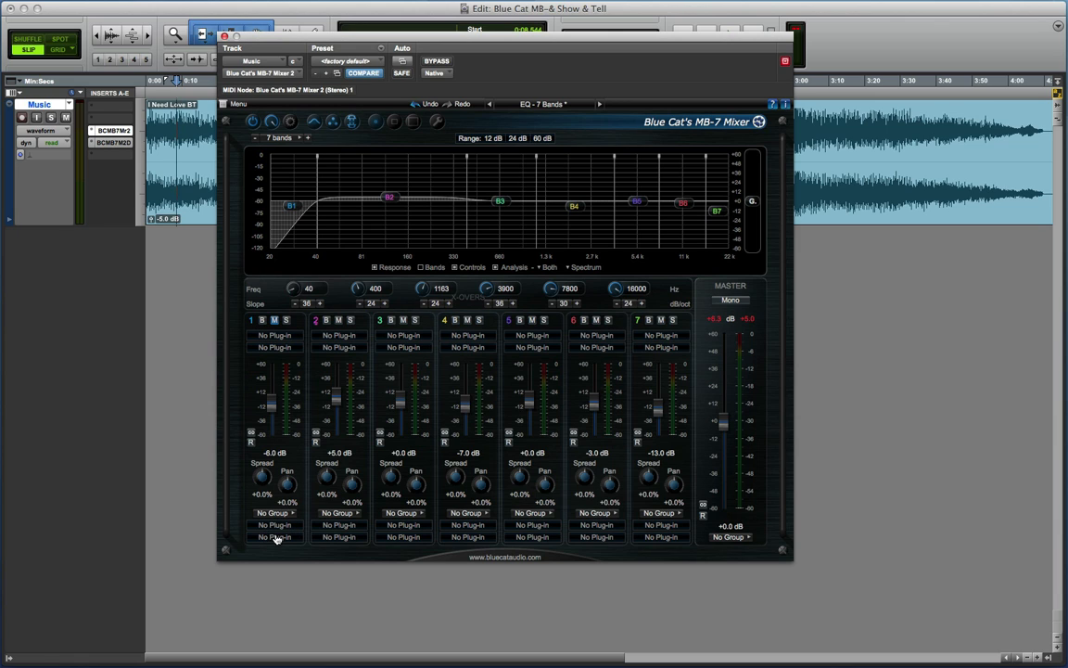
mouse_move(275, 352)
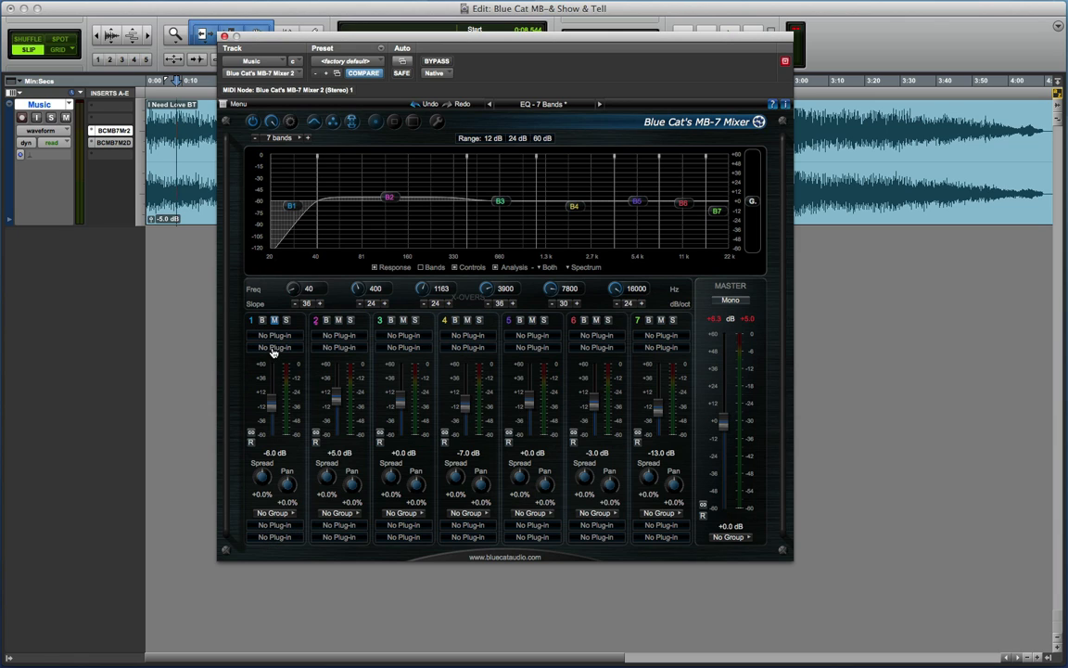
- Load Blue Cat Dynamics into band 1's first plugin slot
left_click(275, 347)
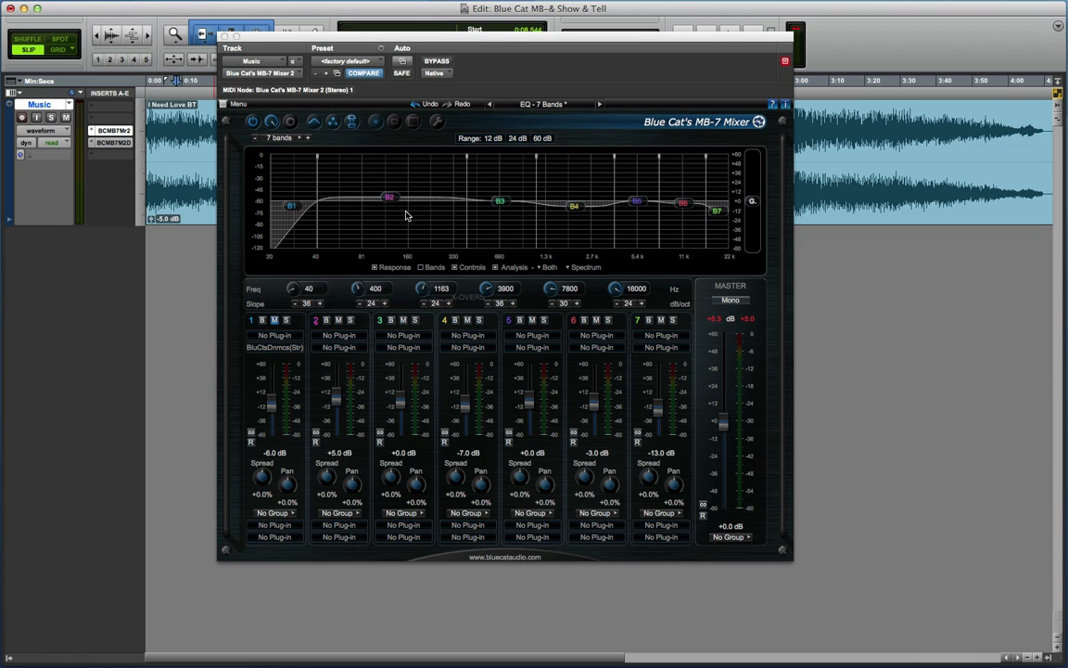
mouse_move(405, 172)
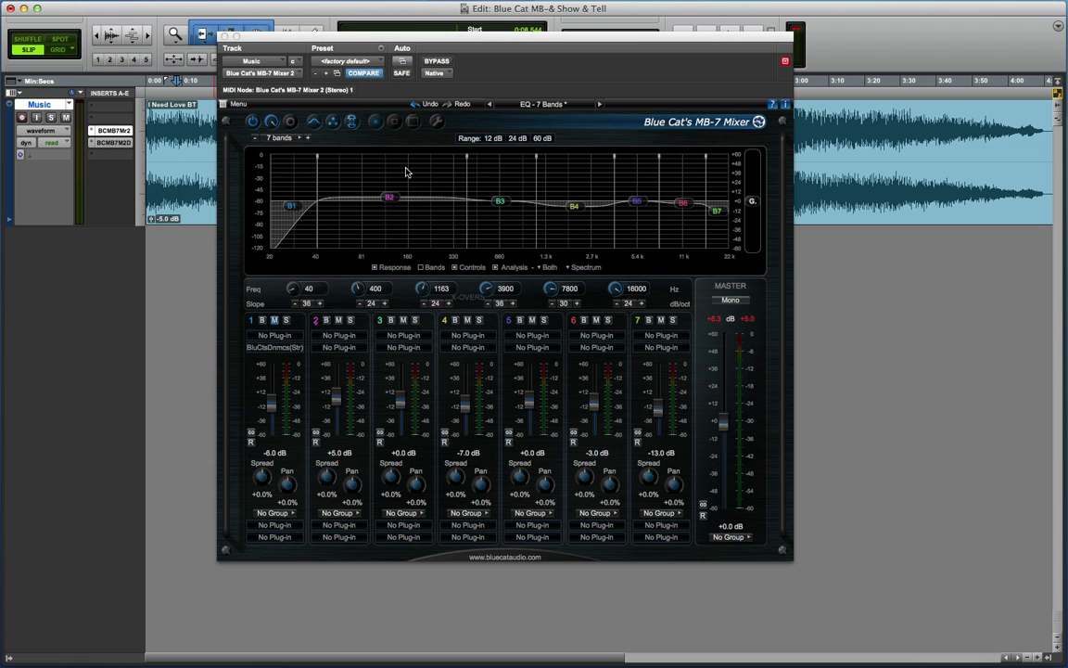
mouse_move(405, 215)
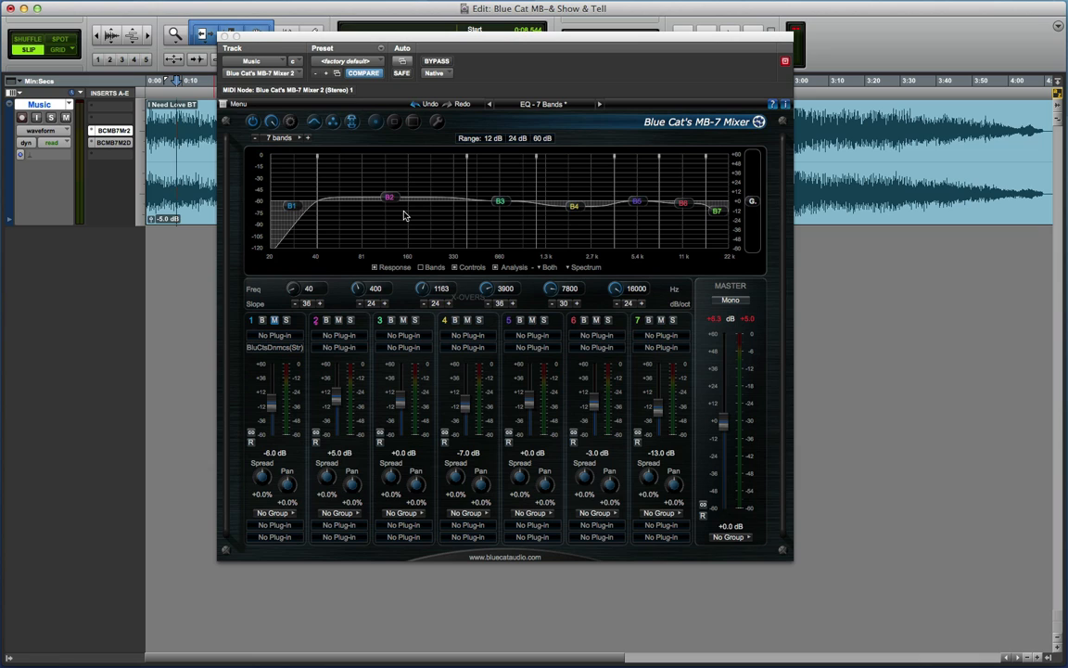
mouse_move(416, 170)
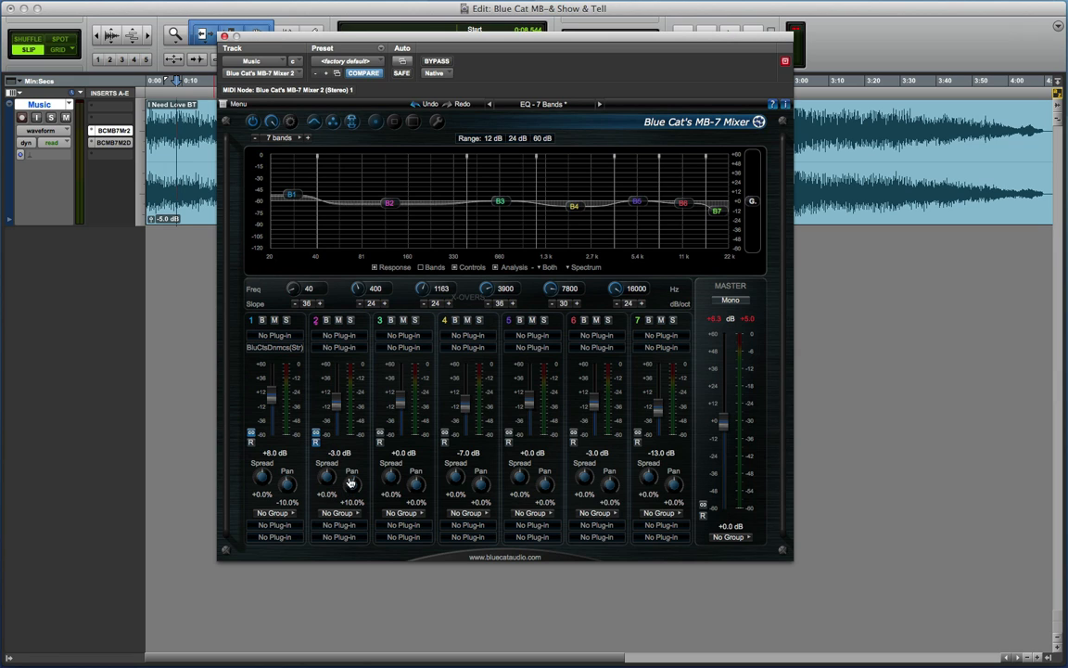
- Nudge band 1's Spread knob a few times, then bring up its No Group assignment list
left_click_drag(350, 478, 350, 490)
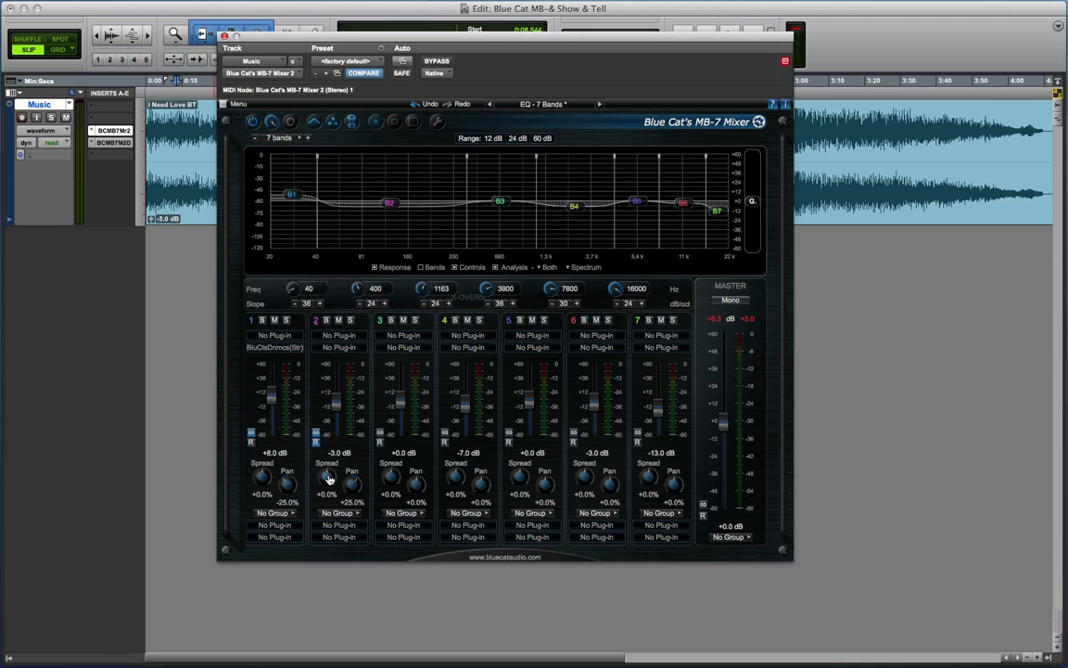
left_click_drag(327, 482, 327, 467)
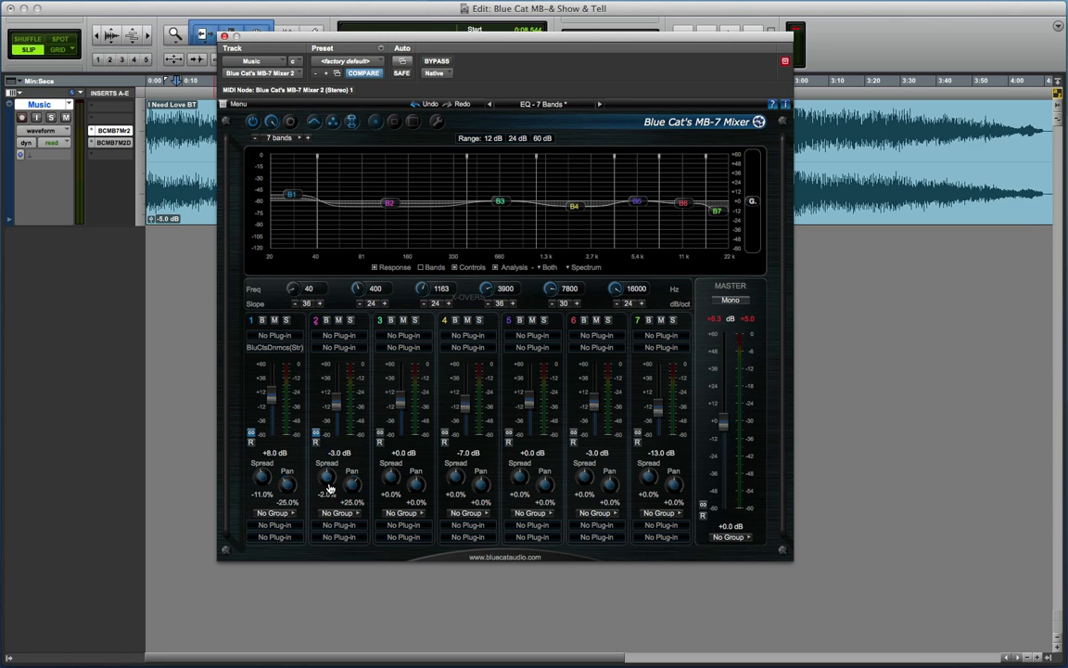
left_click_drag(326, 481, 332, 473)
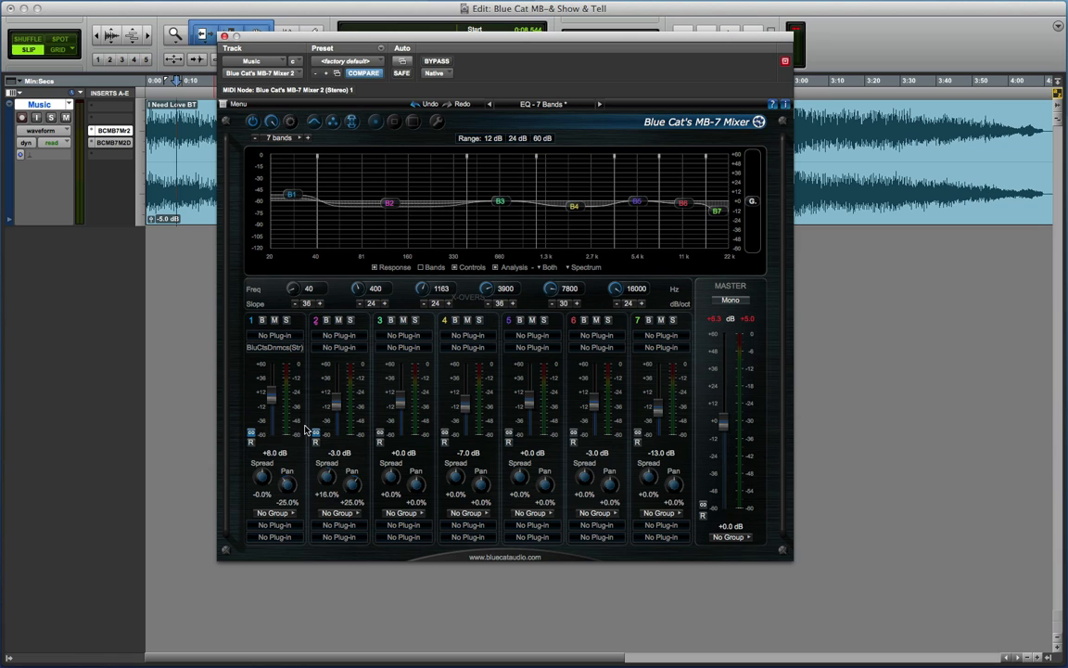
mouse_move(269, 512)
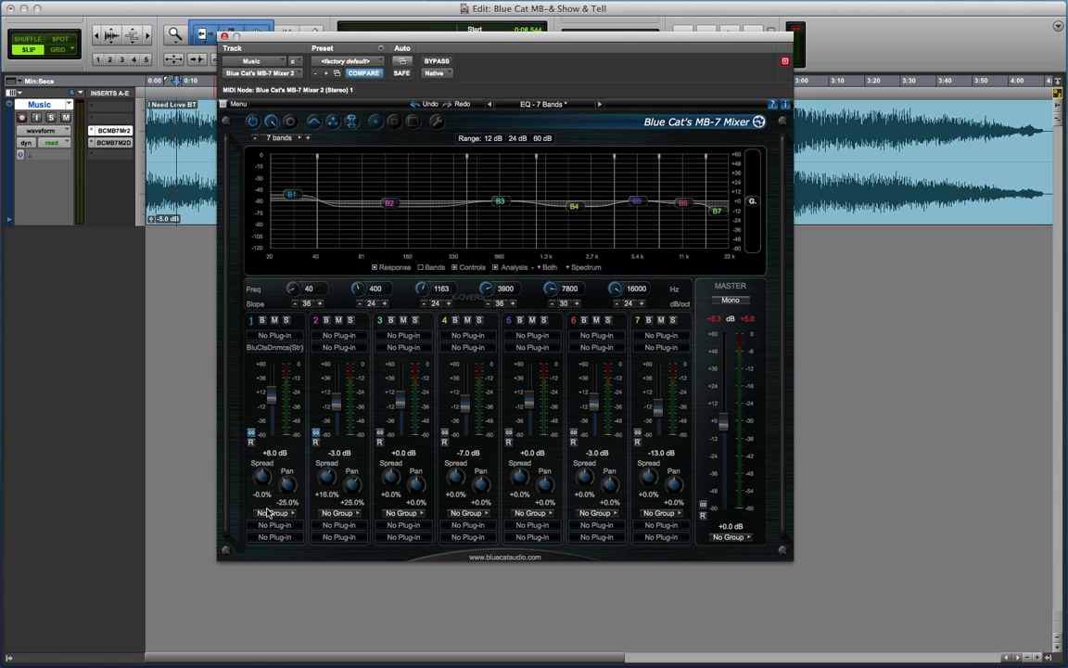
left_click(274, 512)
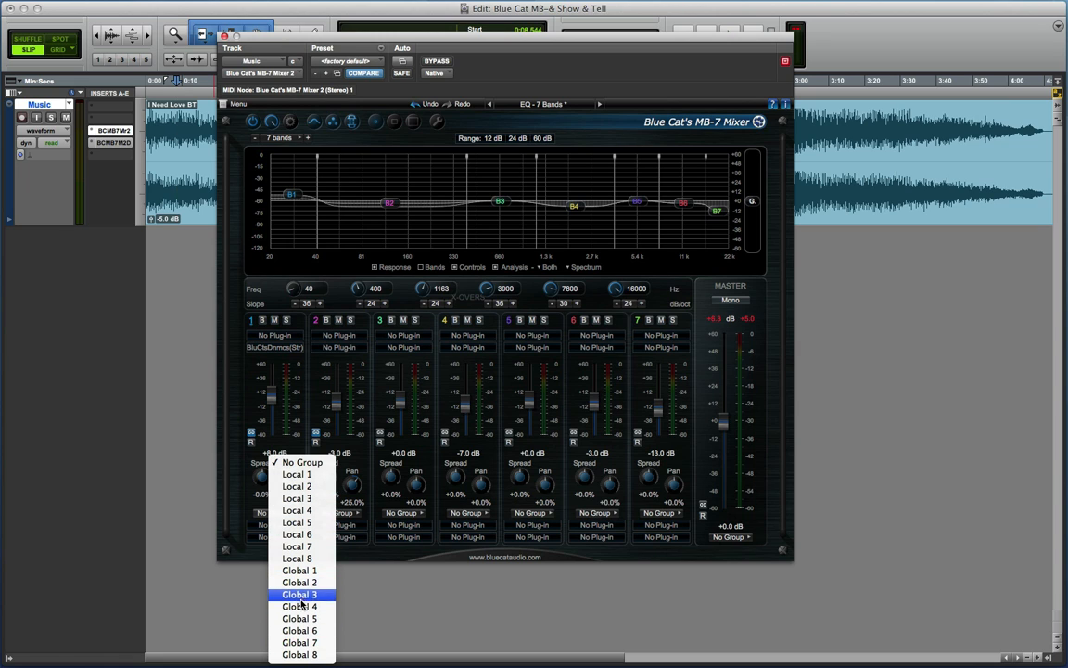
mouse_move(301, 571)
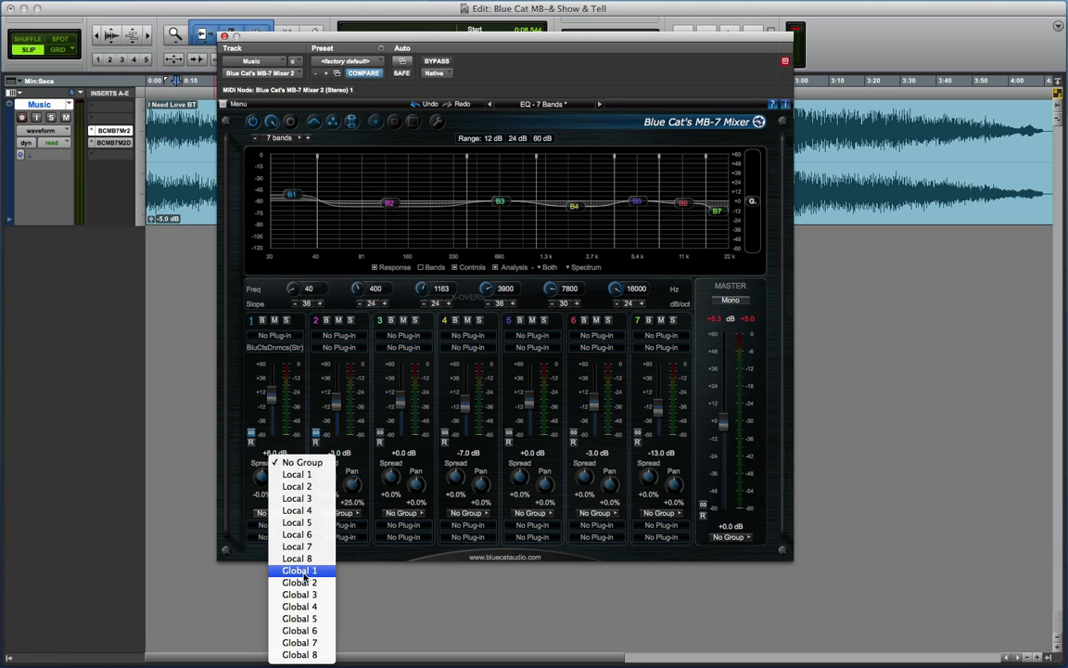
mouse_move(300, 571)
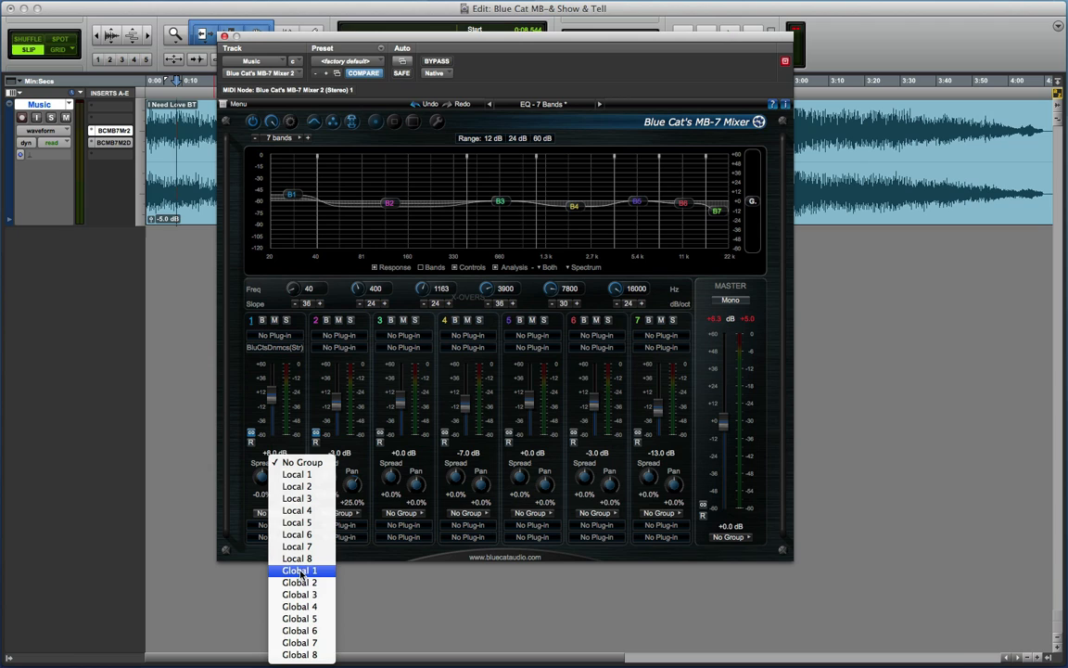
mouse_move(359, 530)
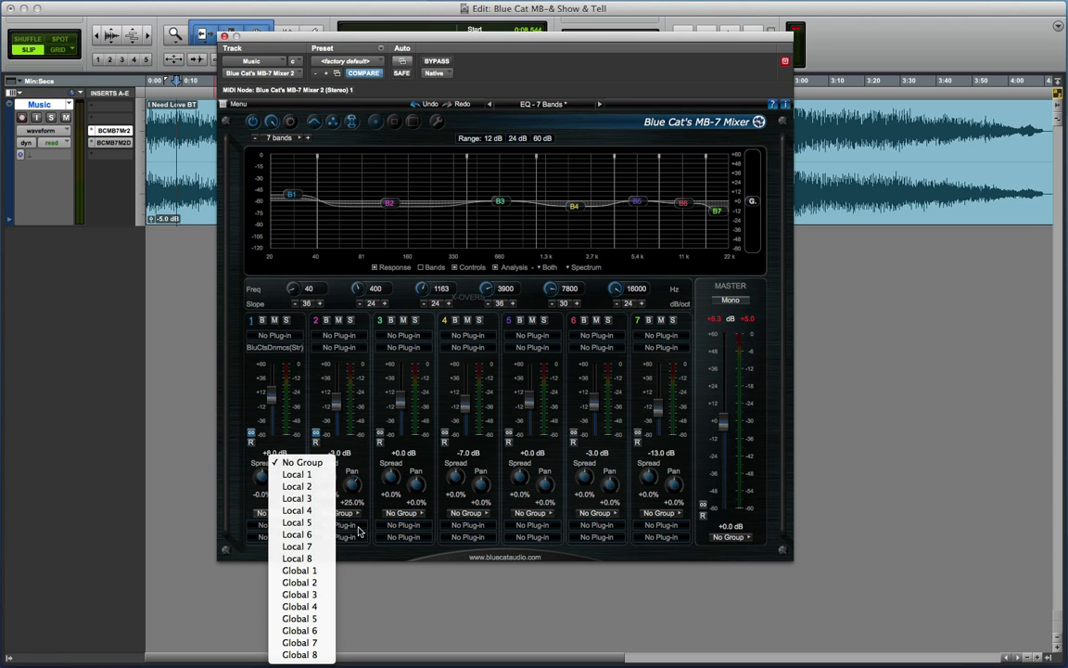
- Close the Local/Global group list, leaving band 1 on No Group
left_click(303, 461)
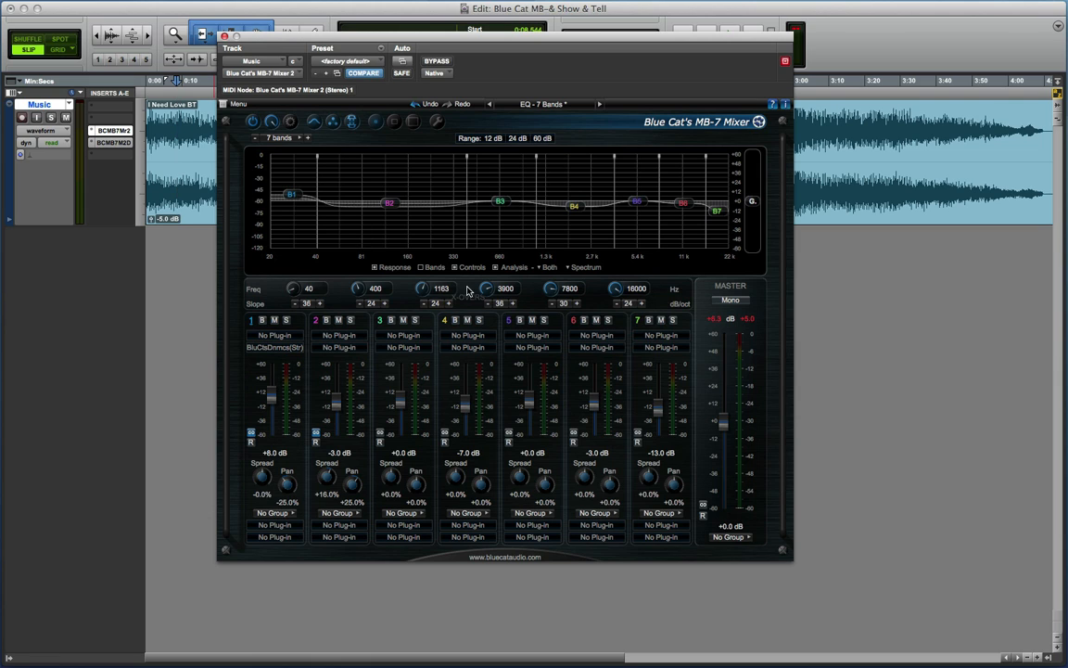
mouse_move(738, 138)
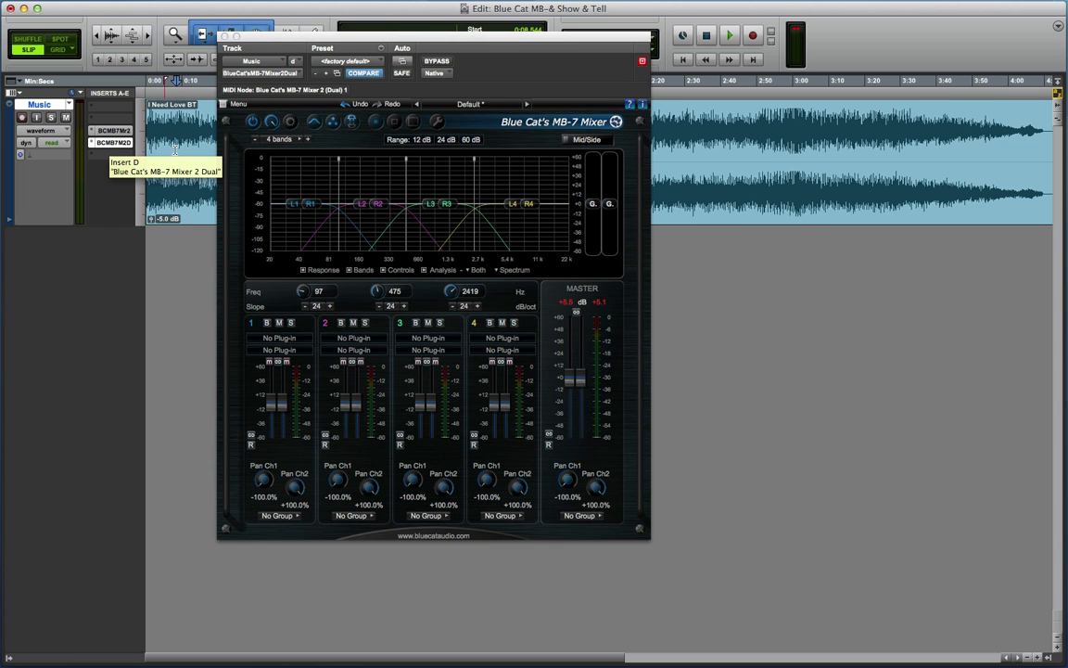
mouse_move(265, 384)
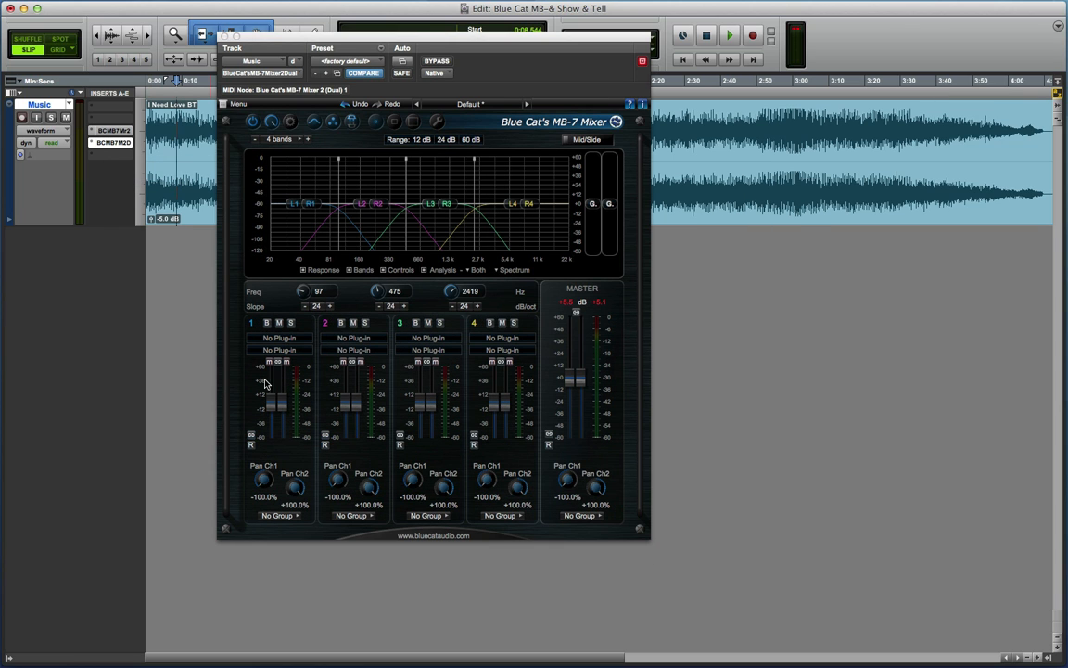
mouse_move(319, 410)
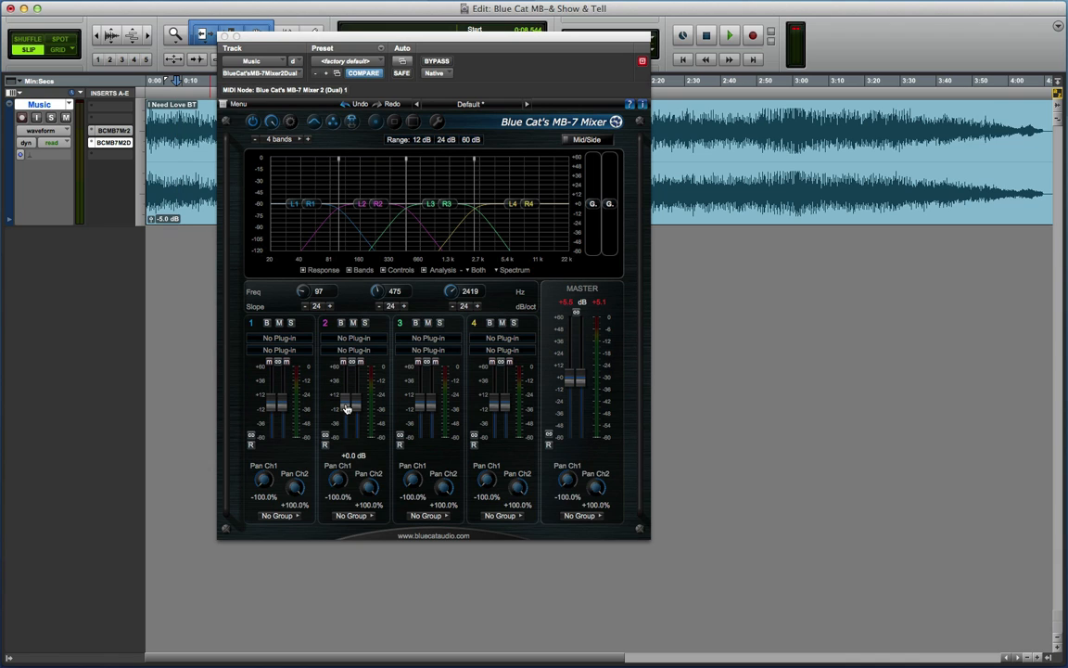
- Adjust band 2's level fader in the dual four-band MB-7 Mixer instance
left_click_drag(345, 408, 345, 389)
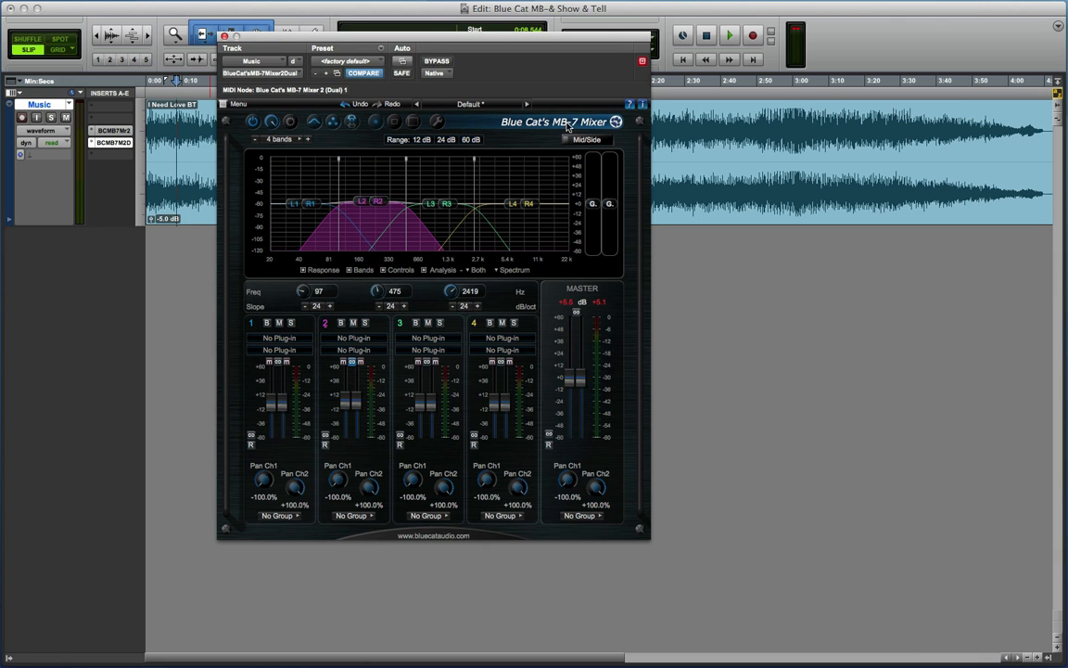
- Set the dual mixer to MidSide, start playback, and ride band 2's level up to +12 dB and back down
left_click(567, 139)
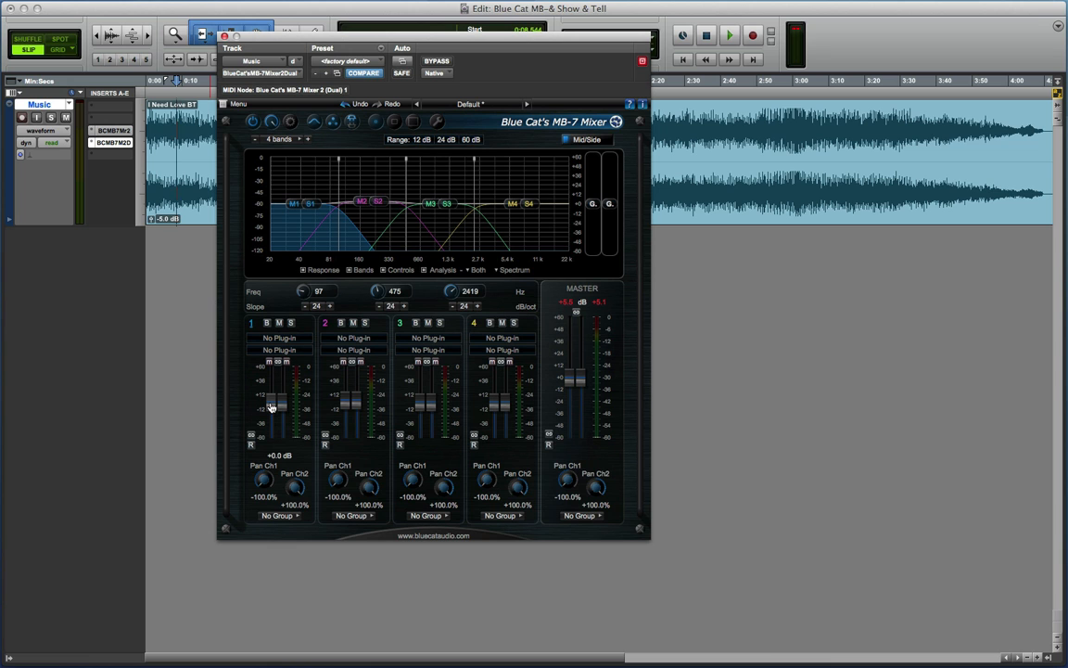
left_click(729, 36)
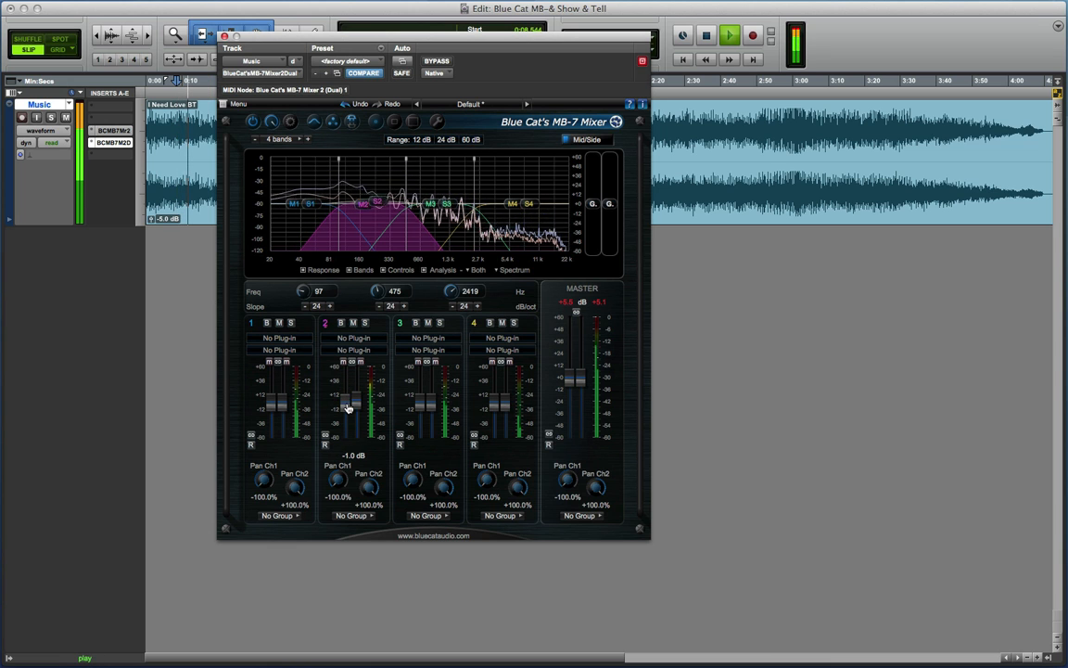
left_click_drag(349, 408, 356, 394)
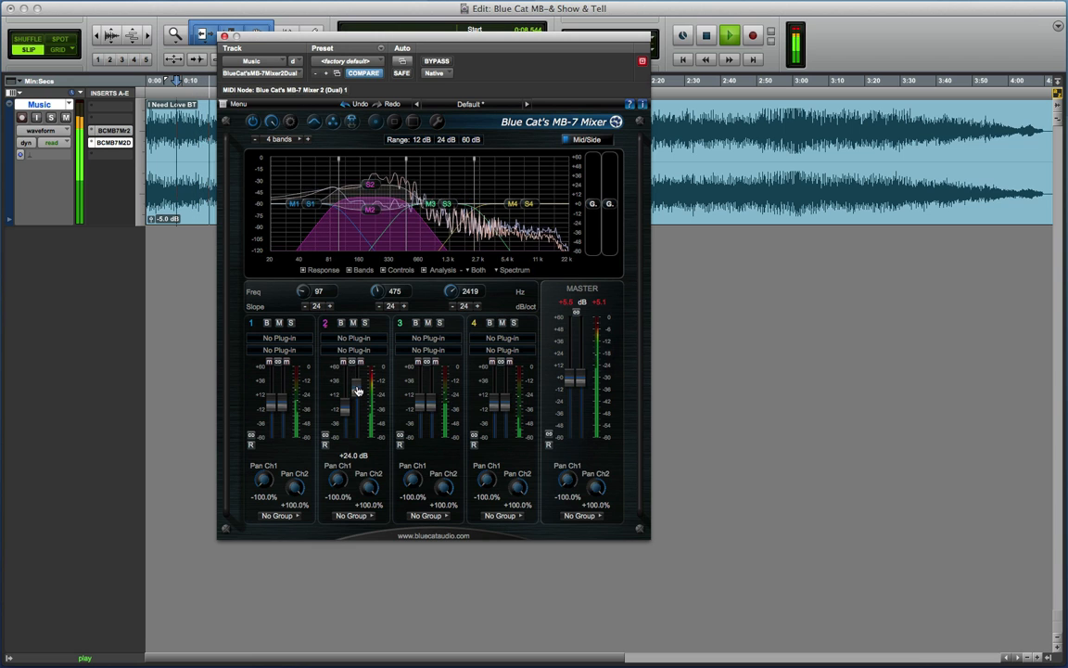
left_click_drag(356, 384, 357, 394)
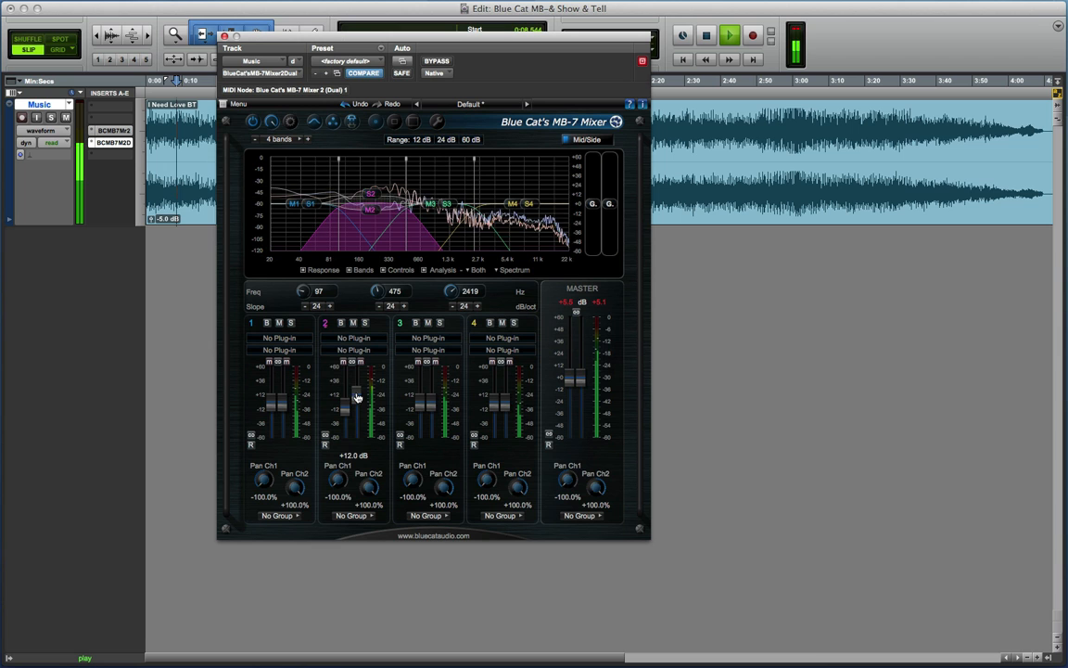
left_click_drag(356, 390, 356, 408)
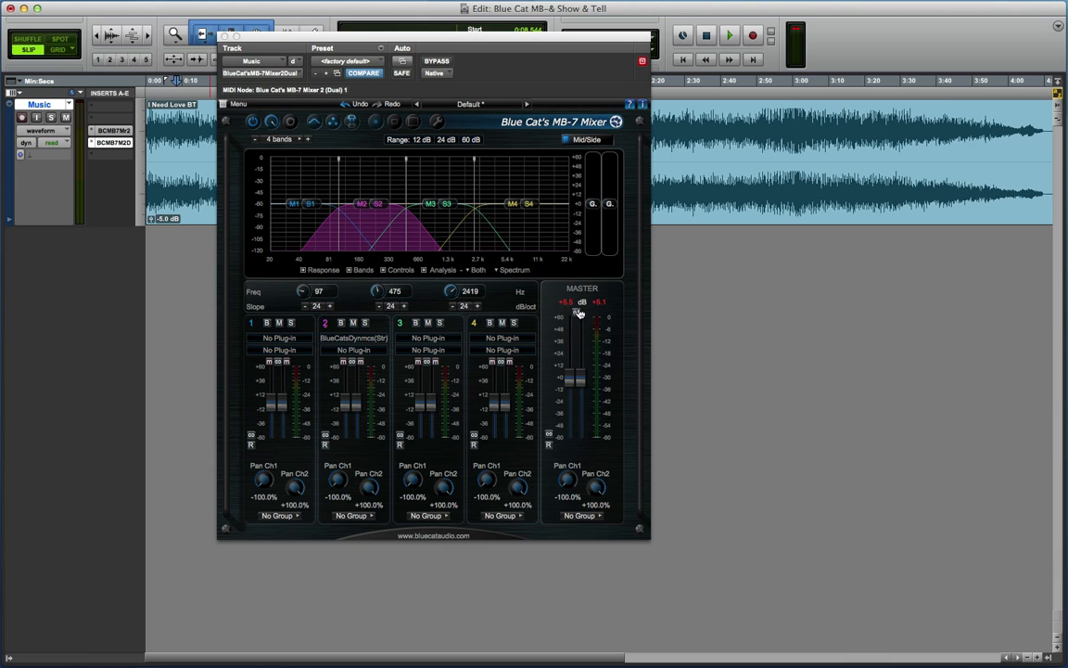
- Reset the master peak readings and restart playback
left_click_drag(582, 312, 584, 384)
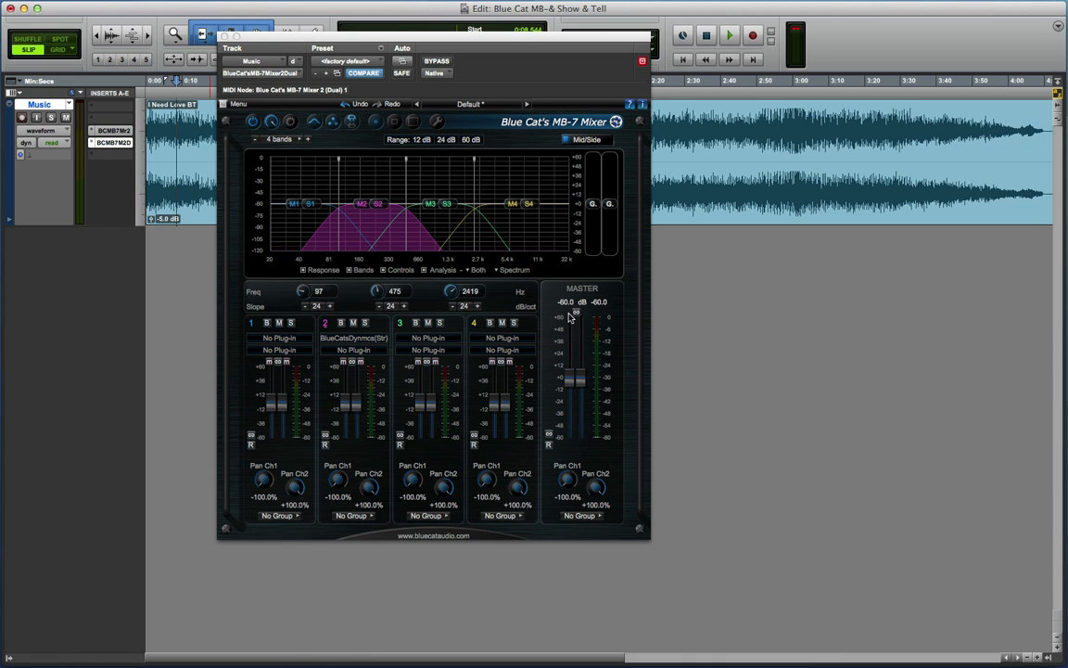
left_click(729, 35)
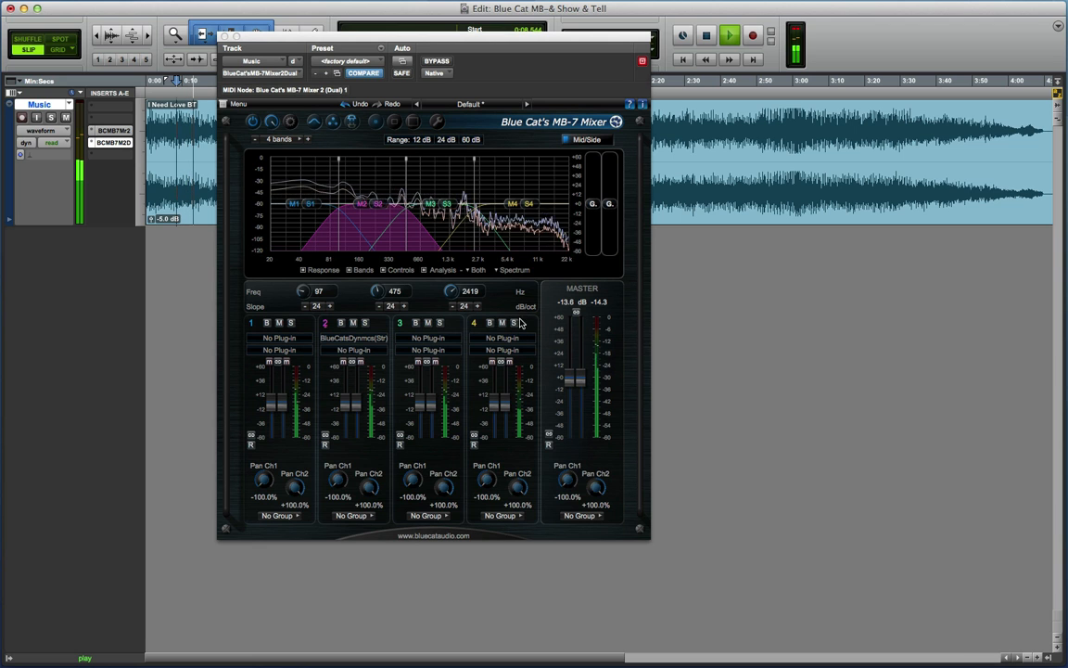
- Show the analyzer as a Color Spectrogram, then reopen the display menu toward single-band mode
left_click(516, 271)
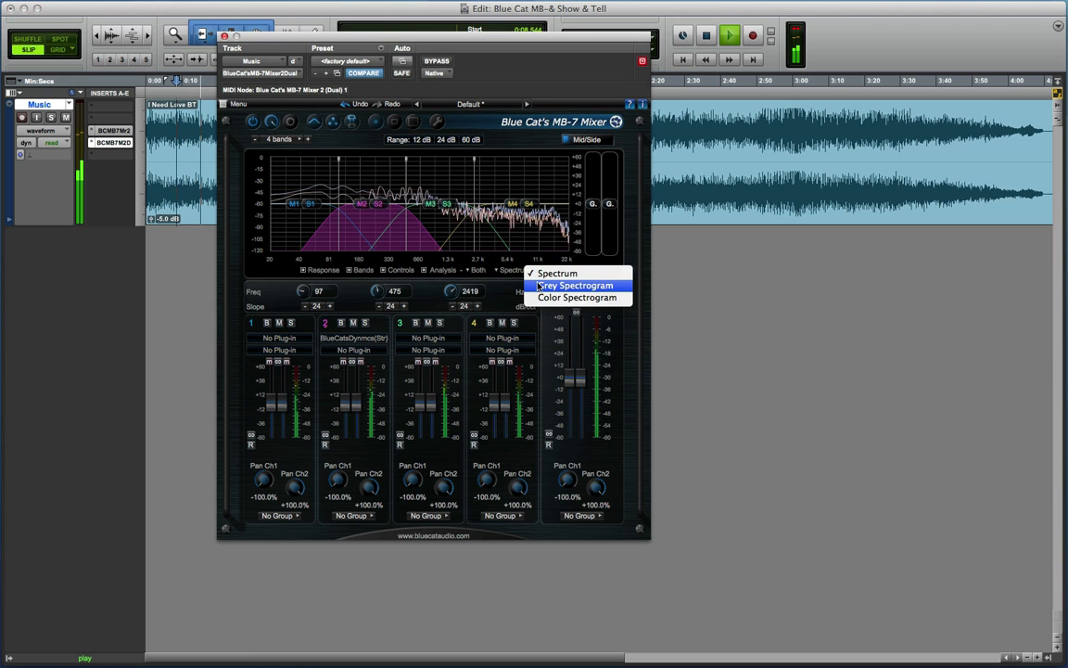
left_click(576, 296)
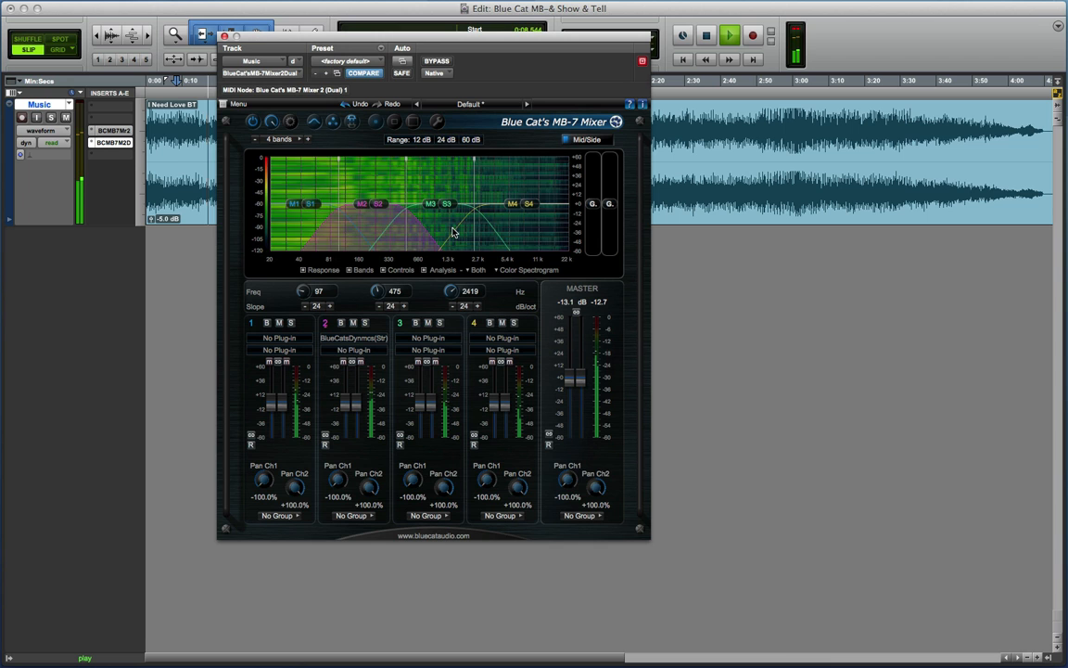
left_click(529, 271)
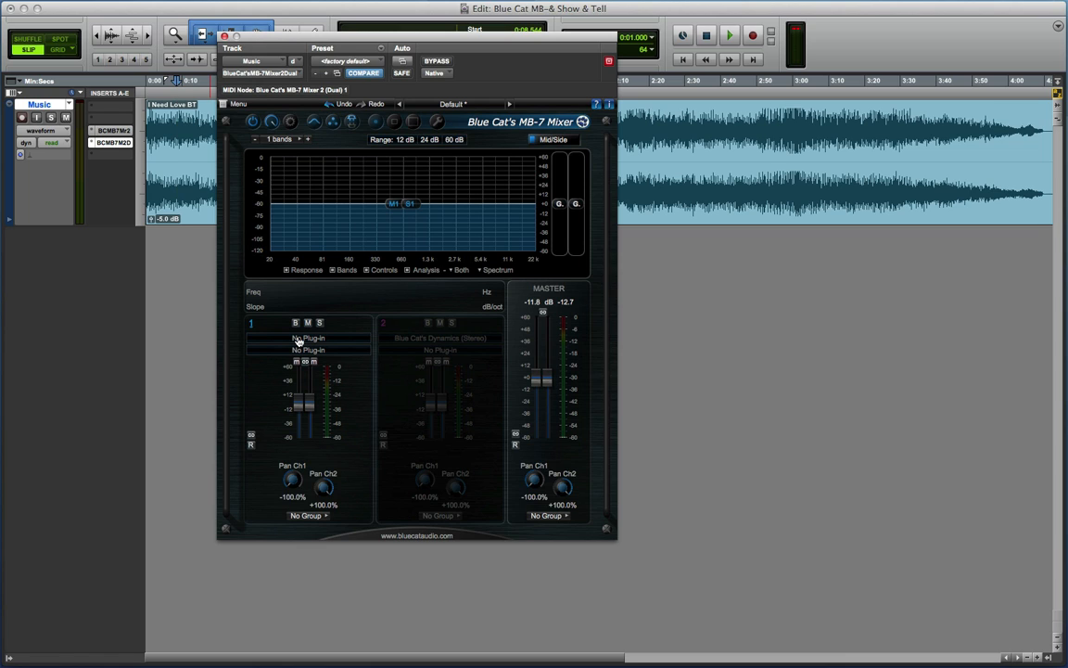
mouse_move(289, 163)
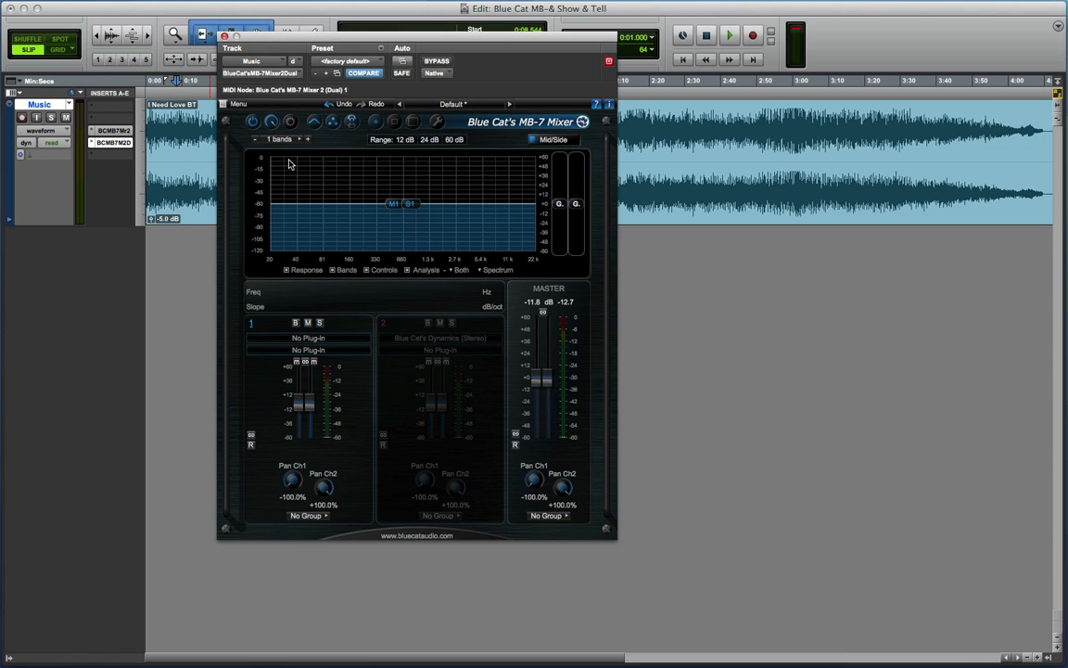